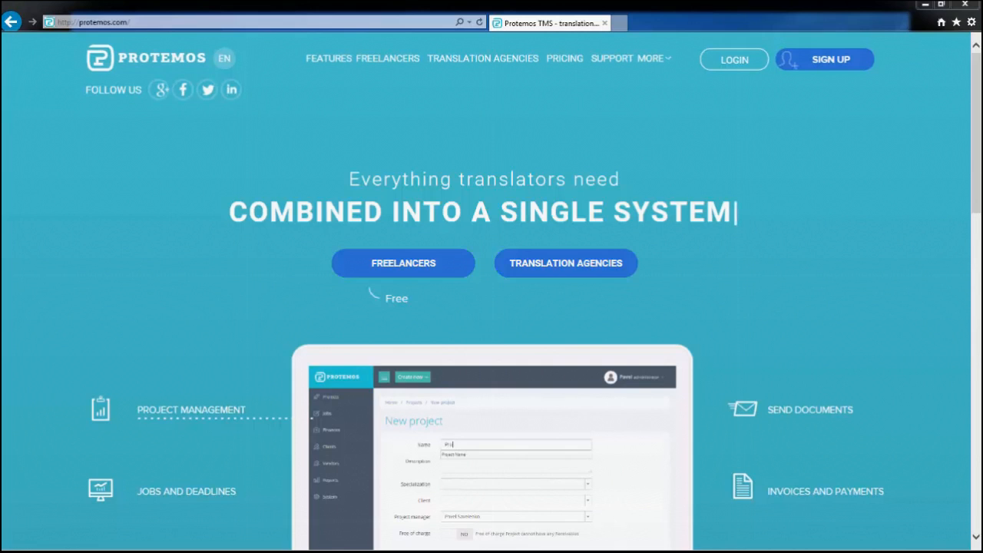
Register a new Freelance account based in the United Kingdom and reach its welcome page.
{"action": "type", "text": "Project Name"}
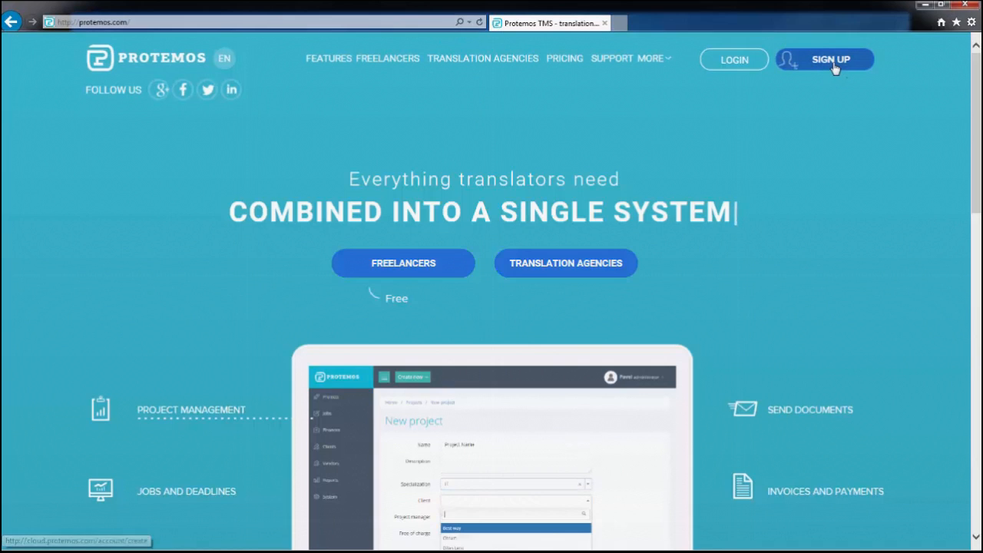
{"action": "left_click", "coordinate": [830, 59]}
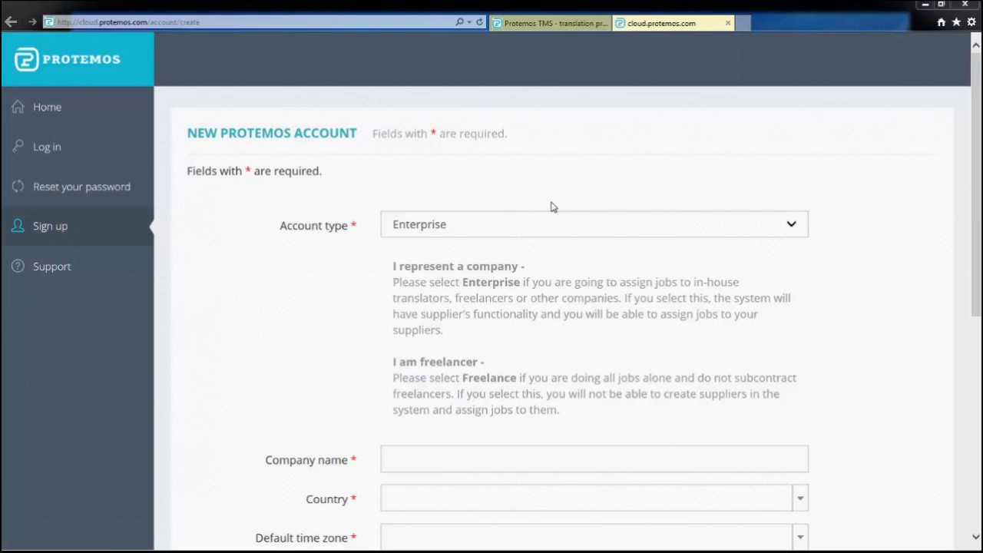
{"action": "mouse_move", "coordinate": [559, 209]}
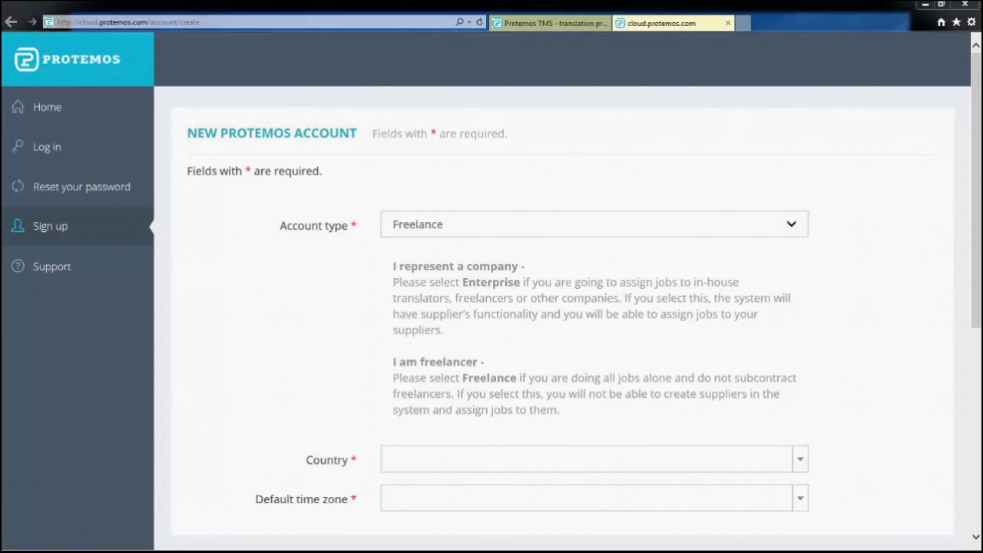
{"action": "scroll", "scroll_direction": "down", "scroll_amount": 3}
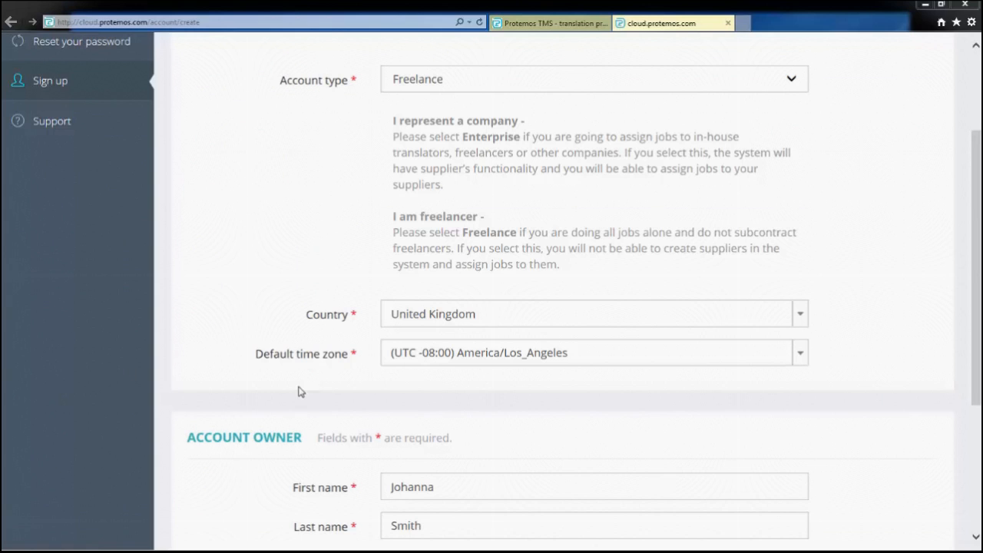
{"action": "scroll", "scroll_direction": "down", "scroll_amount": 3}
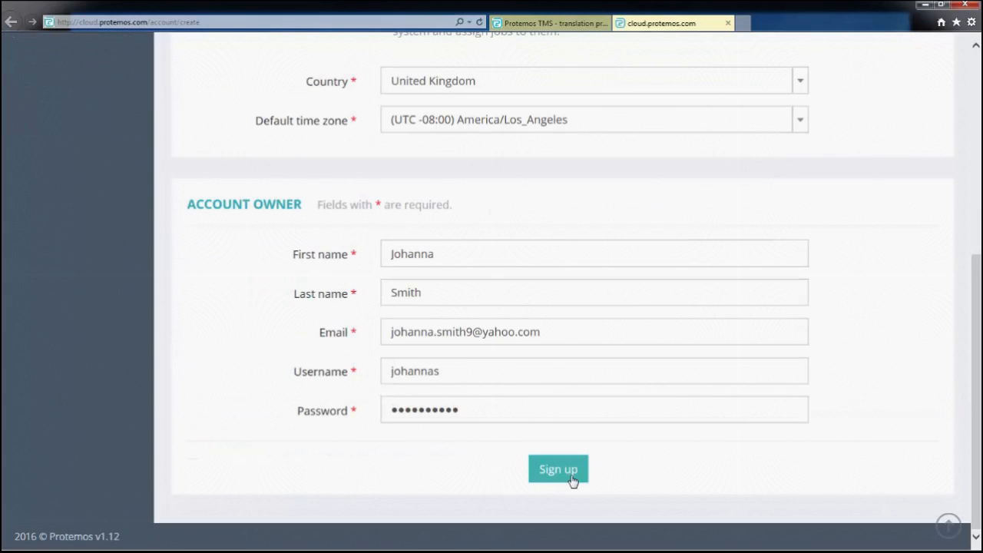
{"action": "left_click", "coordinate": [559, 470]}
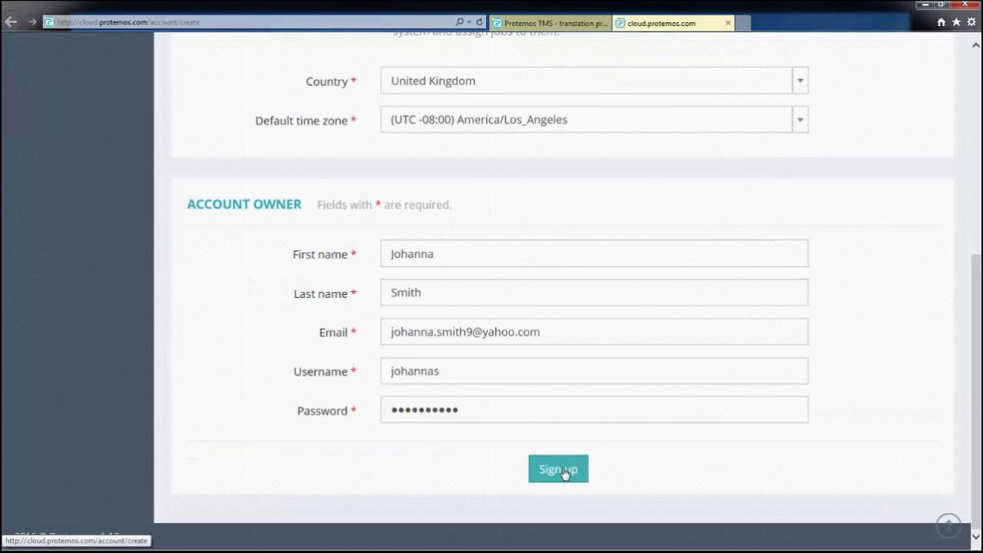
{"action": "left_click", "coordinate": [558, 469]}
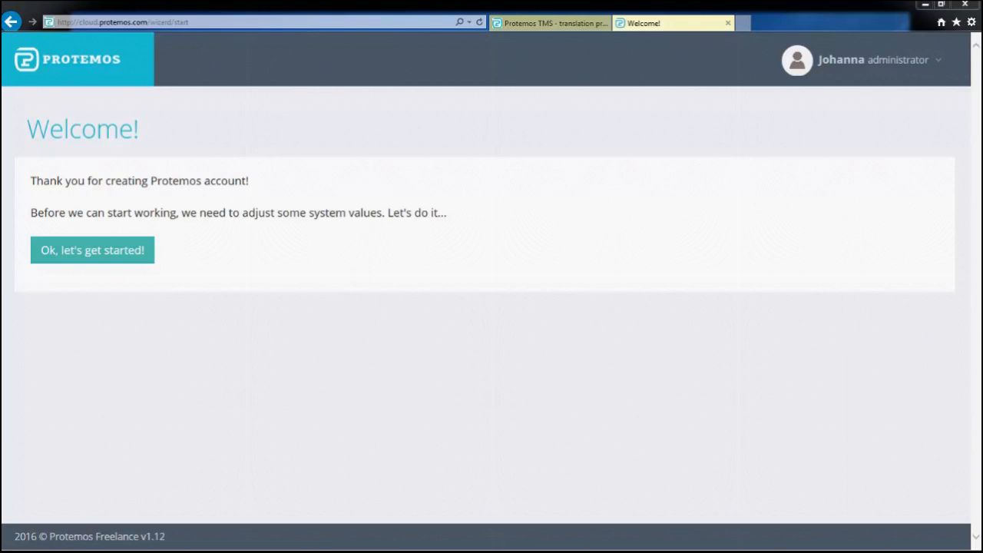
Start the setup wizard and accept the default services, language pairs, units and specializations.
{"action": "left_click", "coordinate": [92, 249]}
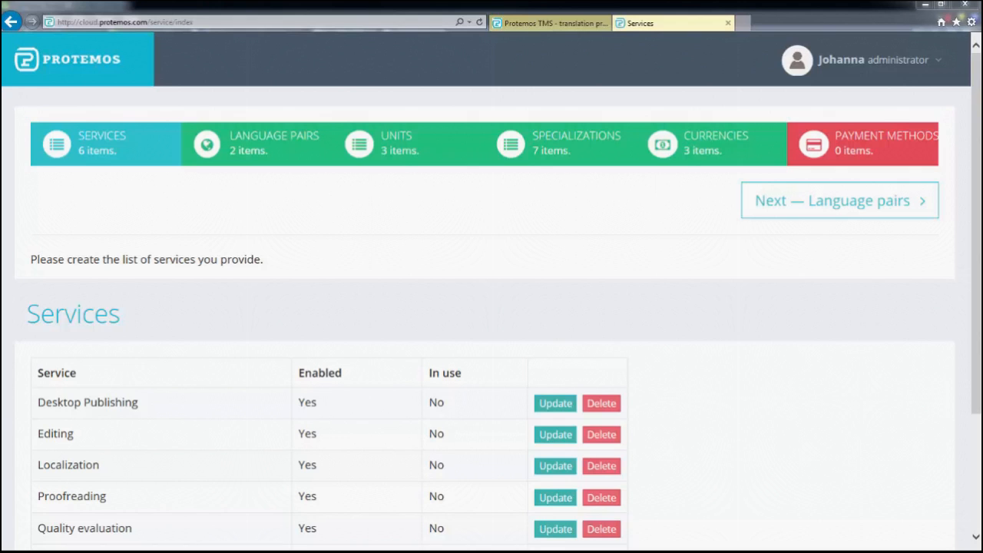
{"action": "scroll", "scroll_direction": "down", "scroll_amount": 3}
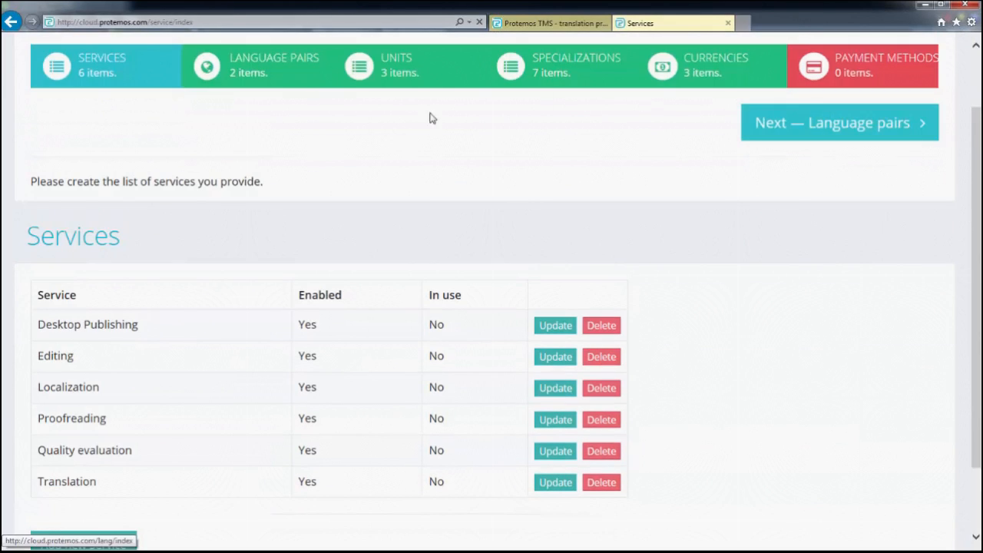
{"action": "left_click", "coordinate": [838, 123]}
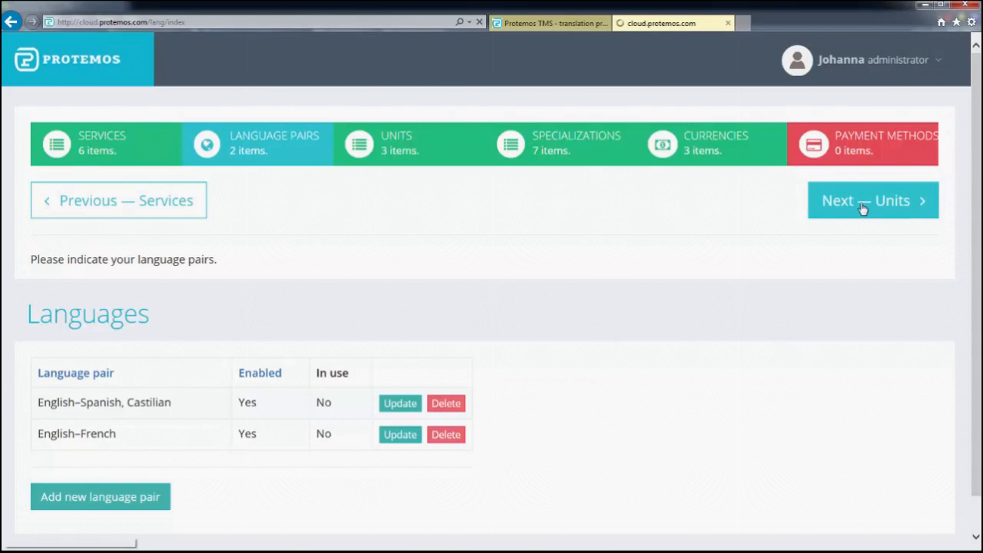
{"action": "left_click", "coordinate": [873, 200]}
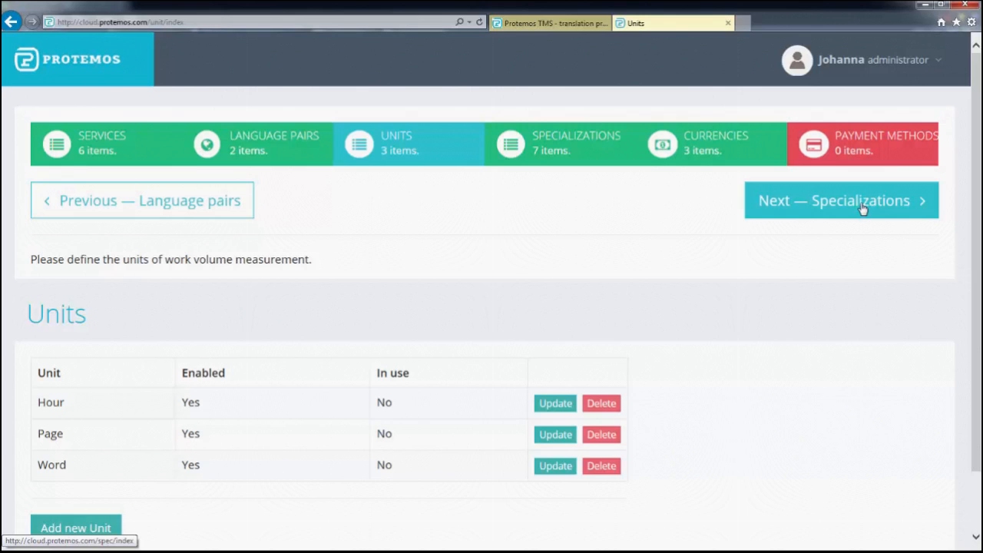
{"action": "left_click", "coordinate": [842, 200]}
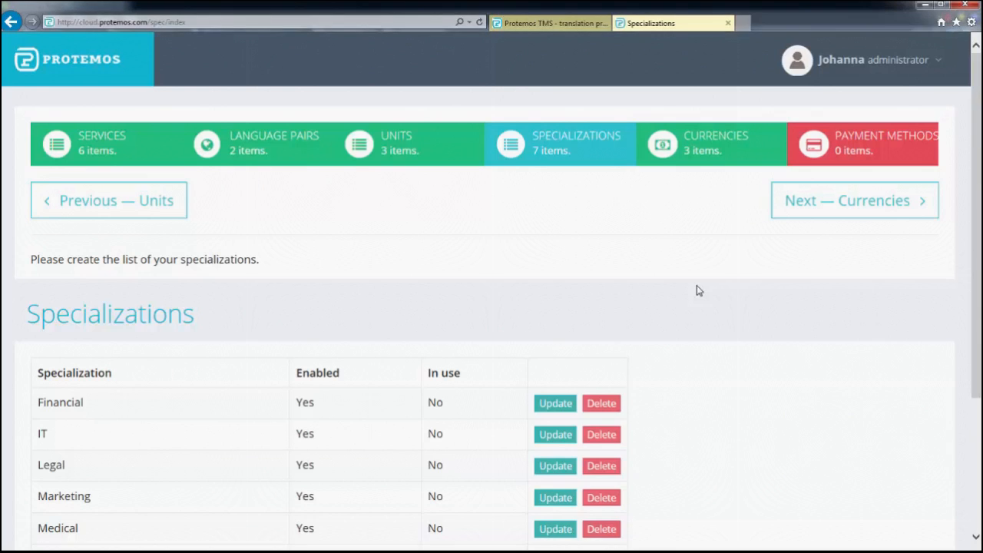
{"action": "scroll", "scroll_direction": "down", "scroll_amount": 3}
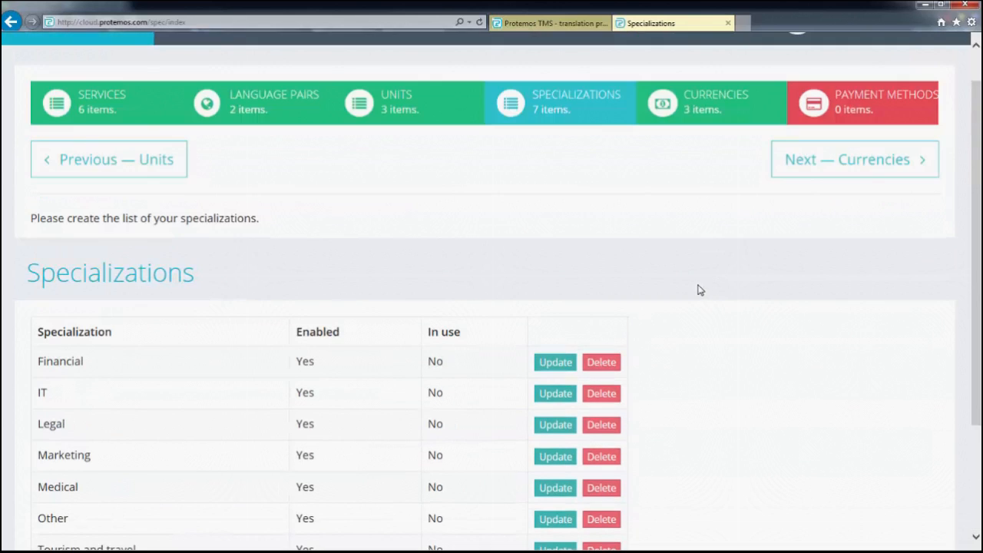
{"action": "left_click", "coordinate": [854, 158]}
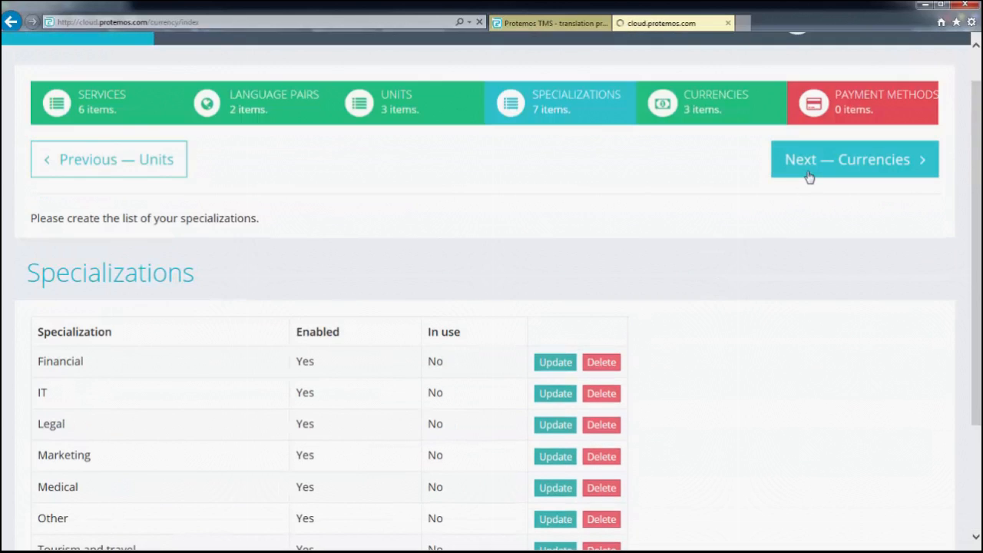
Make Euro the default currency so pound and dollar rates recalculate against it.
{"action": "left_click", "coordinate": [853, 158]}
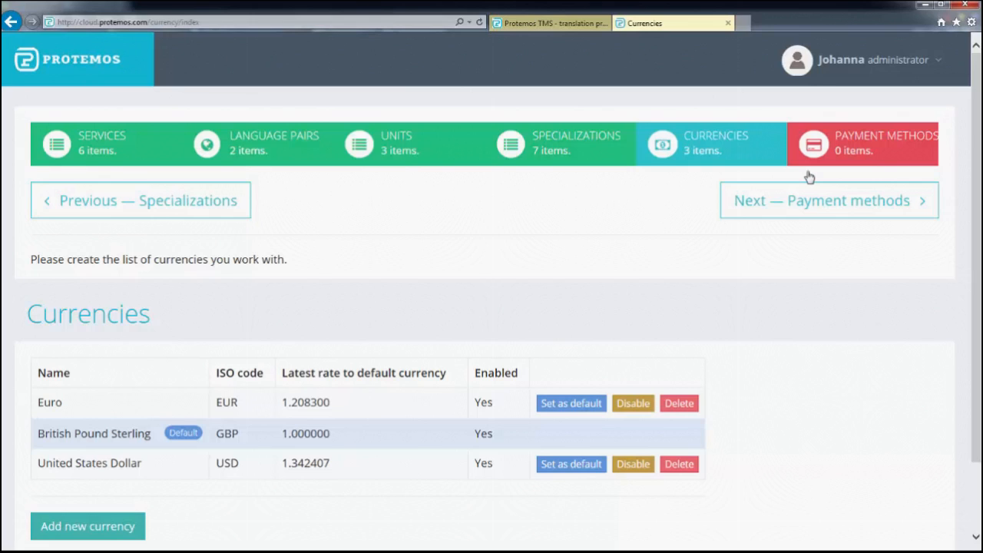
{"action": "mouse_move", "coordinate": [602, 397]}
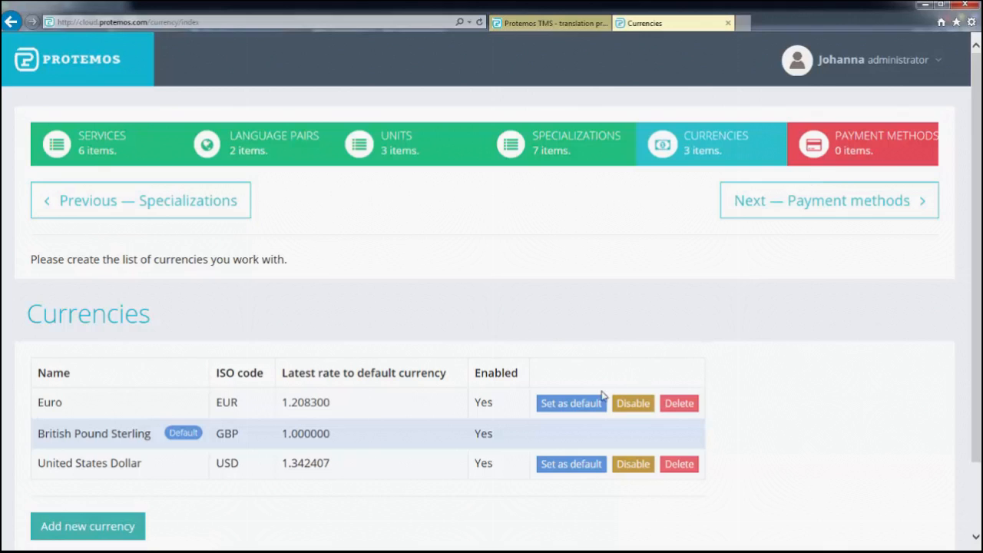
{"action": "left_click", "coordinate": [572, 402]}
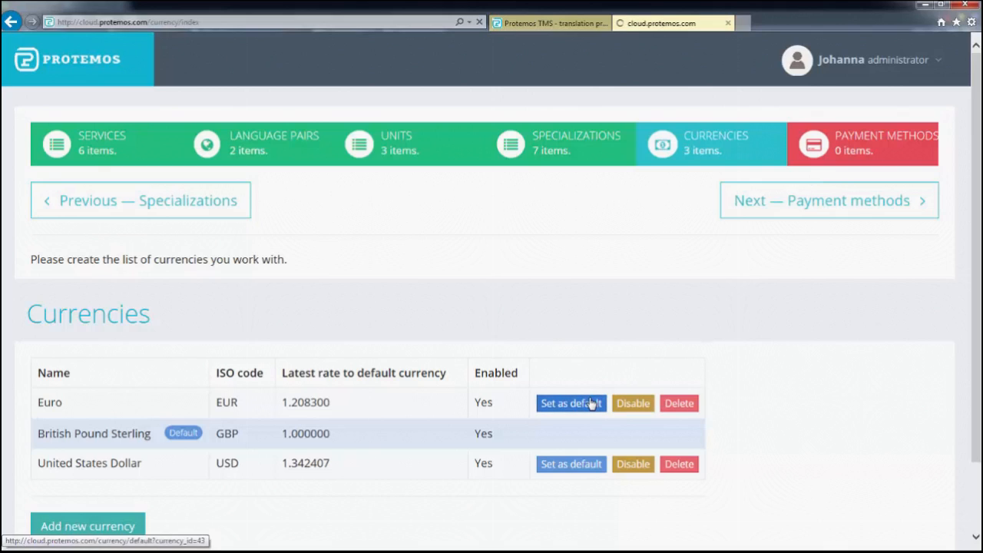
{"action": "left_click", "coordinate": [572, 403]}
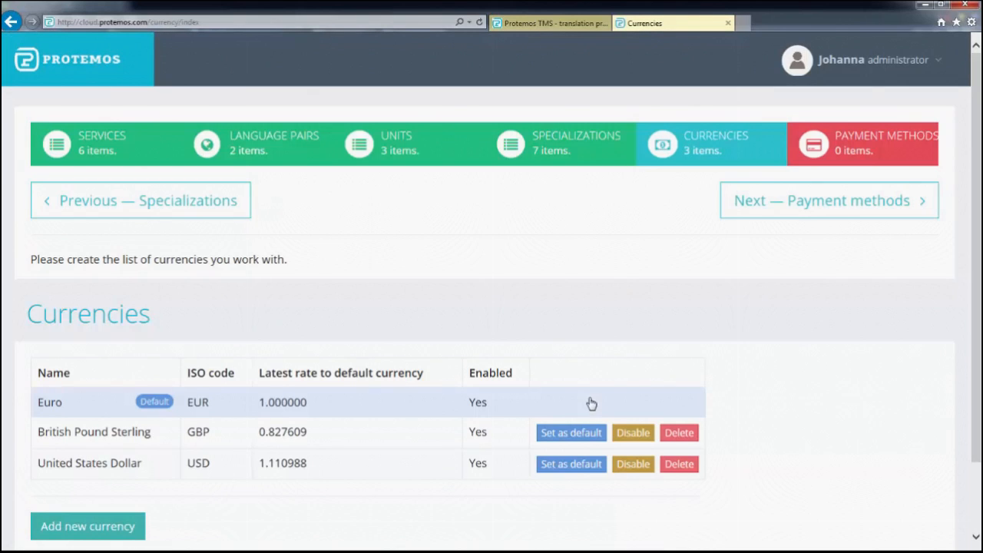
{"action": "mouse_move", "coordinate": [200, 329]}
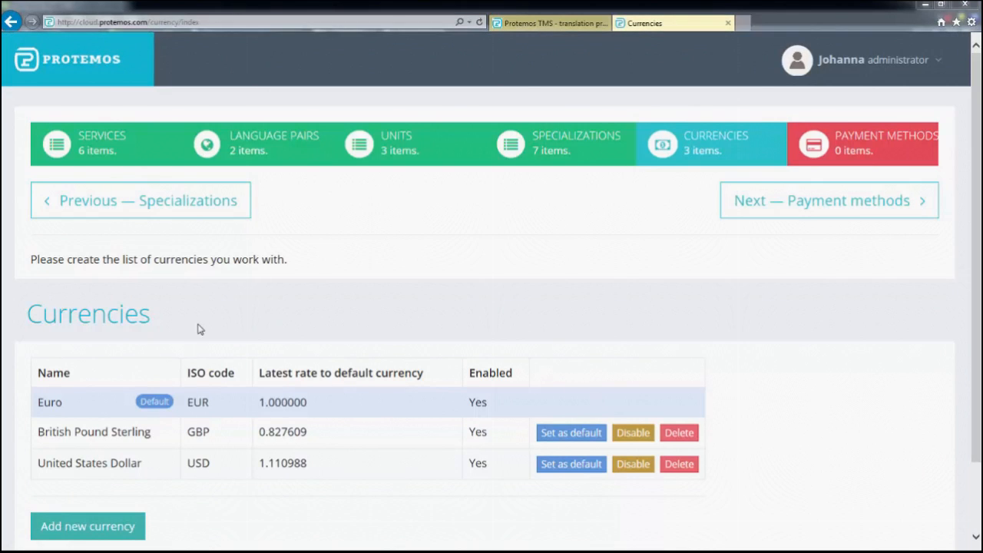
{"action": "left_click", "coordinate": [830, 200]}
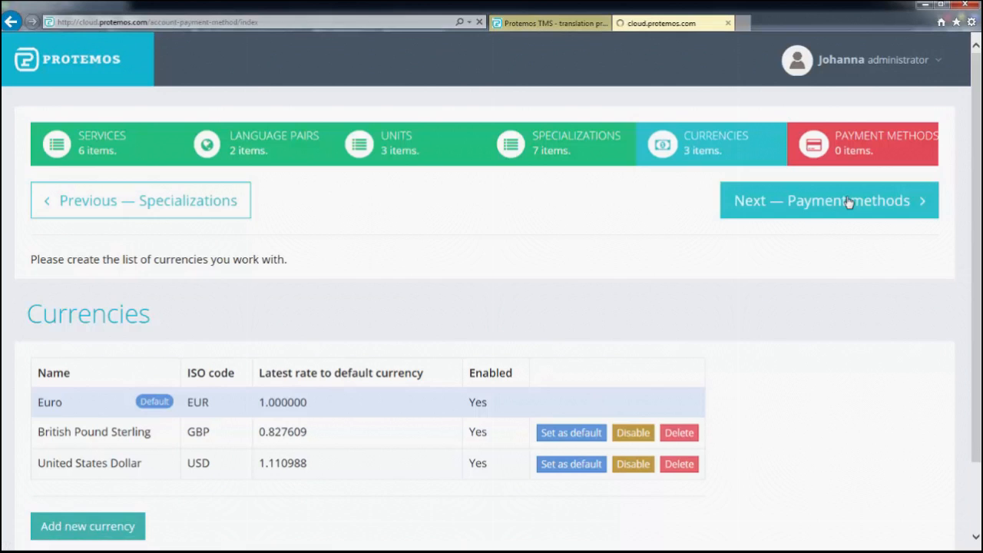
{"action": "left_click", "coordinate": [829, 199]}
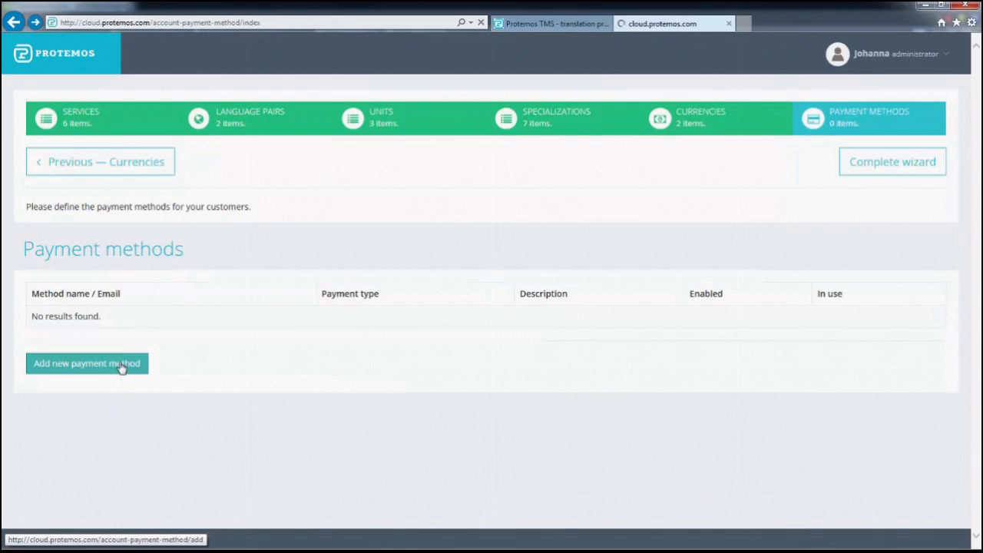
{"action": "left_click", "coordinate": [86, 363]}
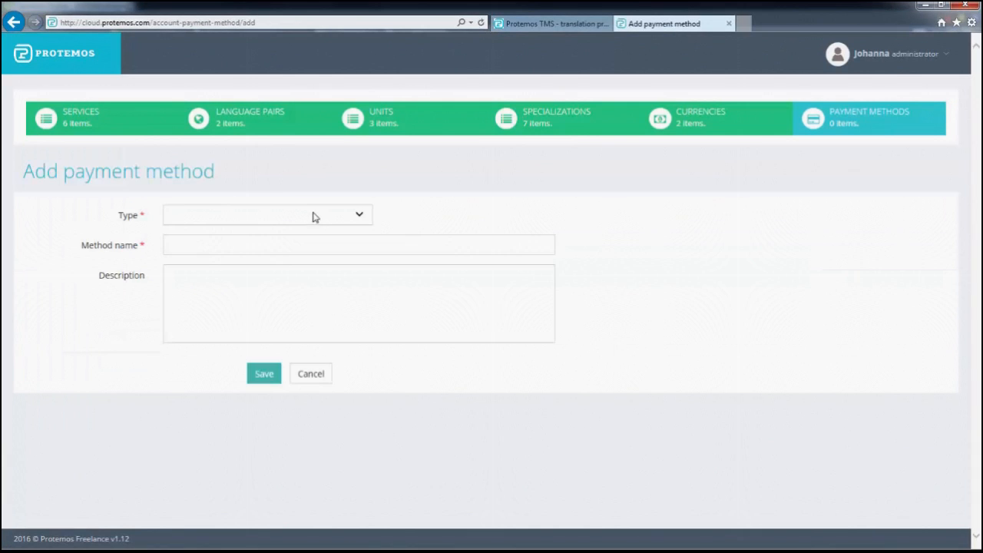
{"action": "left_click", "coordinate": [267, 216]}
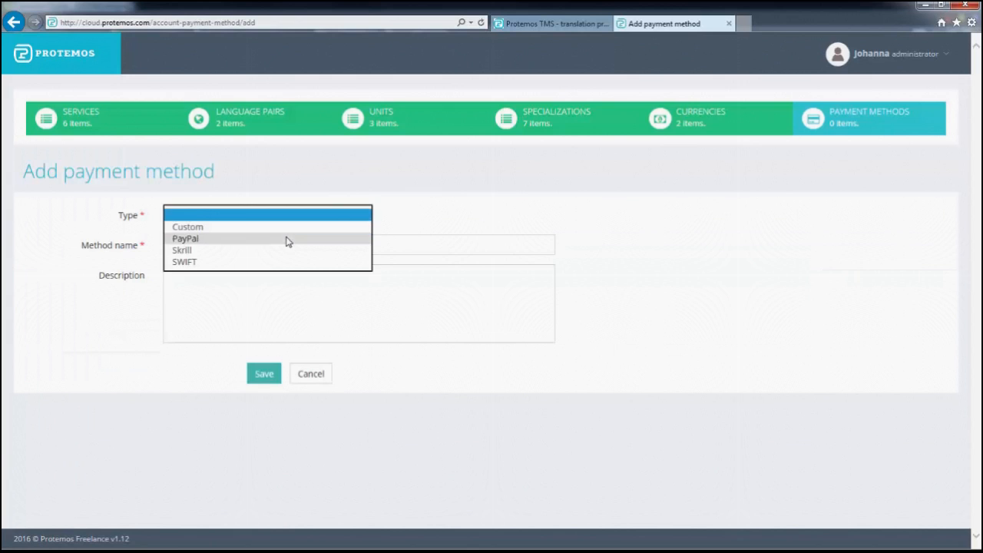
{"action": "left_click", "coordinate": [184, 238]}
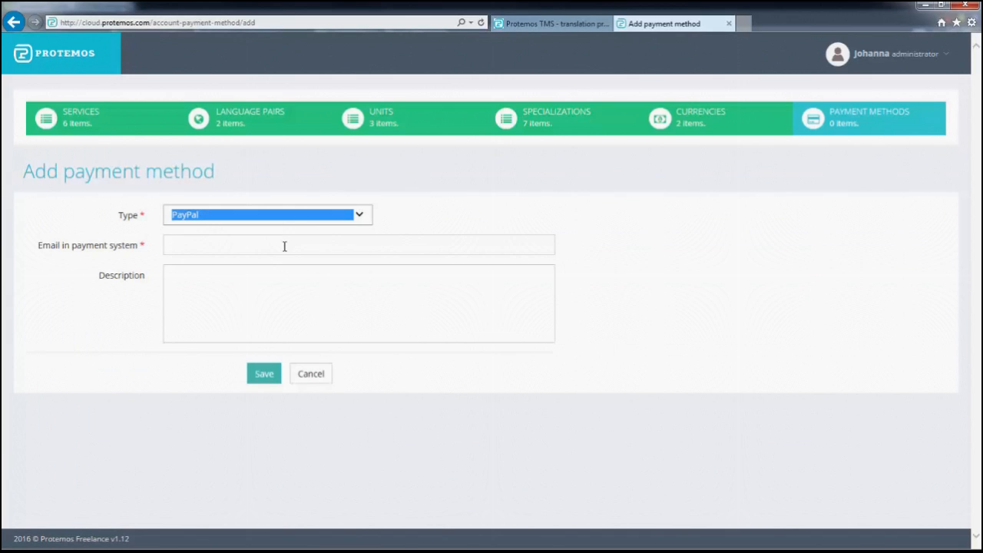
{"action": "left_click", "coordinate": [357, 244]}
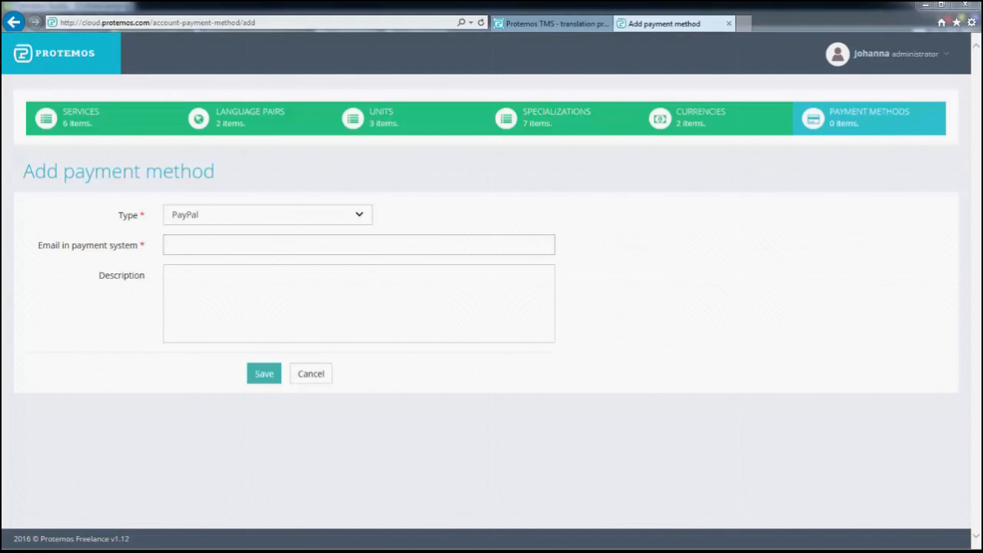
{"action": "left_click", "coordinate": [358, 244]}
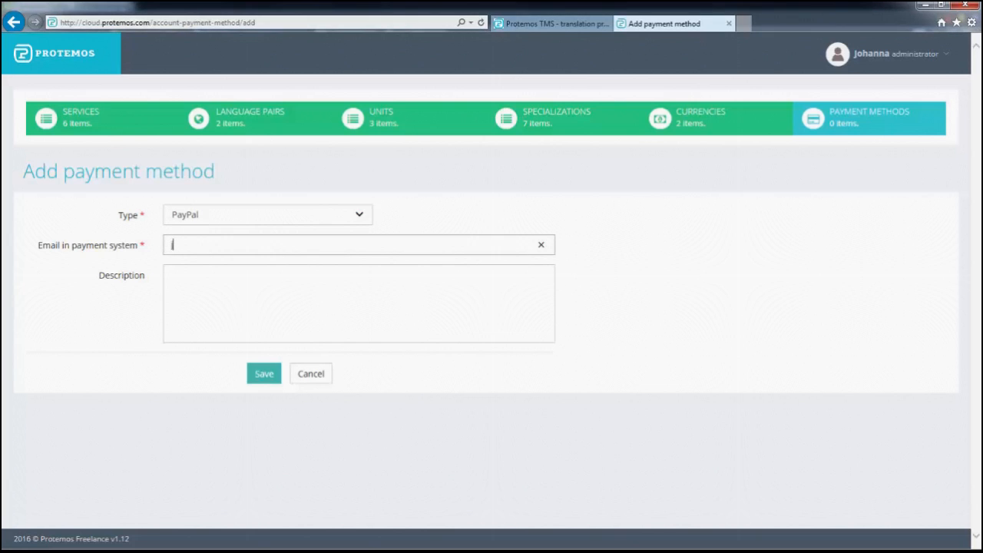
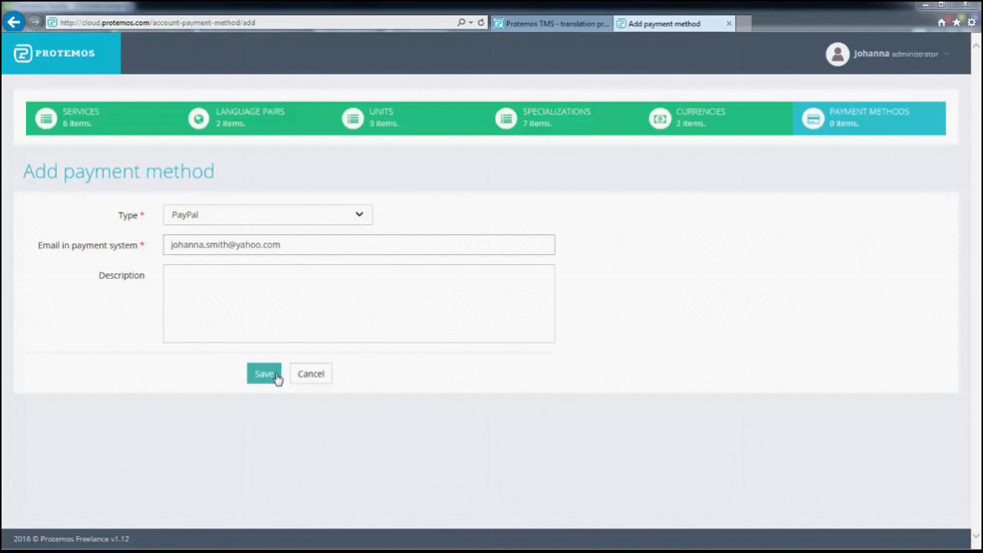
{"action": "left_click", "coordinate": [264, 373]}
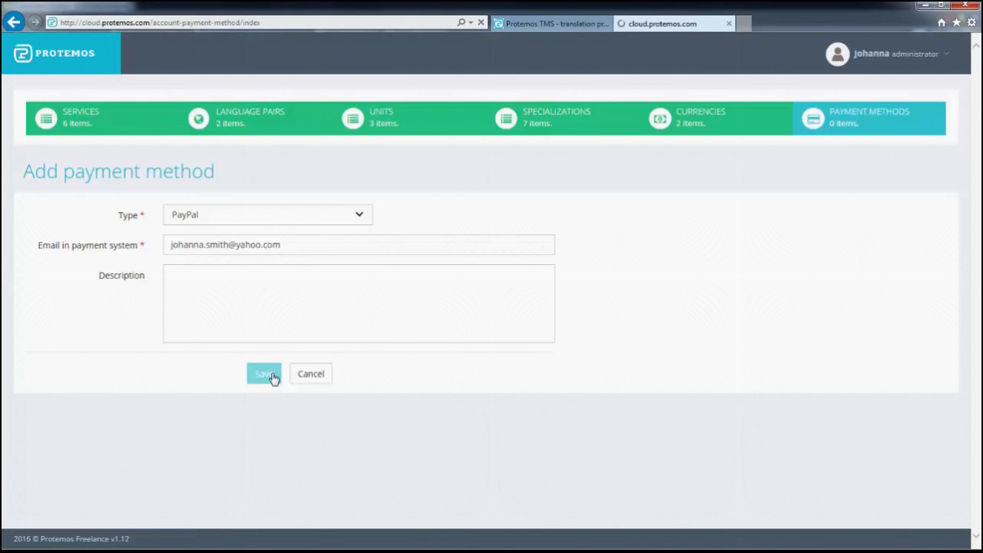
{"action": "left_click", "coordinate": [265, 373]}
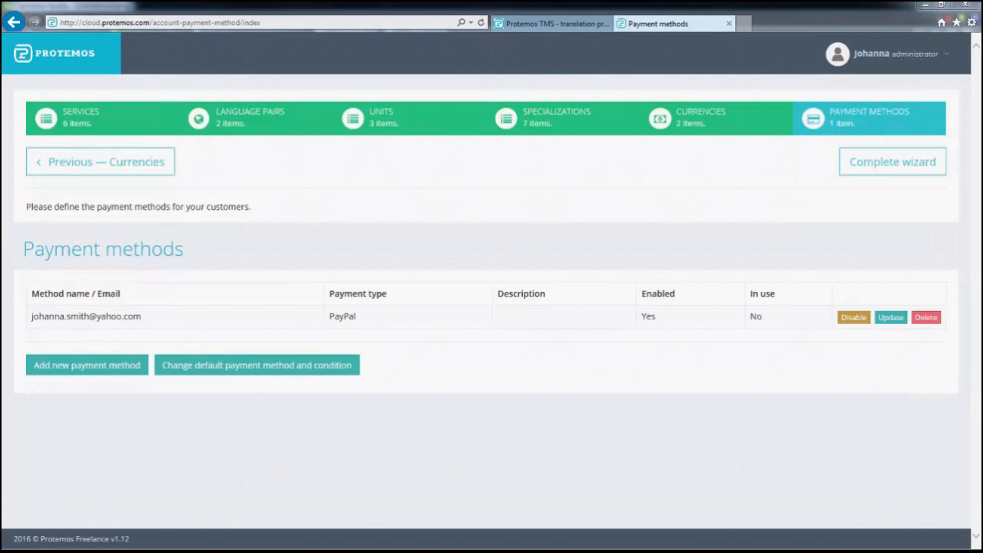
{"action": "mouse_move", "coordinate": [828, 203]}
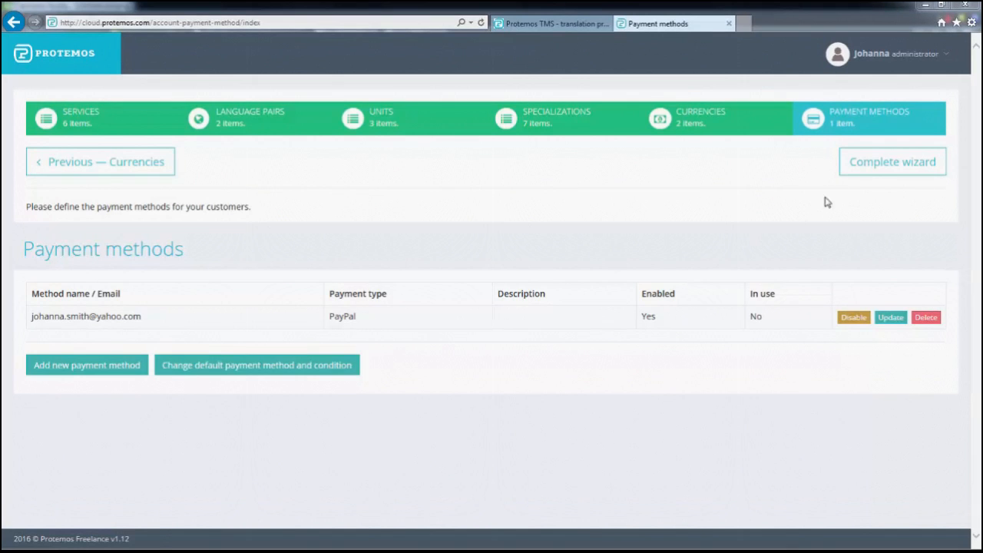
{"action": "left_click", "coordinate": [891, 161]}
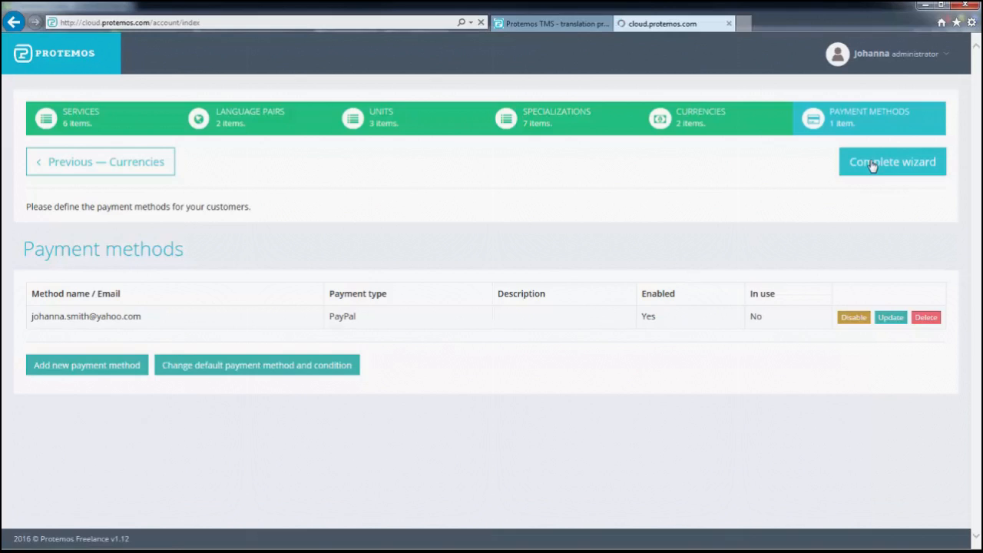
Review the Account page's General info and Default settings after finishing setup.
{"action": "left_click", "coordinate": [893, 162]}
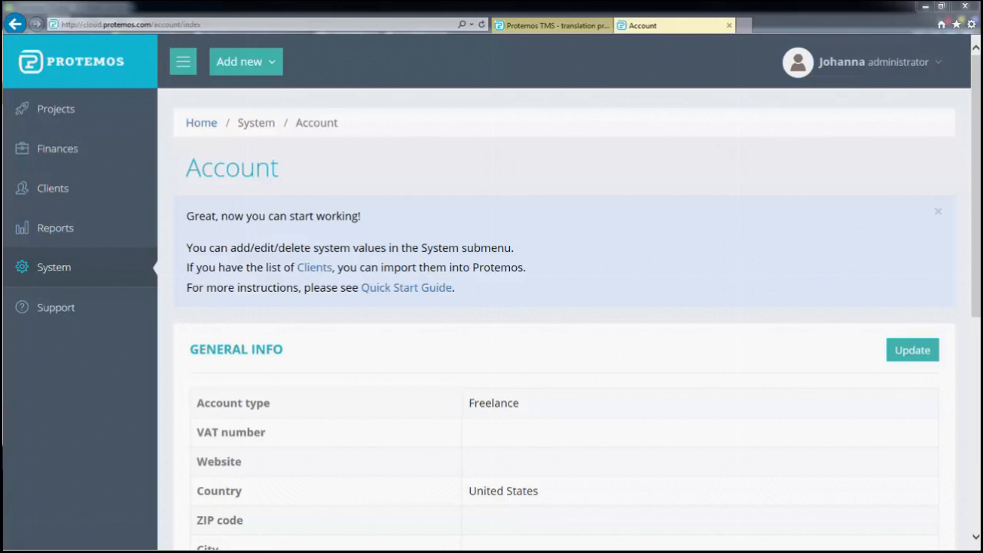
{"action": "scroll", "scroll_direction": "down", "scroll_amount": 3}
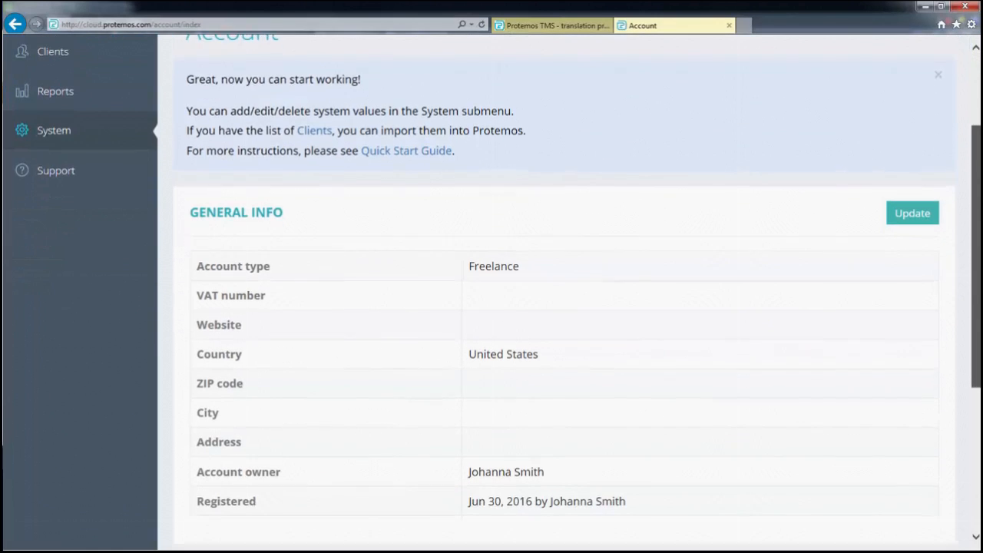
{"action": "scroll", "scroll_direction": "down", "scroll_amount": 3}
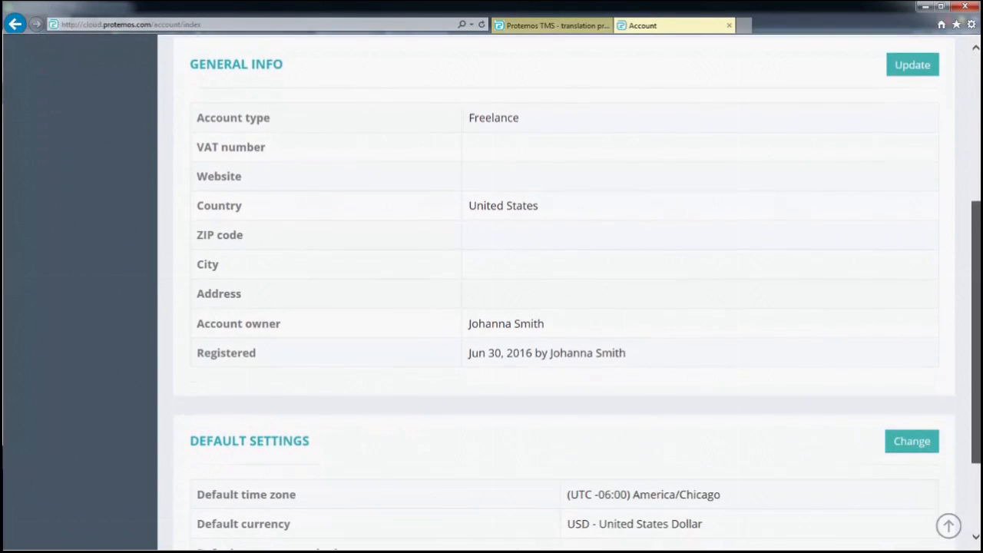
{"action": "scroll", "scroll_direction": "up", "scroll_amount": 3}
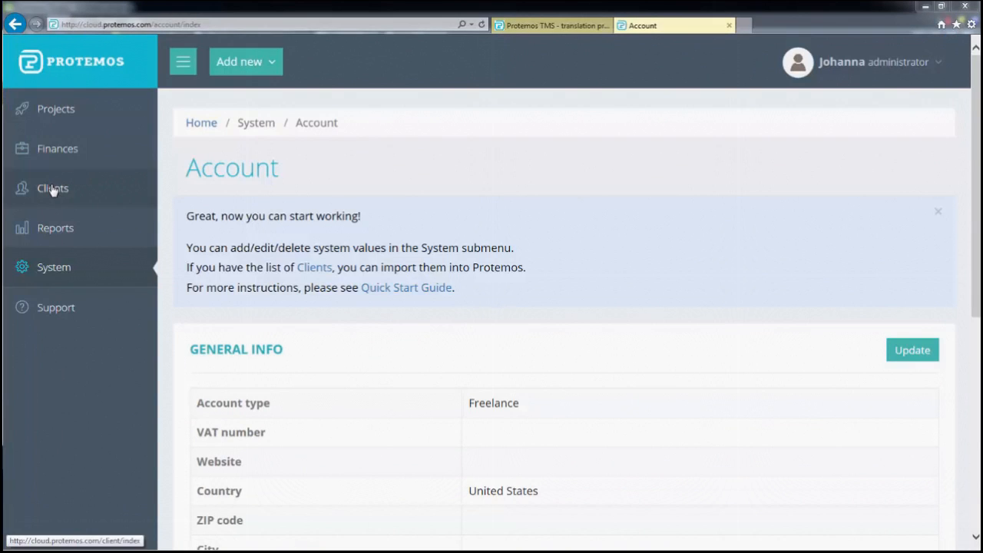
Create individual client John Smithy with email, phone and country Aland Islands.
{"action": "left_click", "coordinate": [53, 187]}
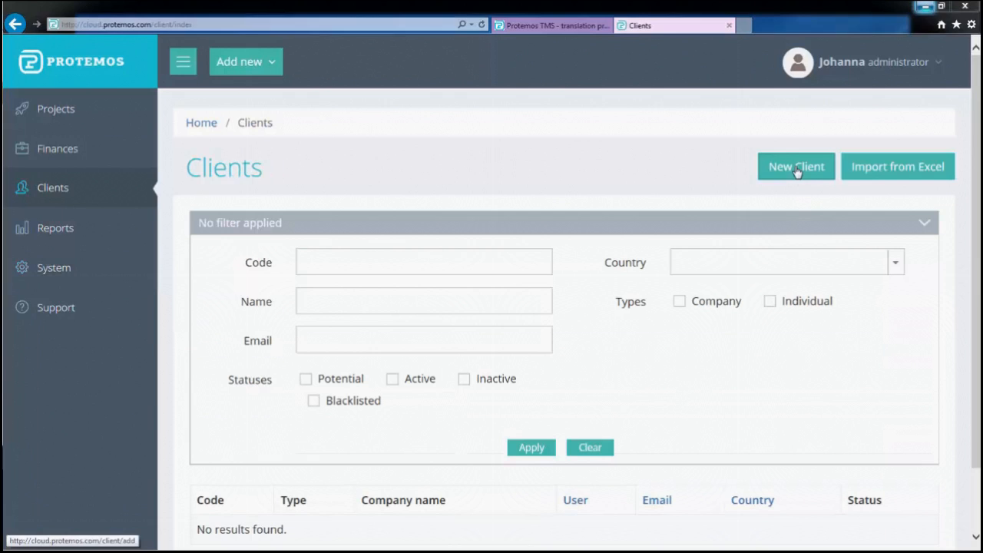
{"action": "left_click", "coordinate": [796, 166]}
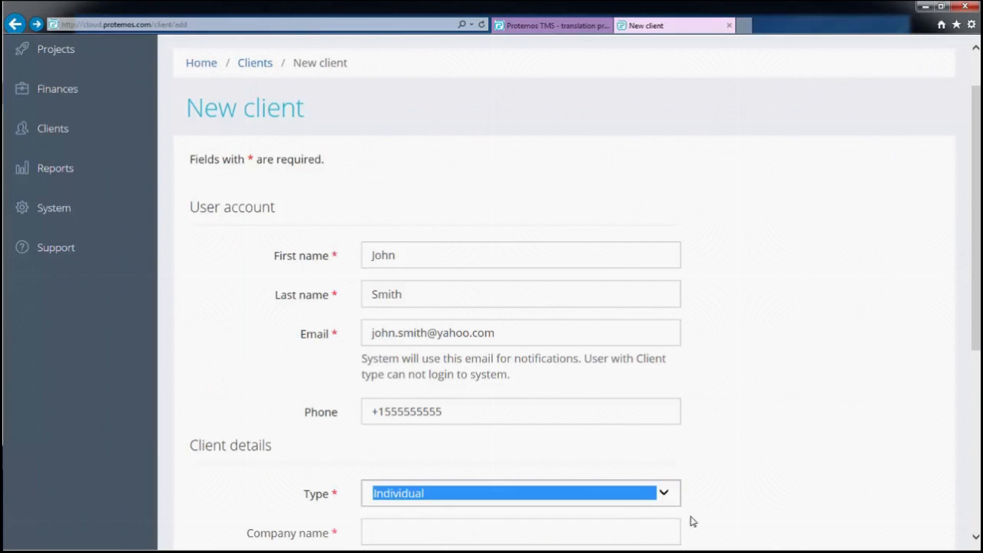
{"action": "scroll", "scroll_direction": "down", "scroll_amount": 3}
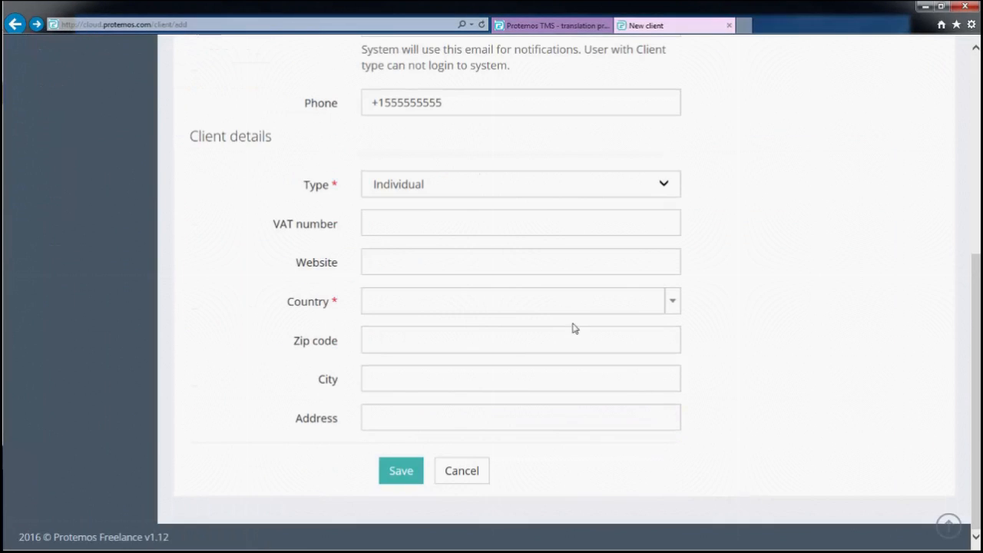
{"action": "left_click", "coordinate": [519, 300]}
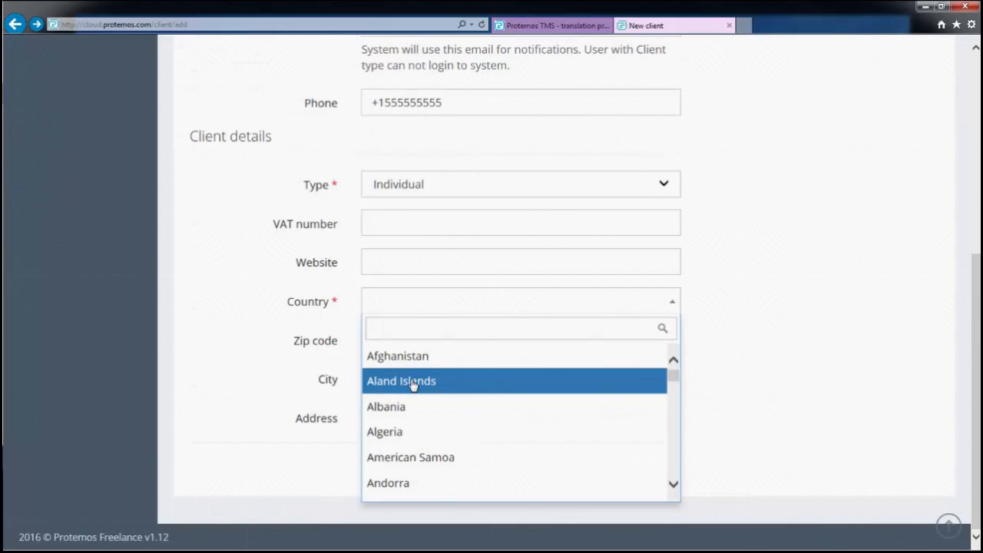
{"action": "left_click", "coordinate": [400, 381]}
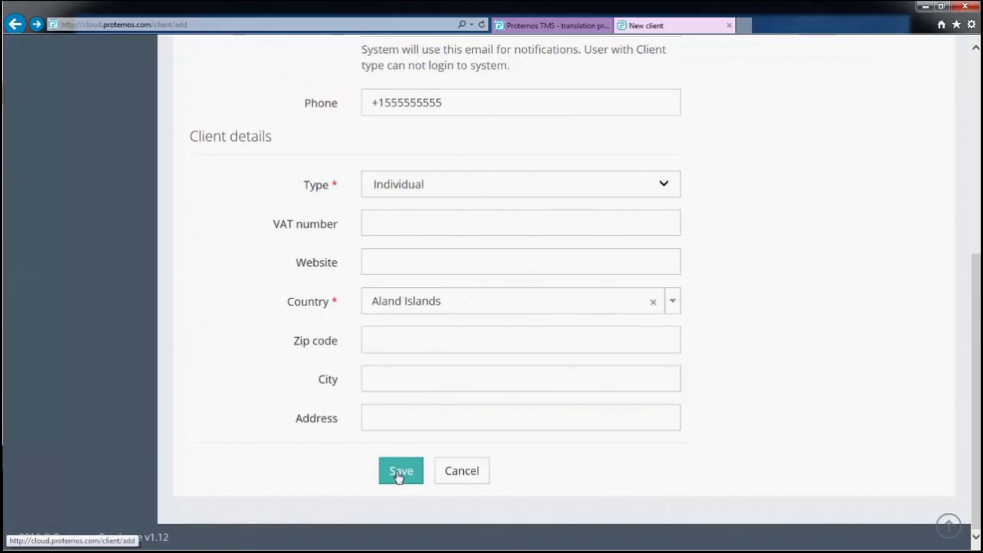
{"action": "left_click", "coordinate": [400, 470]}
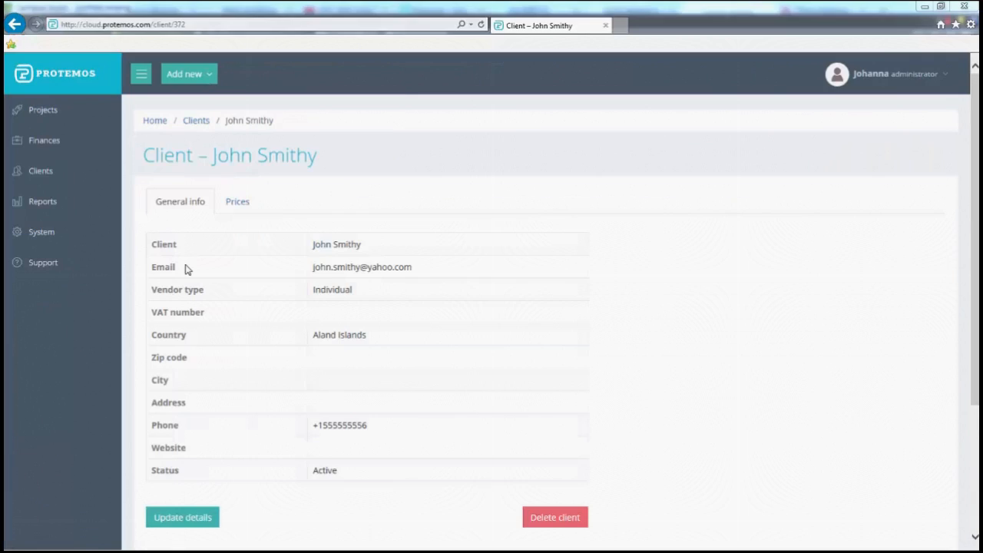
Save John Smithy's defaults as USD currency with a 30-day payment condition.
{"action": "scroll", "scroll_direction": "down", "scroll_amount": 3}
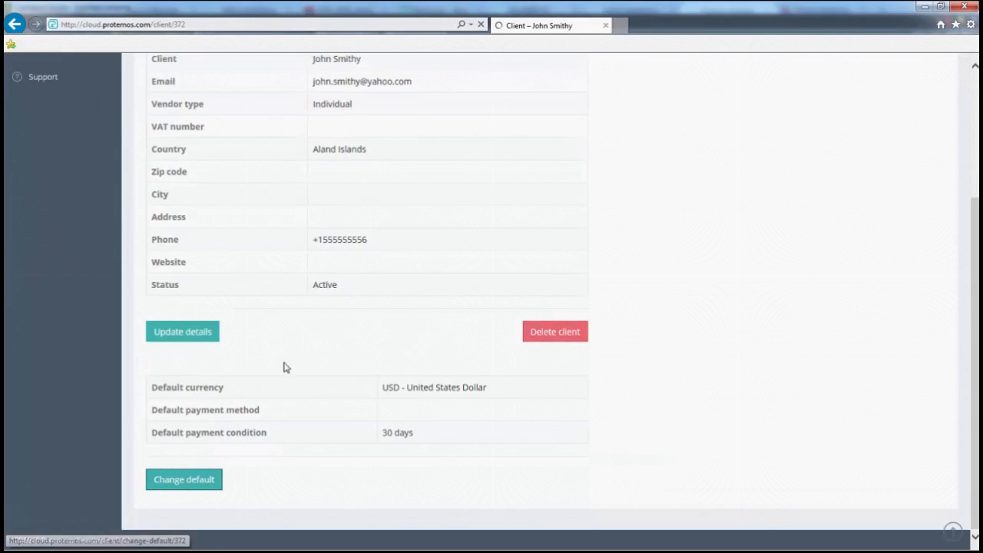
{"action": "left_click", "coordinate": [184, 479]}
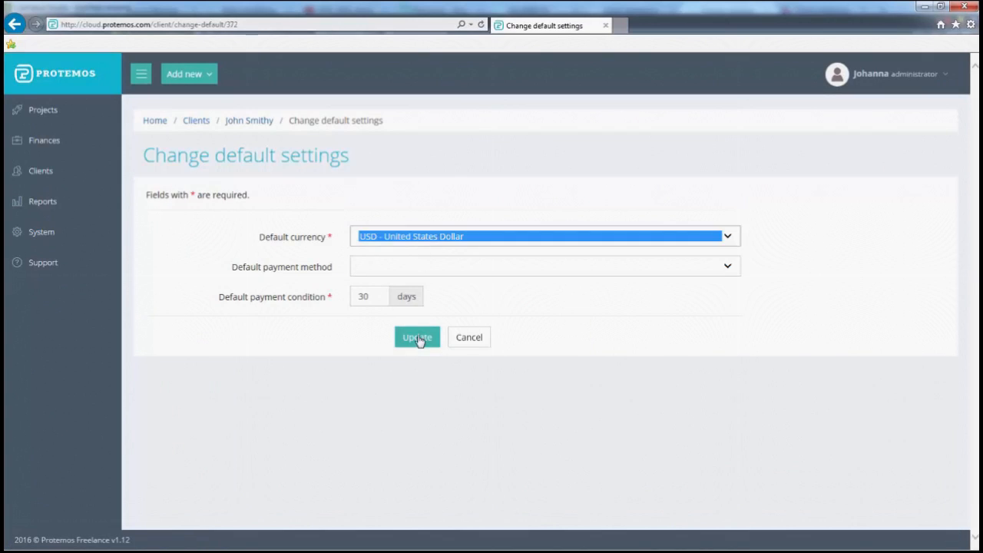
{"action": "left_click", "coordinate": [418, 338]}
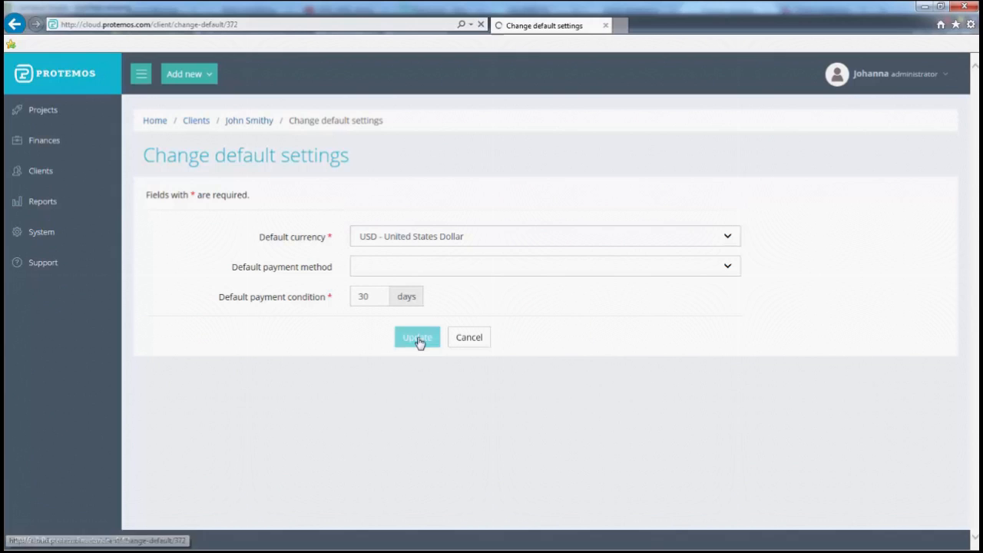
{"action": "left_click", "coordinate": [418, 338]}
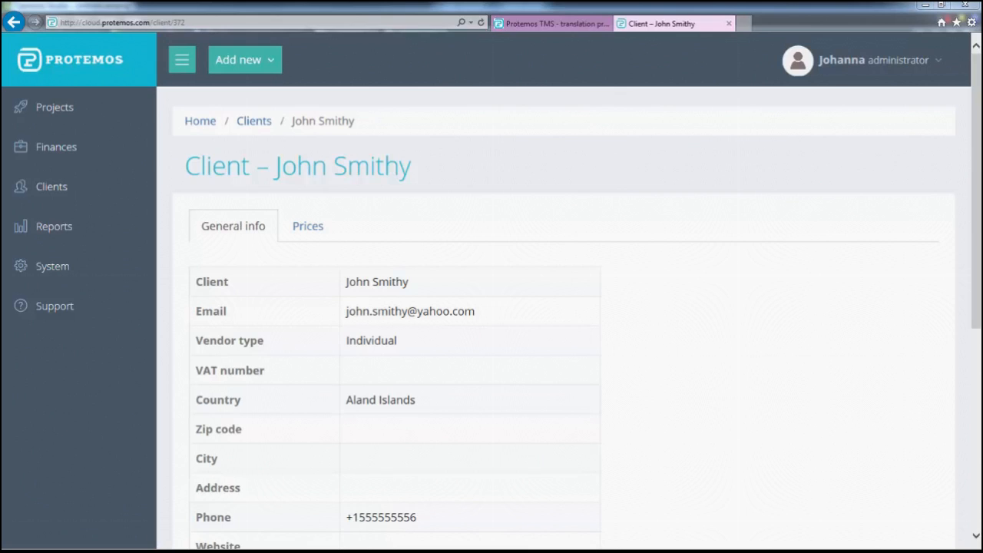
{"action": "mouse_move", "coordinate": [120, 421]}
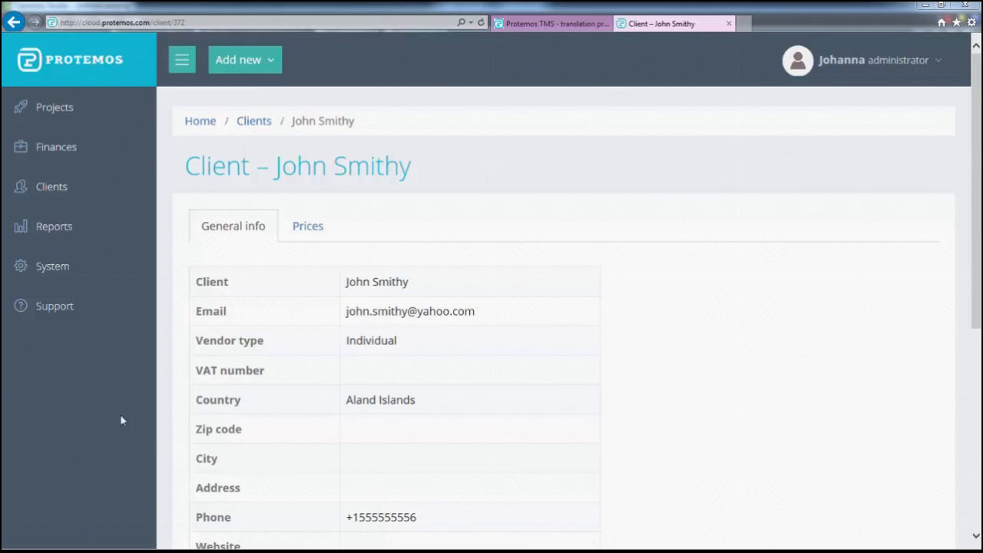
{"action": "mouse_move", "coordinate": [52, 187]}
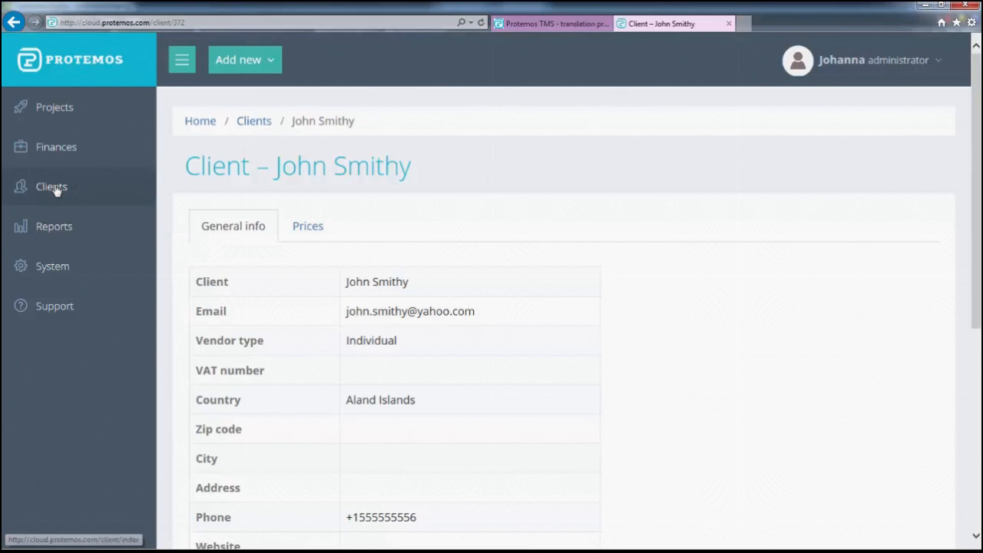
{"action": "left_click", "coordinate": [53, 188]}
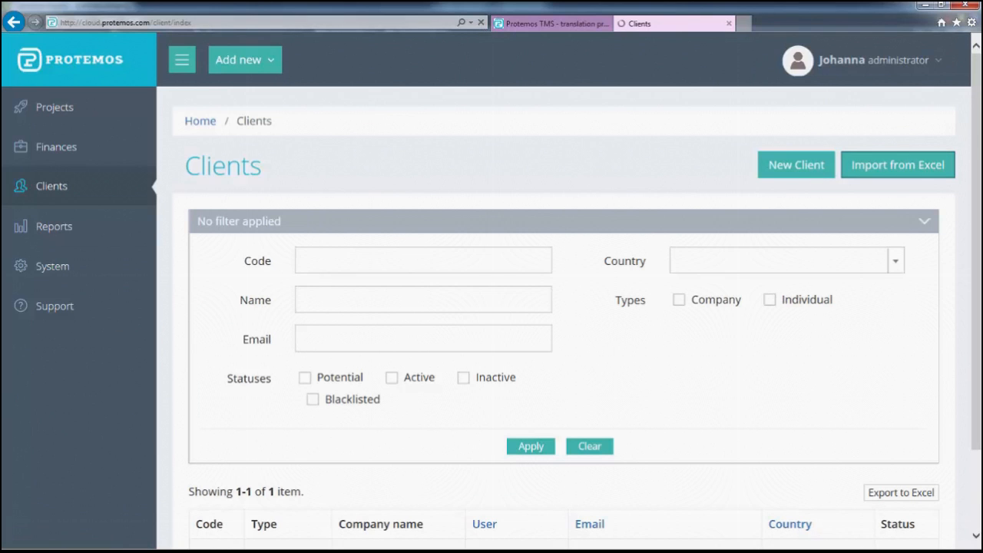
Import clients from the completed ClientImport Excel file.
{"action": "left_click", "coordinate": [897, 164]}
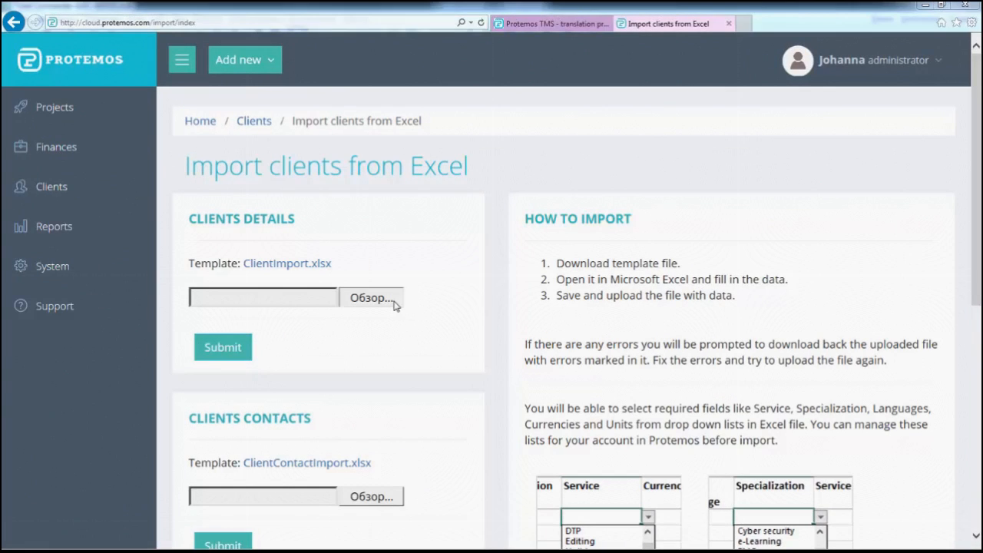
{"action": "left_click", "coordinate": [372, 298]}
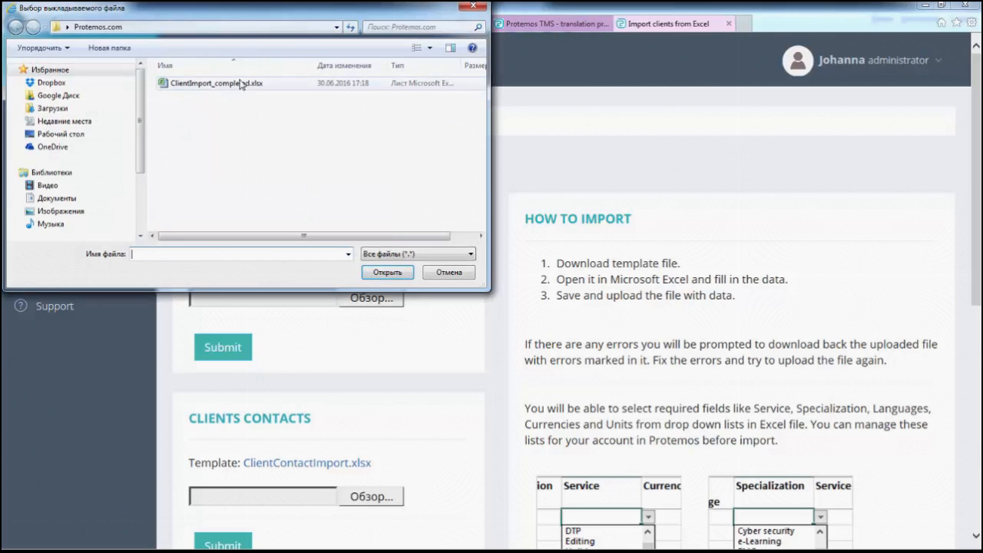
{"action": "left_click", "coordinate": [387, 272]}
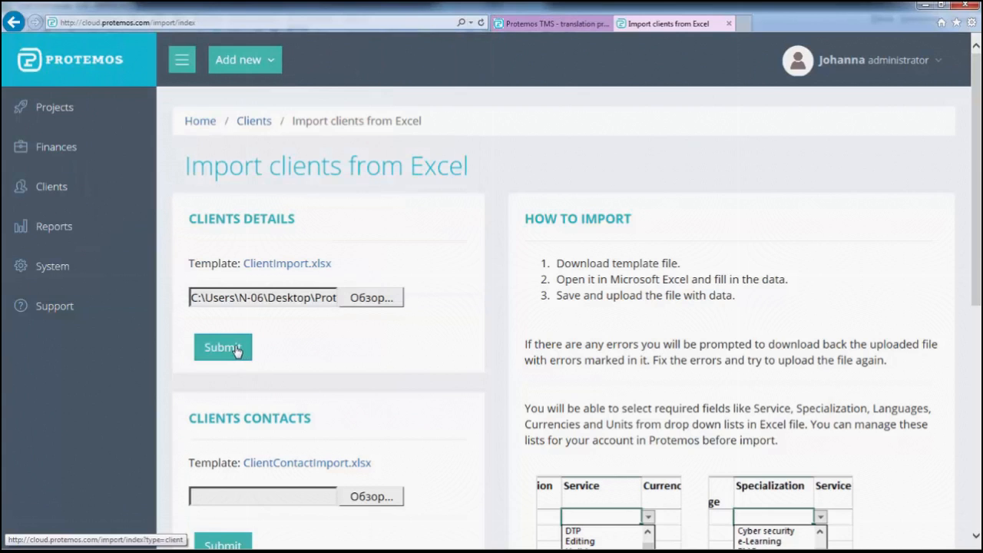
{"action": "left_click", "coordinate": [222, 348]}
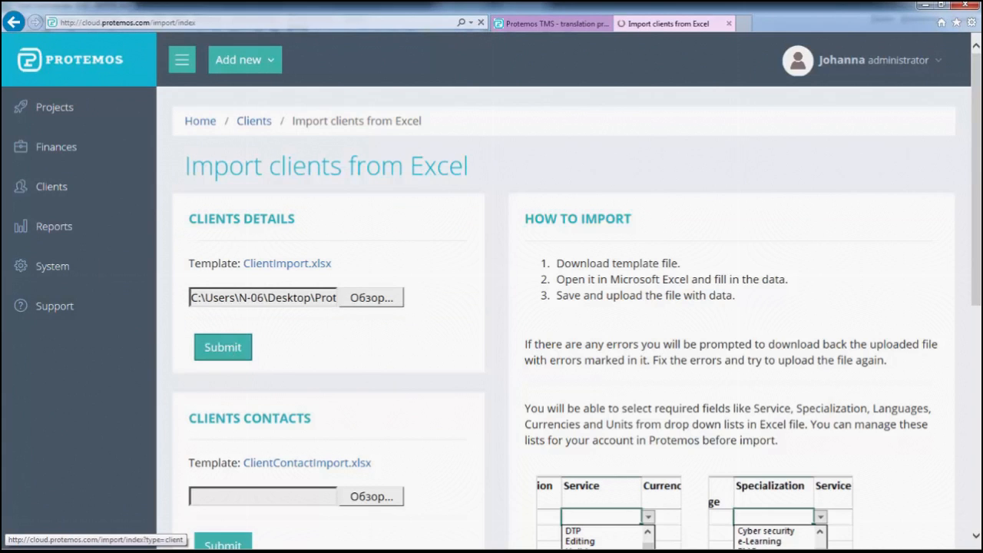
{"action": "left_click", "coordinate": [221, 348]}
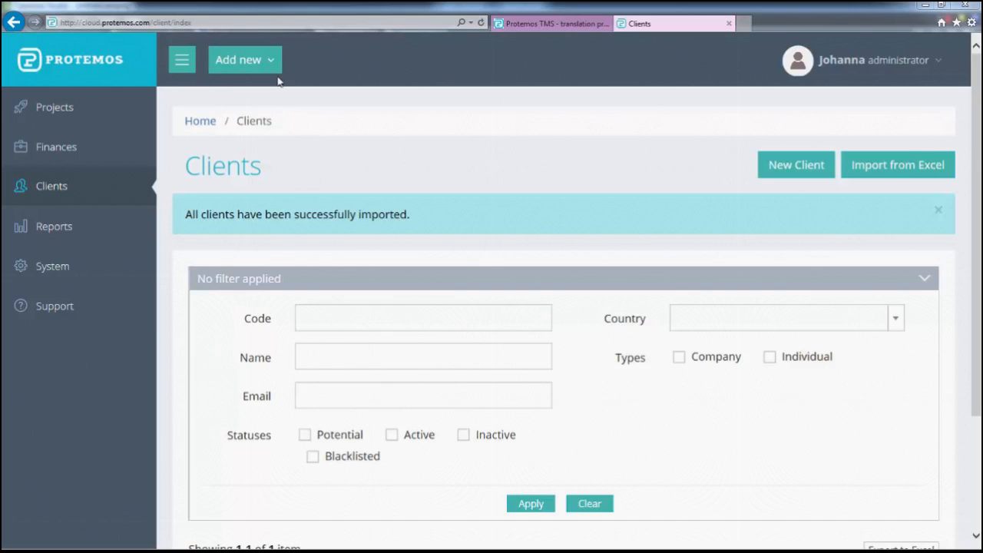
Start a new project named 'New Project'.
{"action": "left_click", "coordinate": [244, 58]}
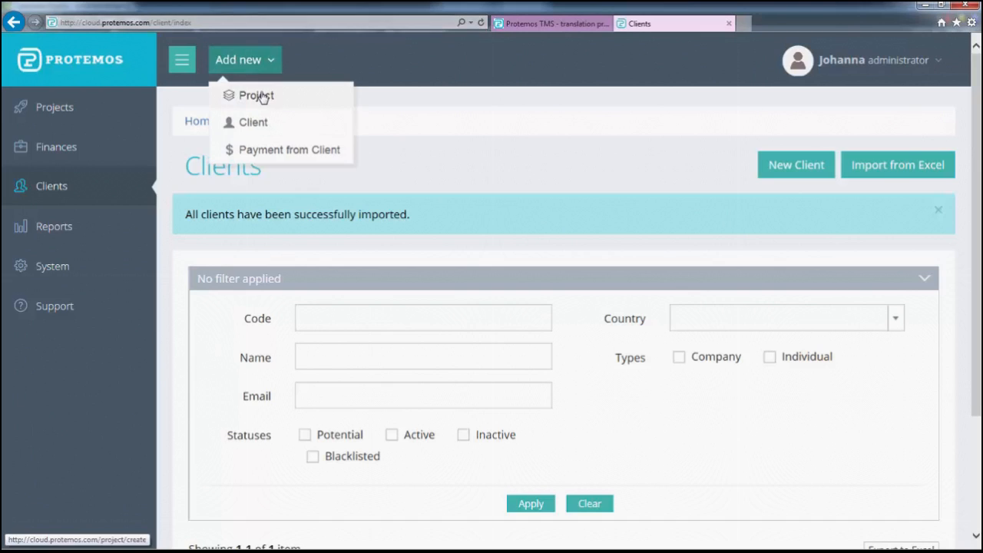
{"action": "left_click", "coordinate": [264, 98]}
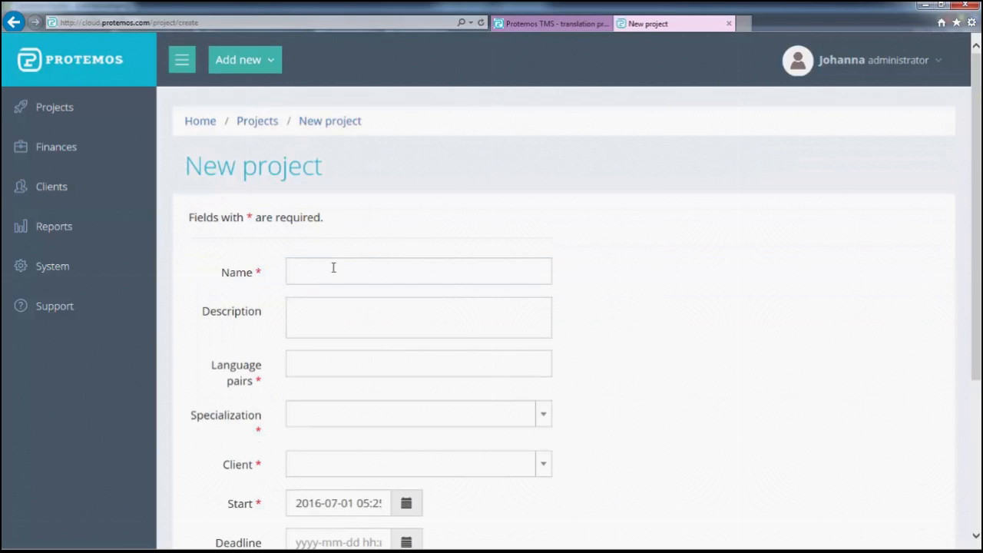
{"action": "left_click", "coordinate": [418, 271]}
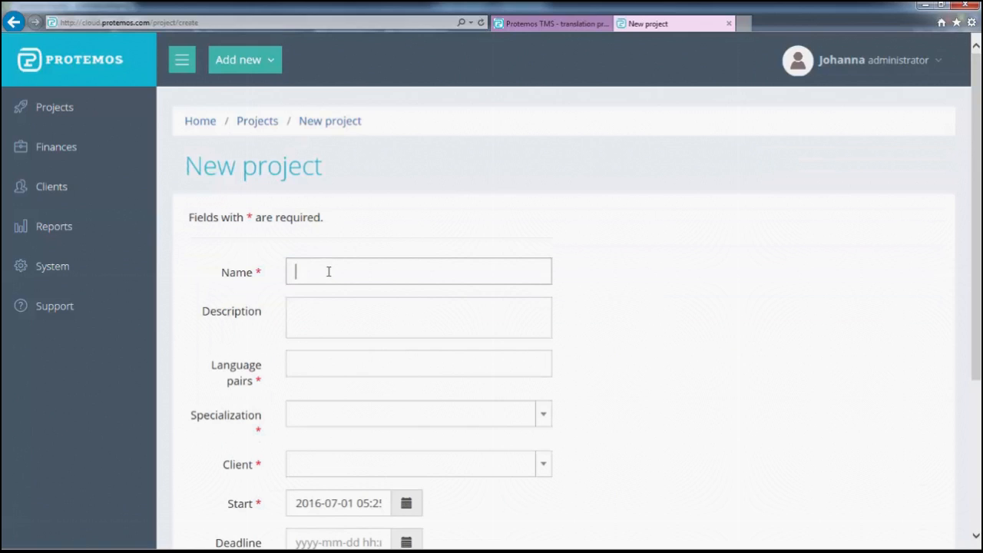
{"action": "type", "text": "New"}
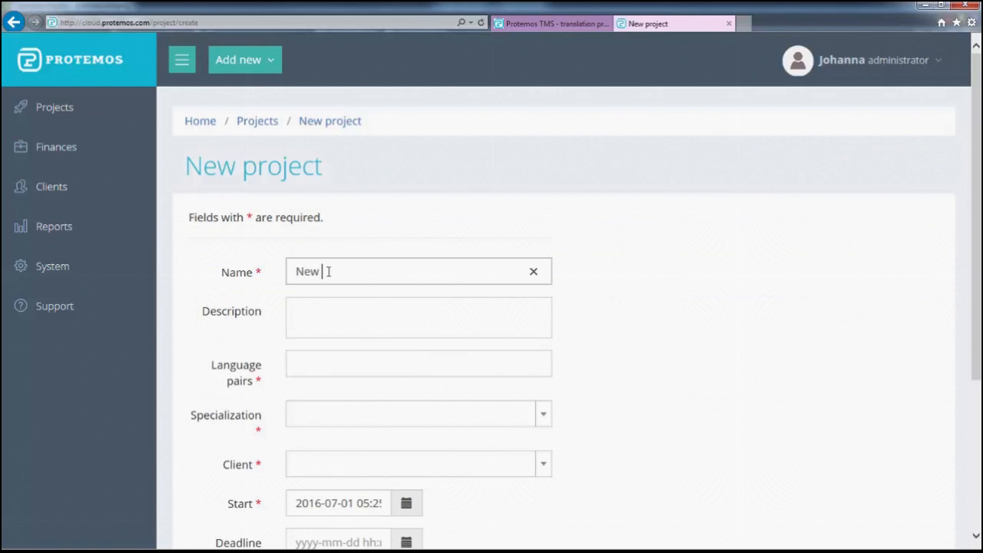
{"action": "type", "text": "Project"}
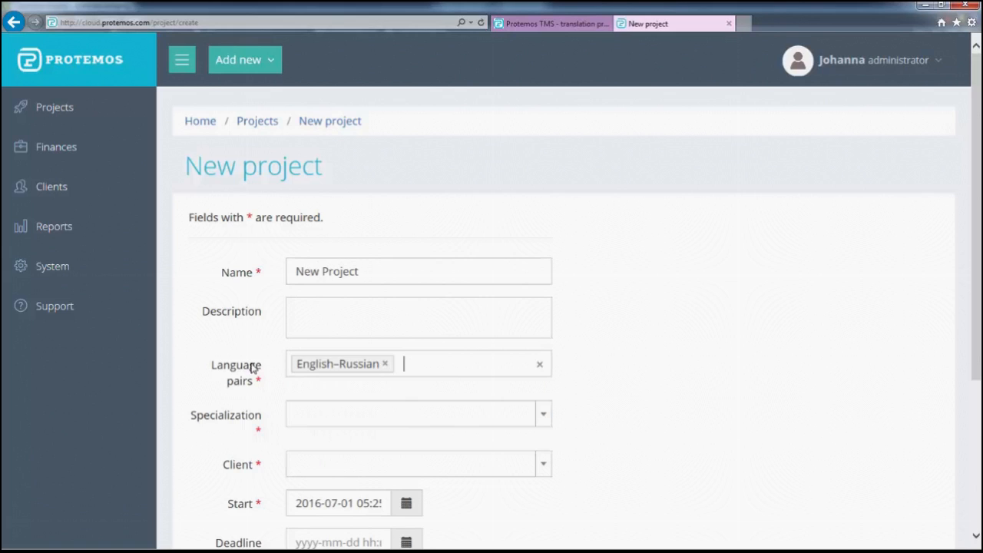
Set specialization Other, assign client John Smithy, and create project P8379.
{"action": "left_click", "coordinate": [418, 415]}
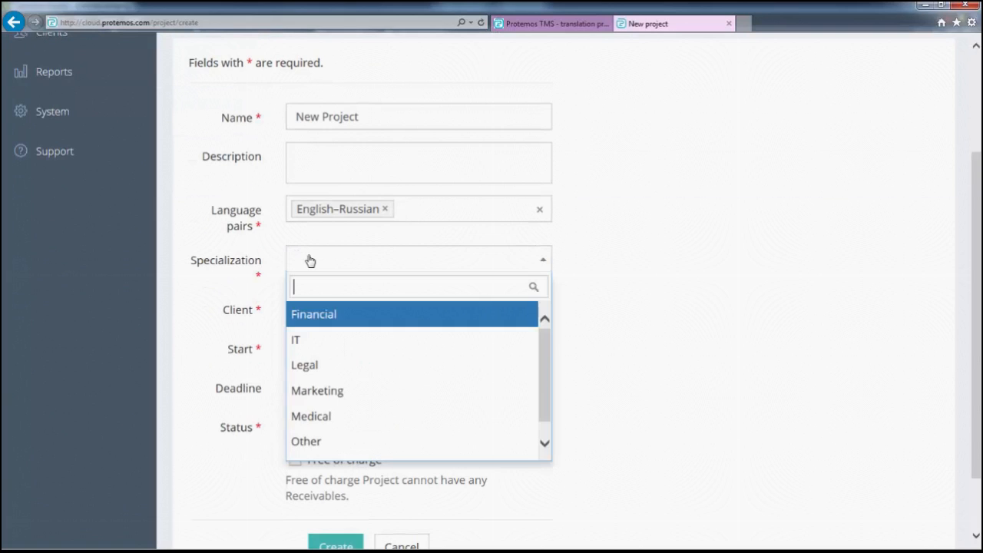
{"action": "left_click", "coordinate": [305, 441]}
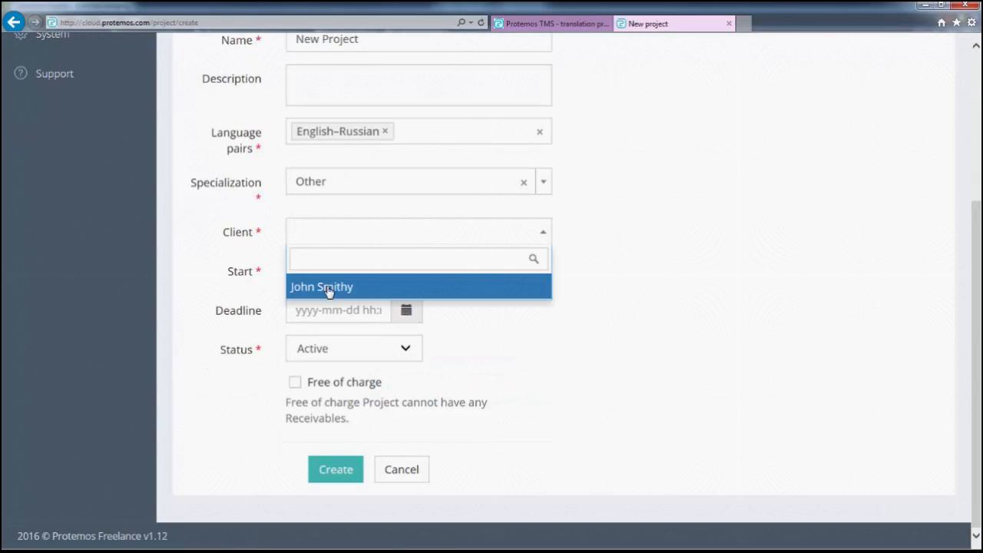
{"action": "left_click", "coordinate": [321, 288]}
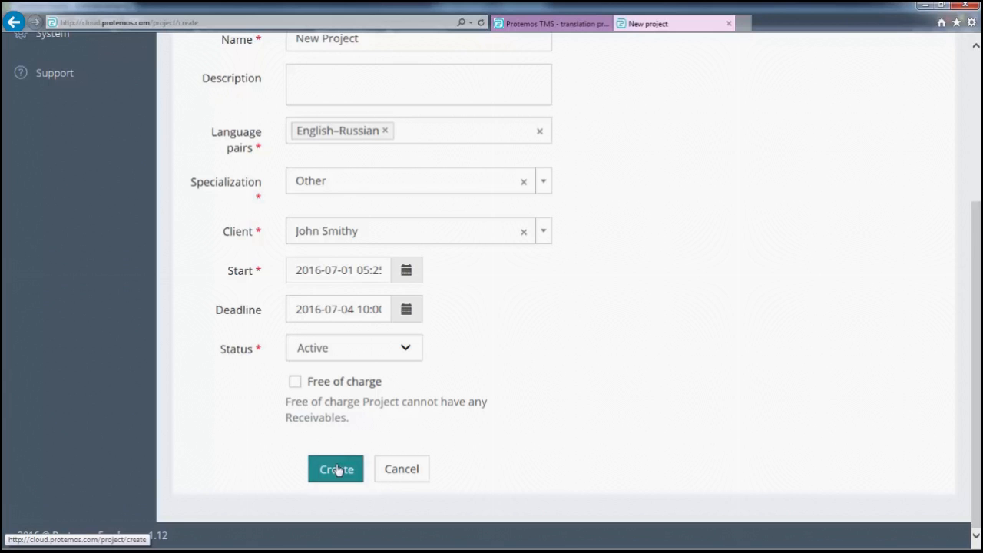
{"action": "left_click", "coordinate": [335, 469]}
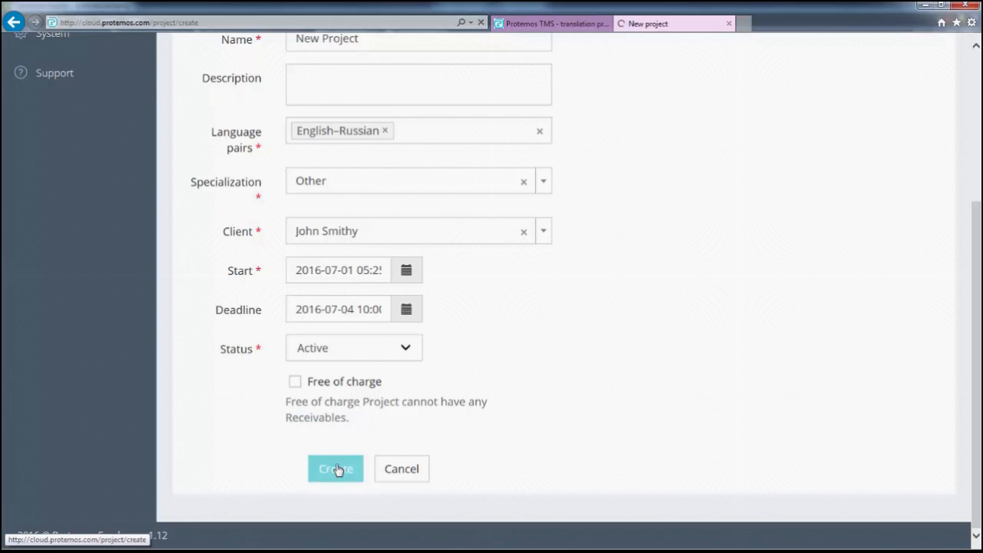
{"action": "left_click", "coordinate": [335, 468]}
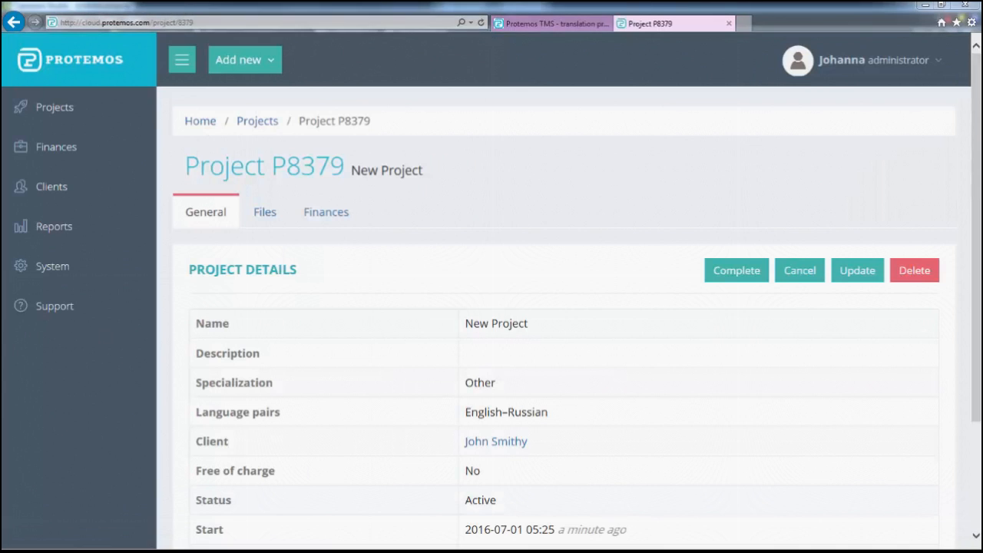
{"action": "mouse_move", "coordinate": [161, 366]}
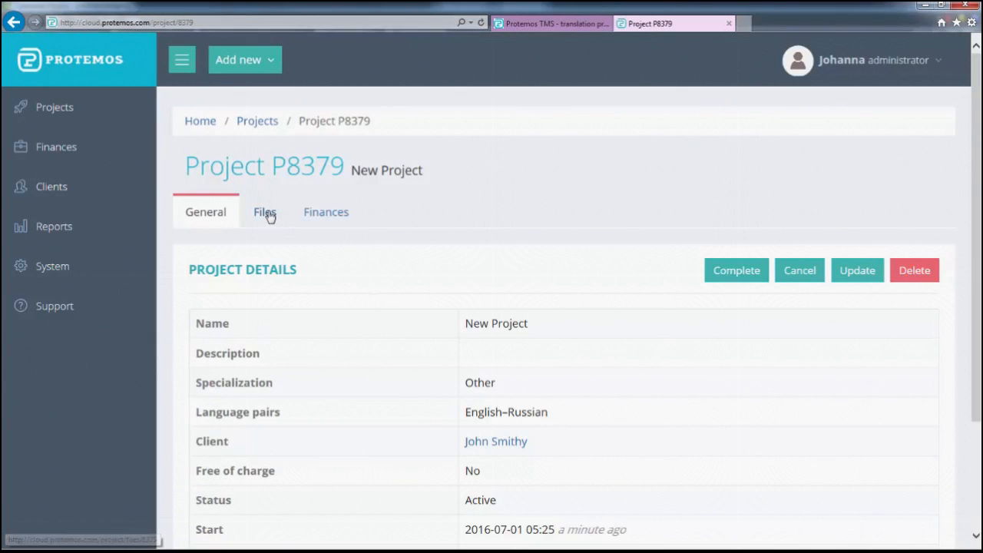
Upload New project.ppt (409.50 KB) as an input file of project P8379.
{"action": "left_click", "coordinate": [264, 212]}
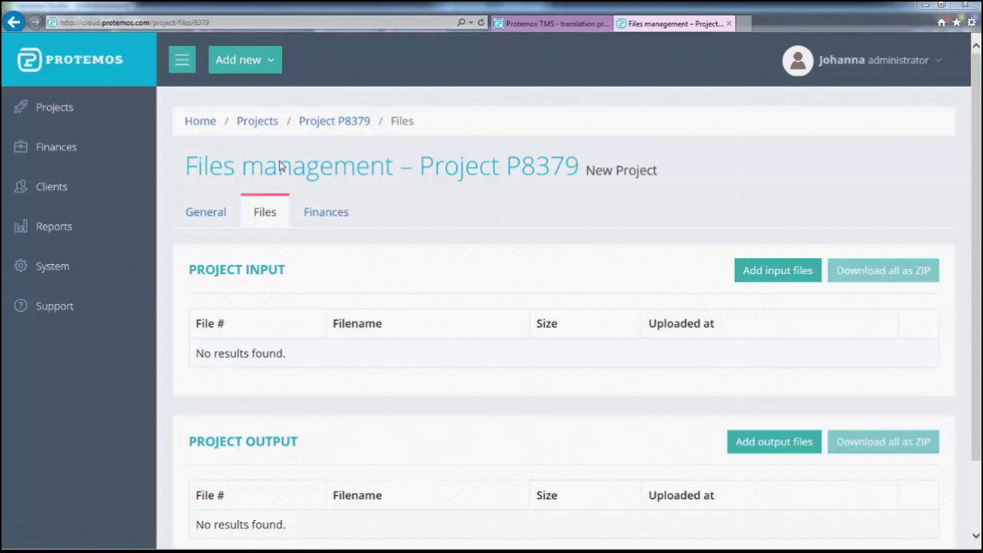
{"action": "left_click", "coordinate": [777, 270]}
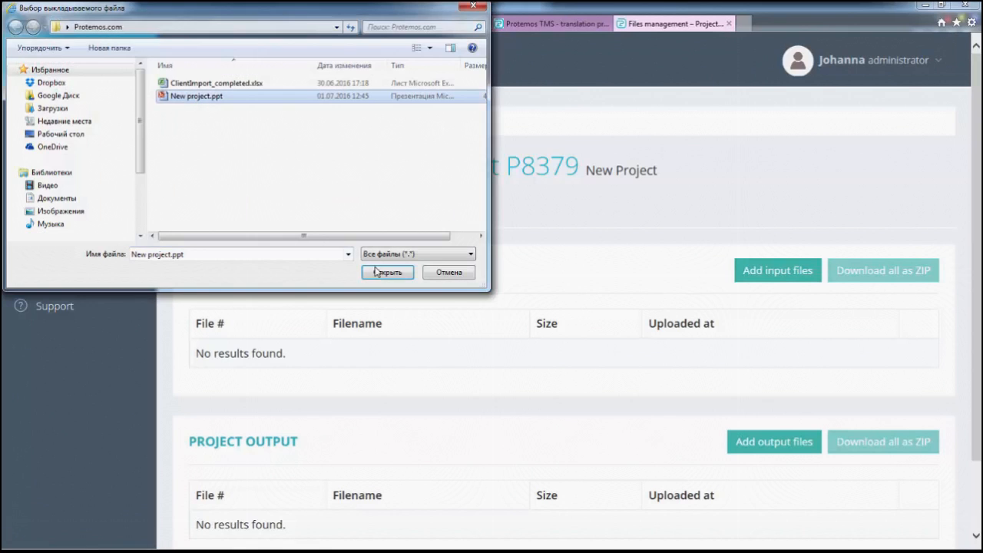
{"action": "left_click", "coordinate": [387, 272]}
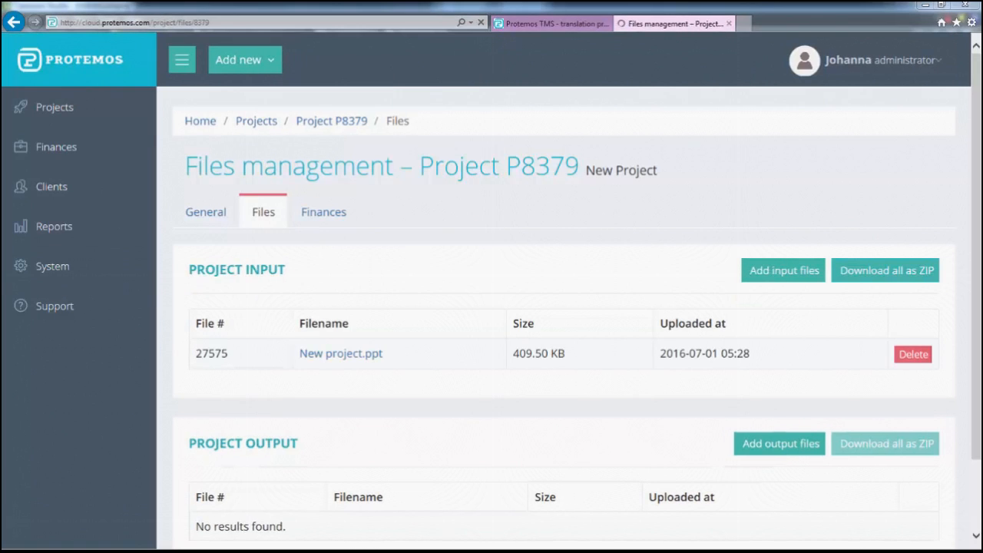
{"action": "mouse_move", "coordinate": [313, 221]}
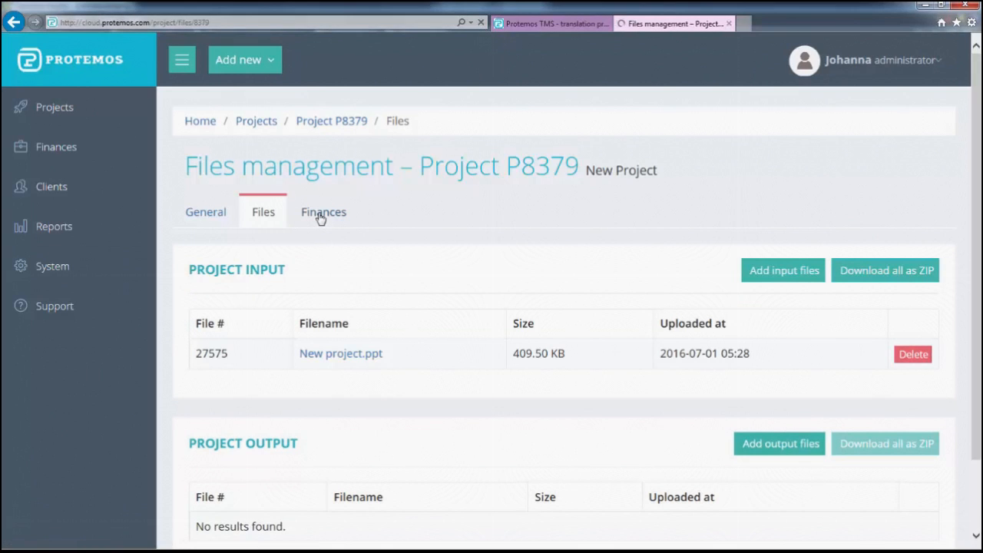
Start a new receivable on P8379's finances with the service set to Translation.
{"action": "left_click", "coordinate": [323, 212]}
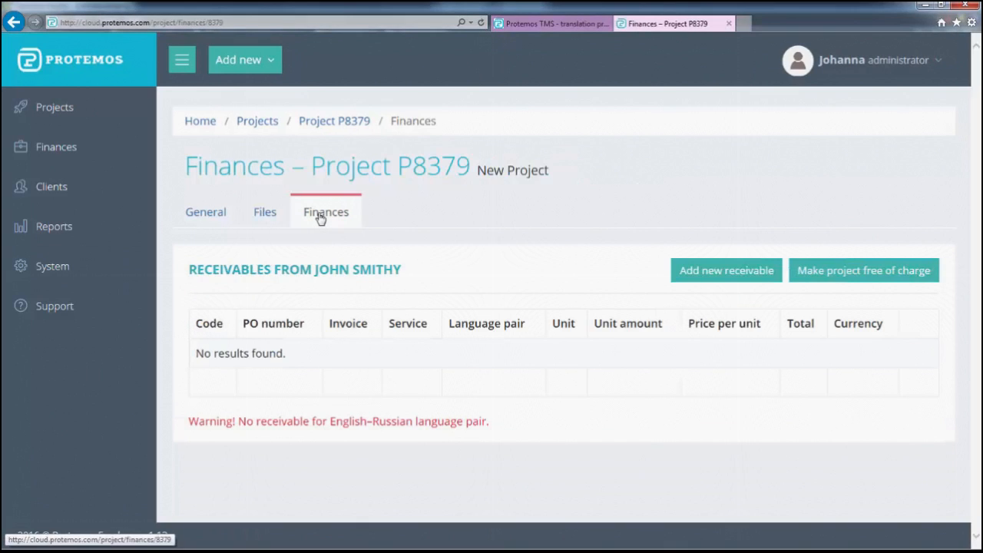
{"action": "mouse_move", "coordinate": [725, 270]}
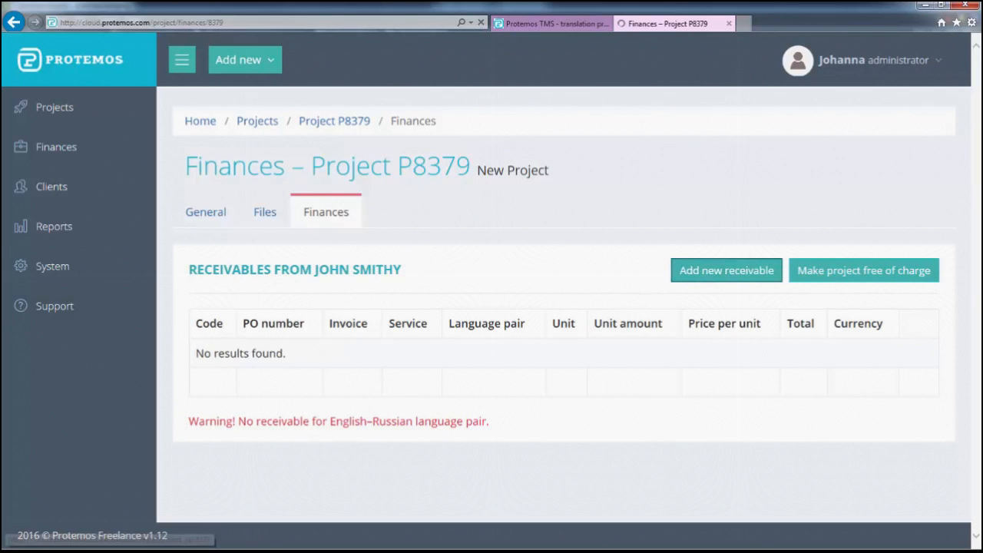
{"action": "left_click", "coordinate": [726, 271]}
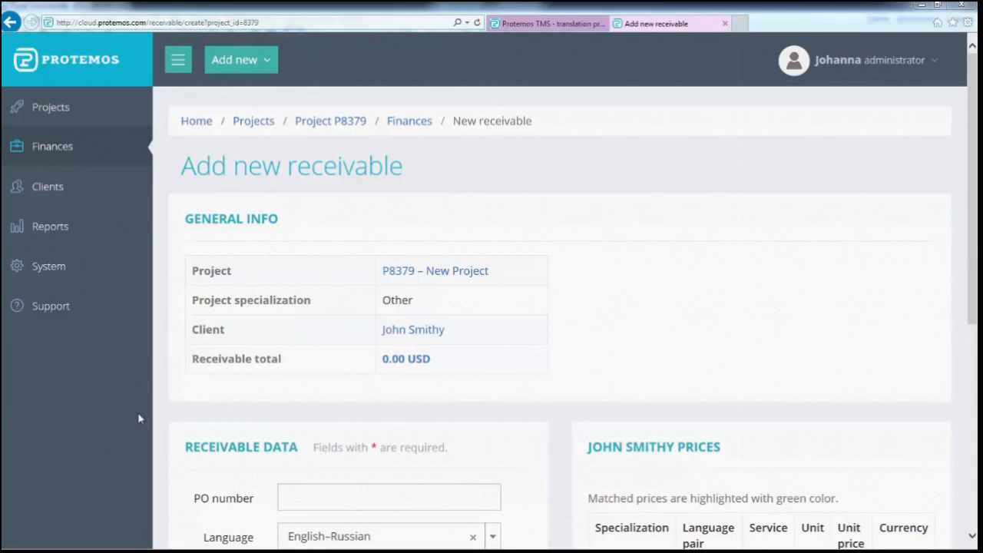
{"action": "scroll", "scroll_direction": "down", "scroll_amount": 3}
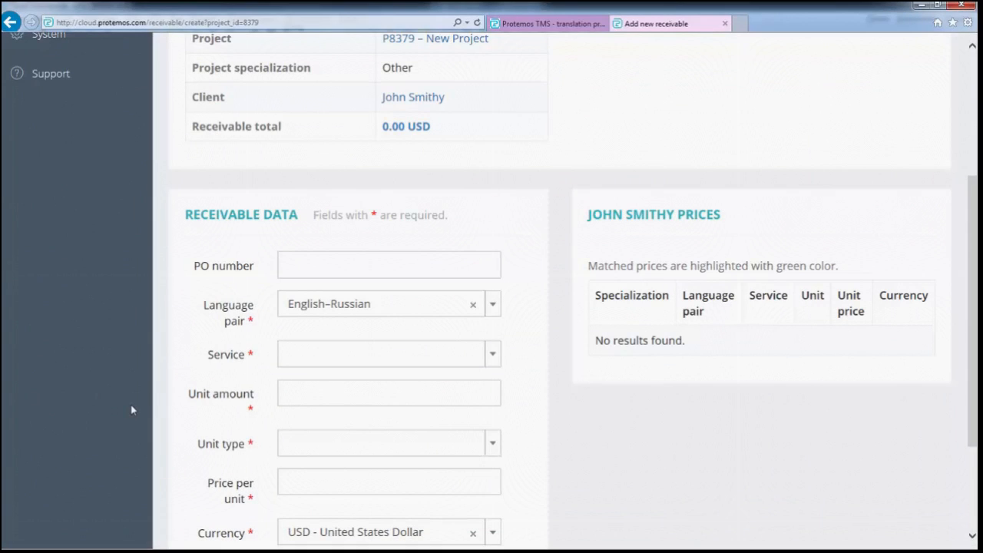
{"action": "left_click", "coordinate": [388, 353]}
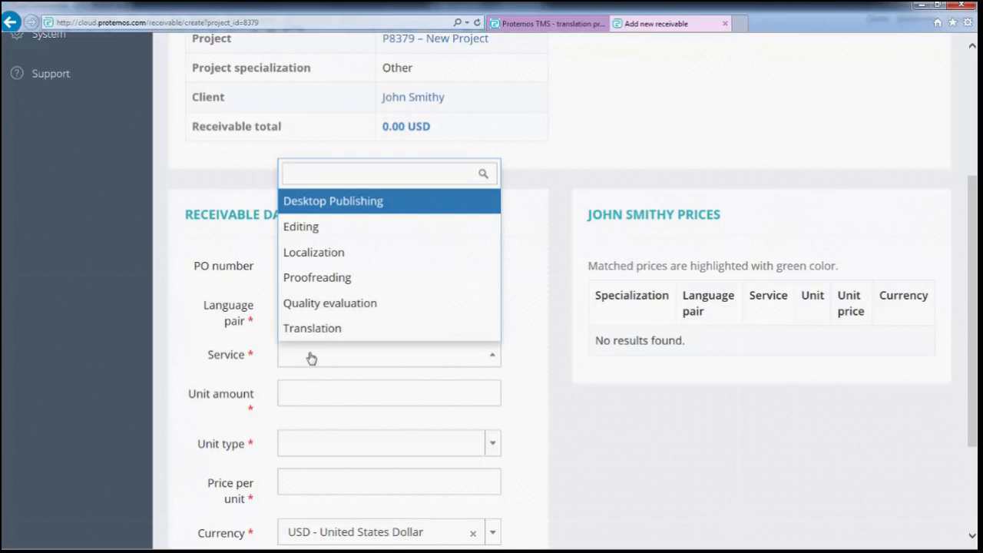
{"action": "left_click", "coordinate": [312, 328]}
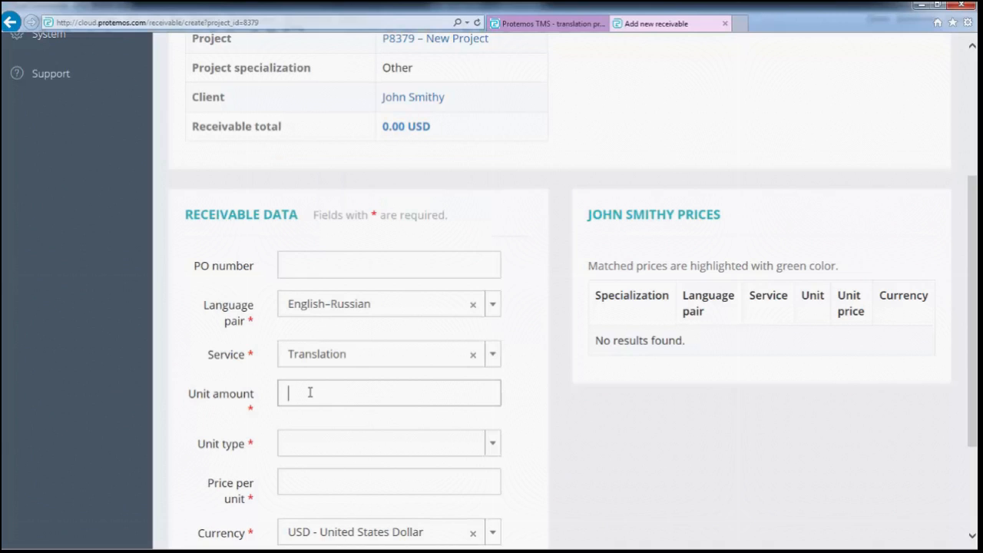
Enter 3000 words at 0.04 USD, save the price for the client and create the receivable.
{"action": "type", "text": "3000"}
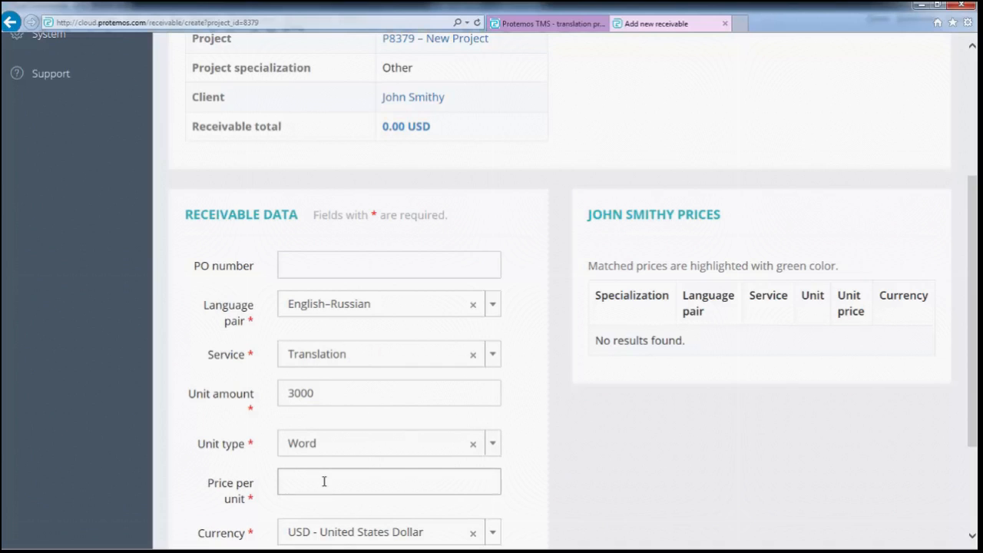
{"action": "type", "text": "0"}
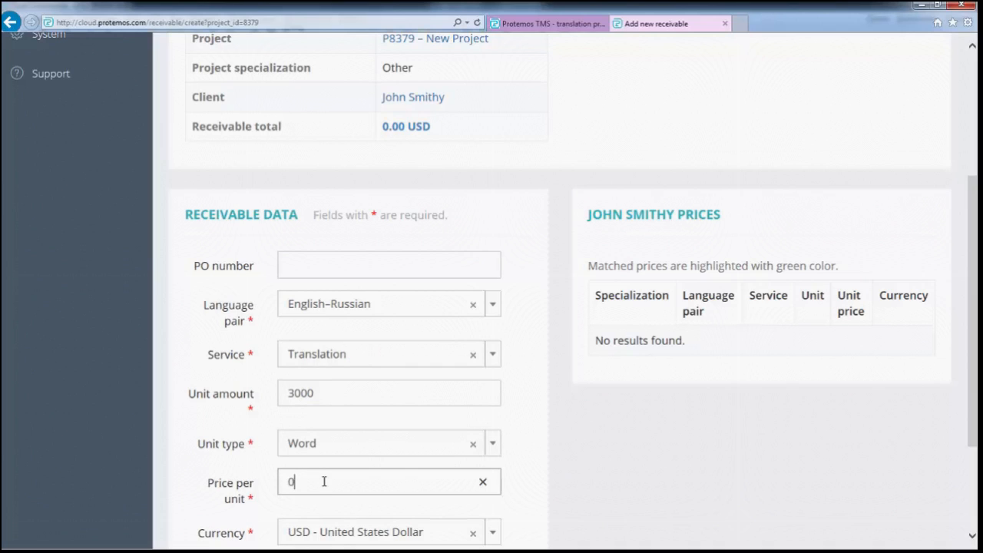
{"action": "type", "text": ".04"}
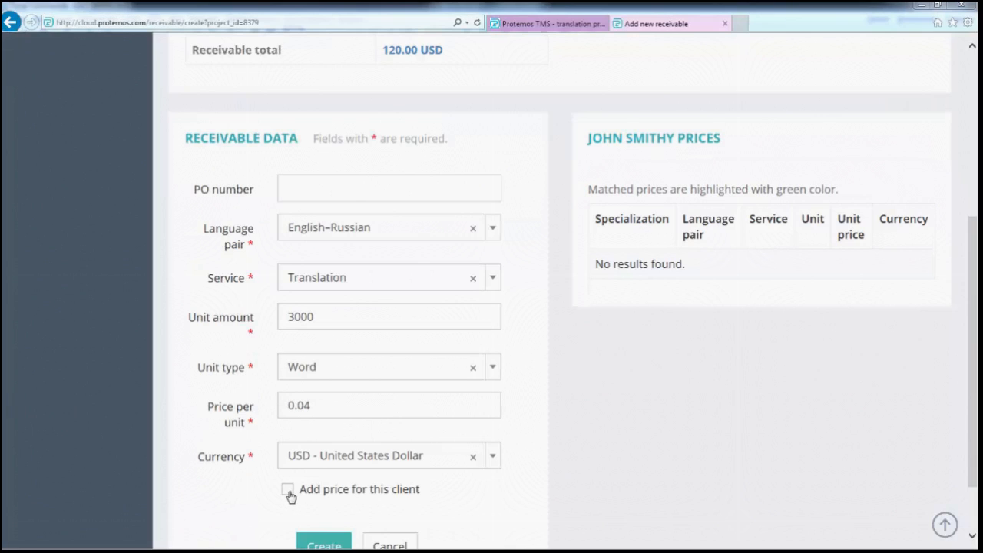
{"action": "left_click", "coordinate": [287, 488]}
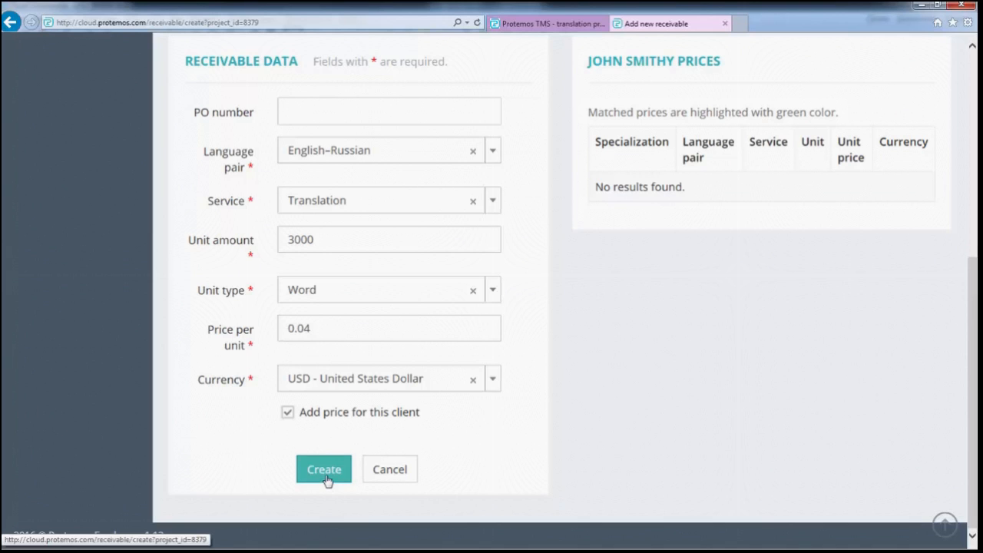
{"action": "left_click", "coordinate": [322, 469]}
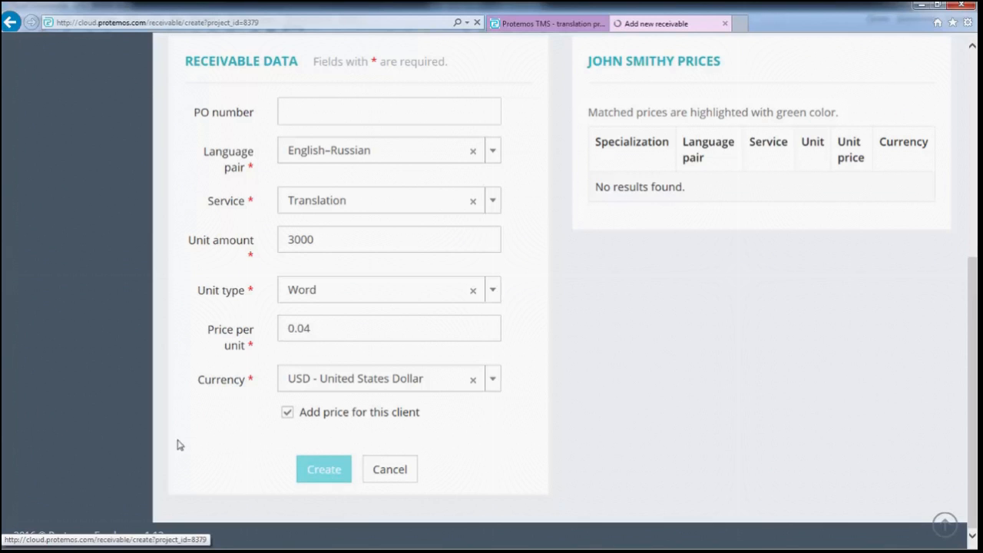
Submit the receivable, upload New project_completed.ppt as an output file, and return to general details.
{"action": "left_click", "coordinate": [322, 470]}
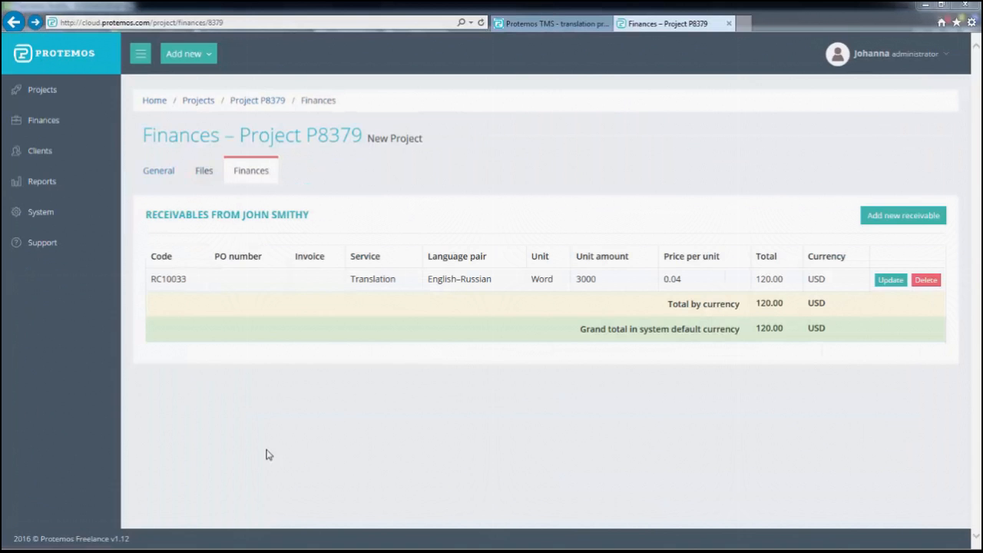
{"action": "mouse_move", "coordinate": [221, 186]}
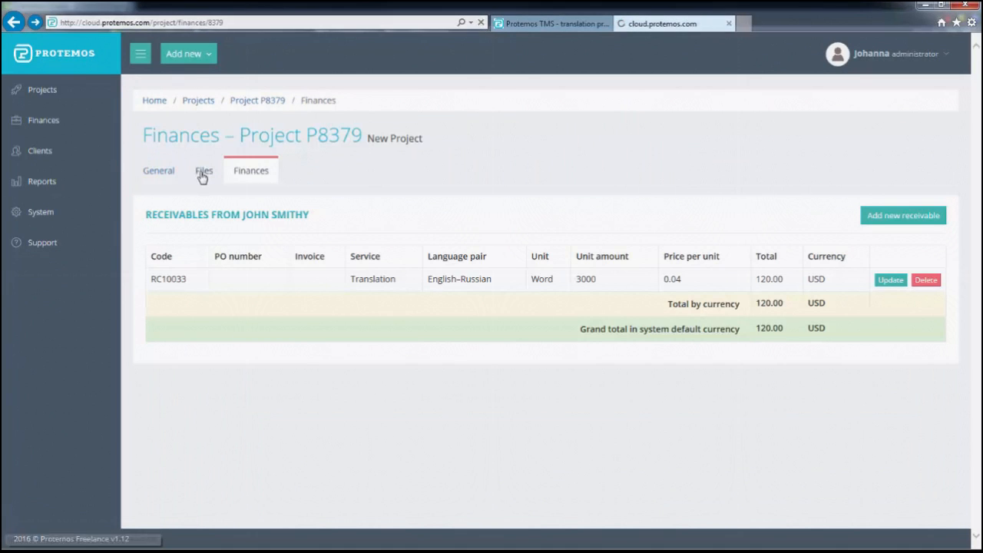
{"action": "left_click", "coordinate": [202, 170]}
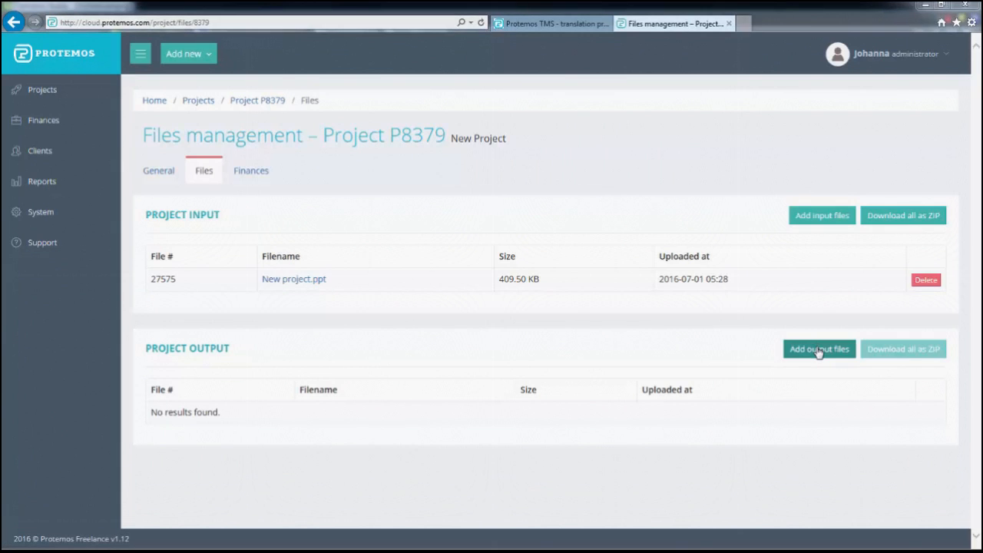
{"action": "left_click", "coordinate": [819, 349]}
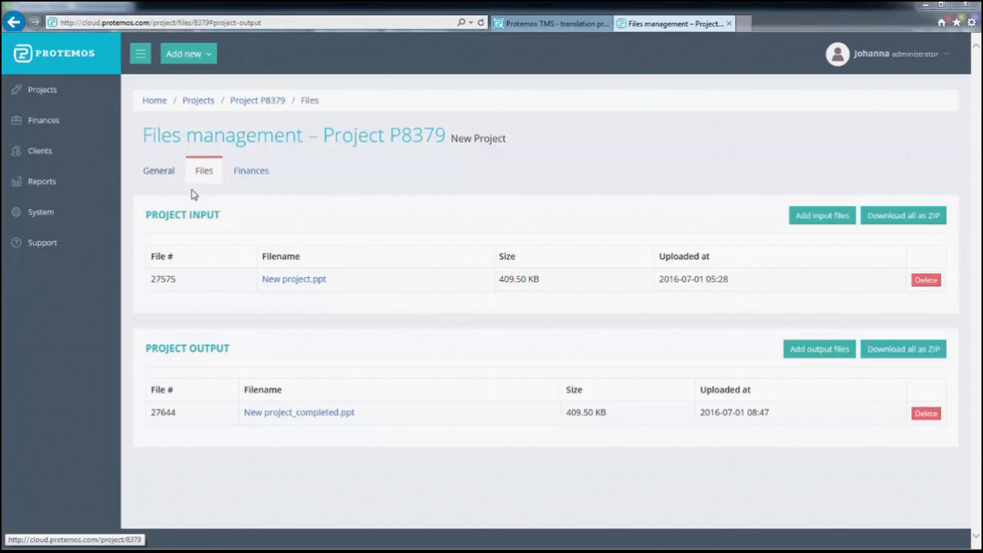
{"action": "left_click", "coordinate": [158, 169]}
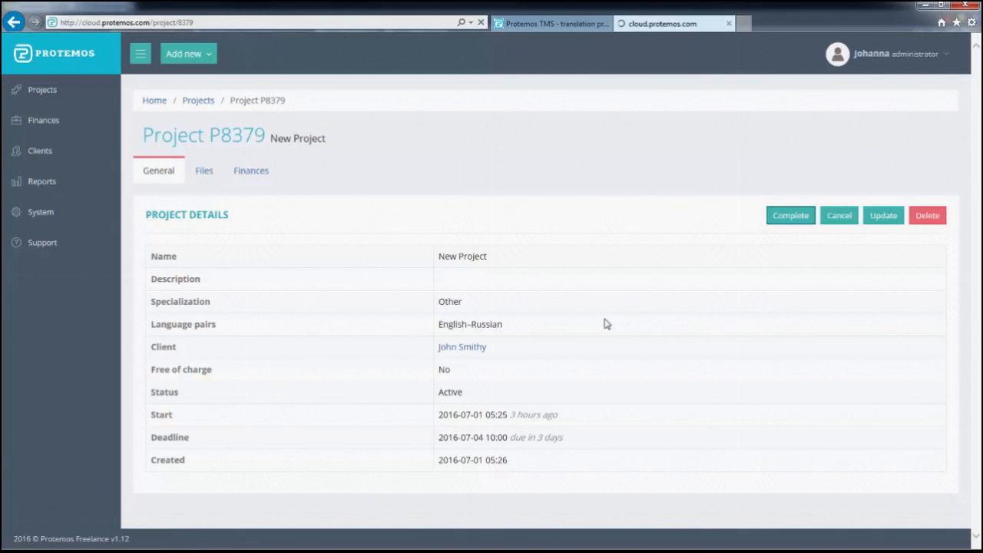
Mark project P8379 as Completed and go to the client receivables list showing RC10033.
{"action": "left_click", "coordinate": [790, 215]}
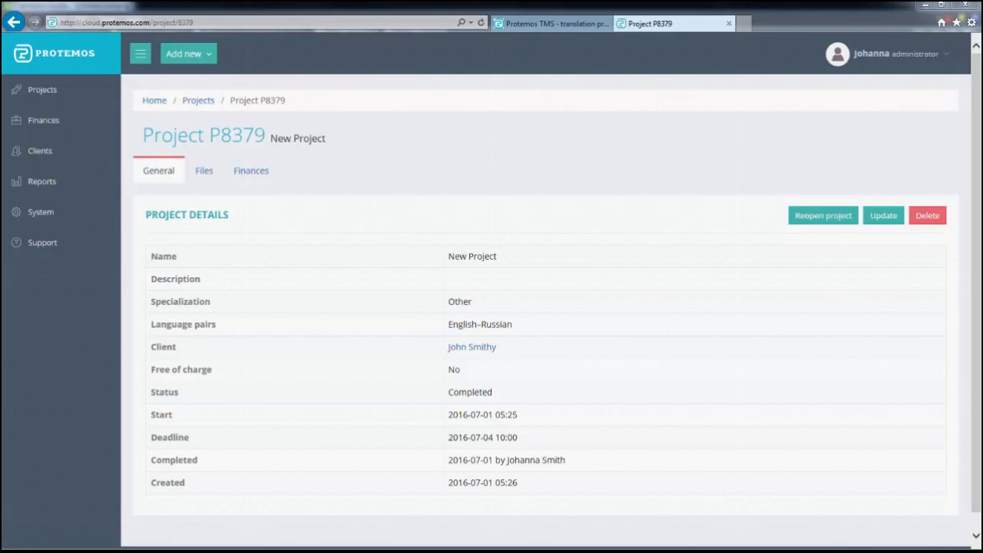
{"action": "left_click", "coordinate": [43, 120]}
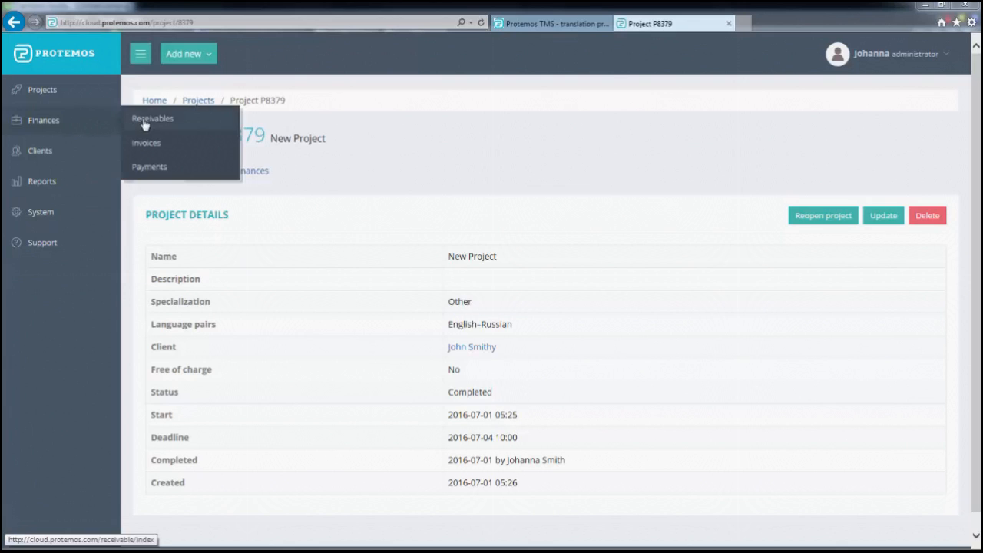
{"action": "left_click", "coordinate": [152, 118]}
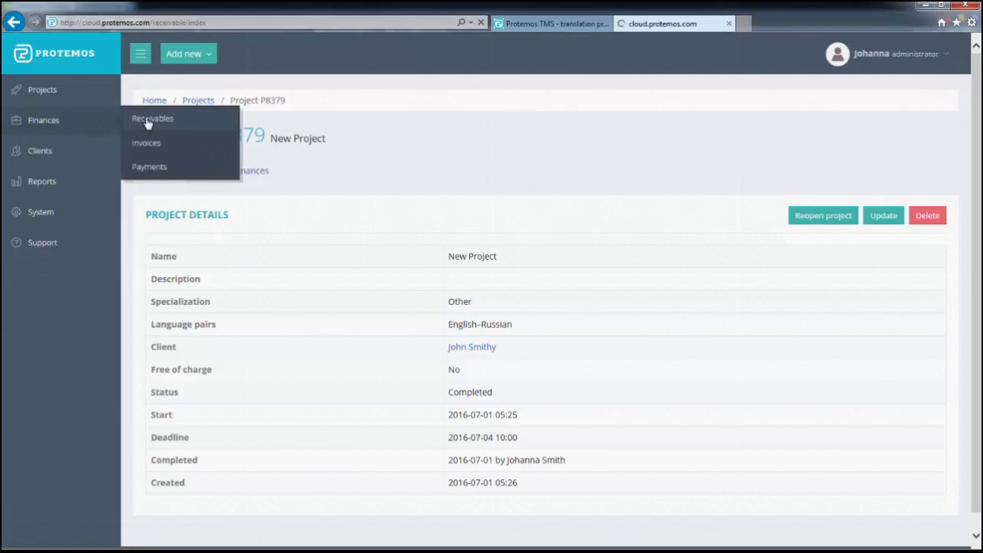
{"action": "left_click", "coordinate": [152, 118]}
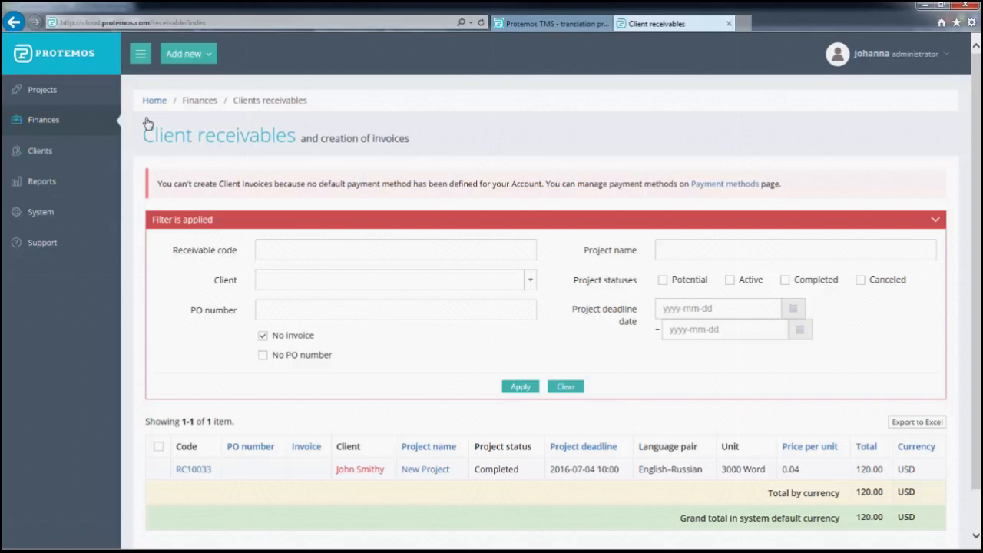
{"action": "mouse_move", "coordinate": [119, 163]}
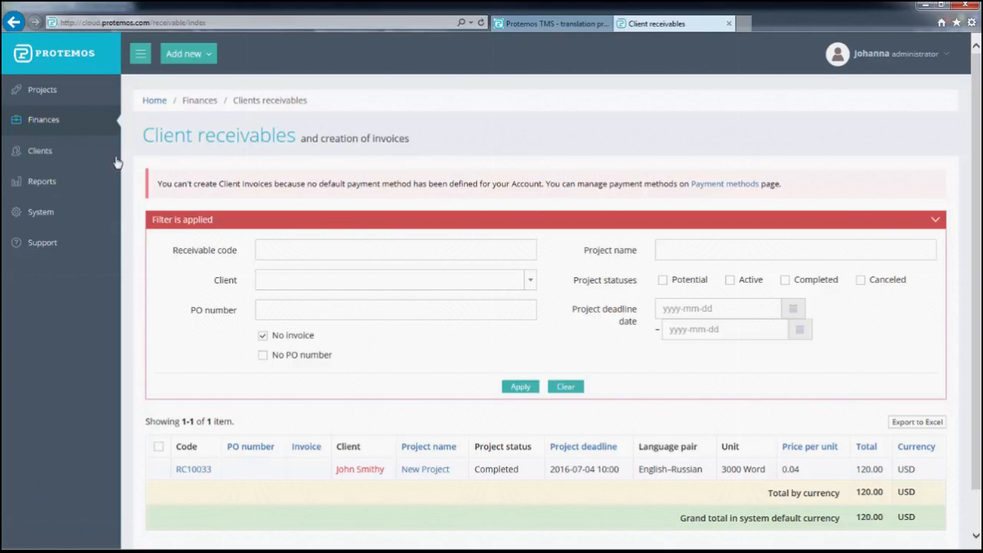
In System > Payment methods, save the account default as the PayPal method with a 30-day condition.
{"action": "left_click", "coordinate": [40, 212]}
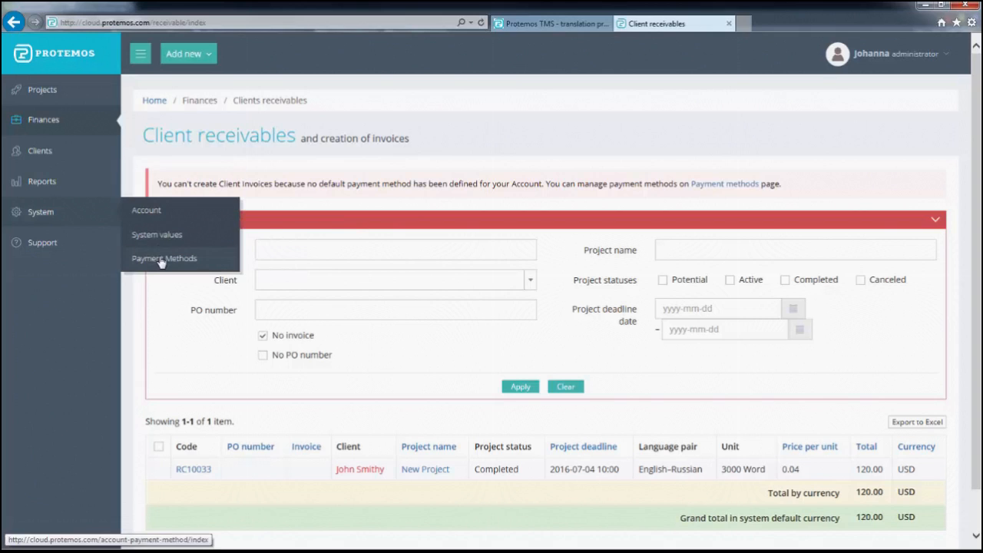
{"action": "left_click", "coordinate": [163, 258]}
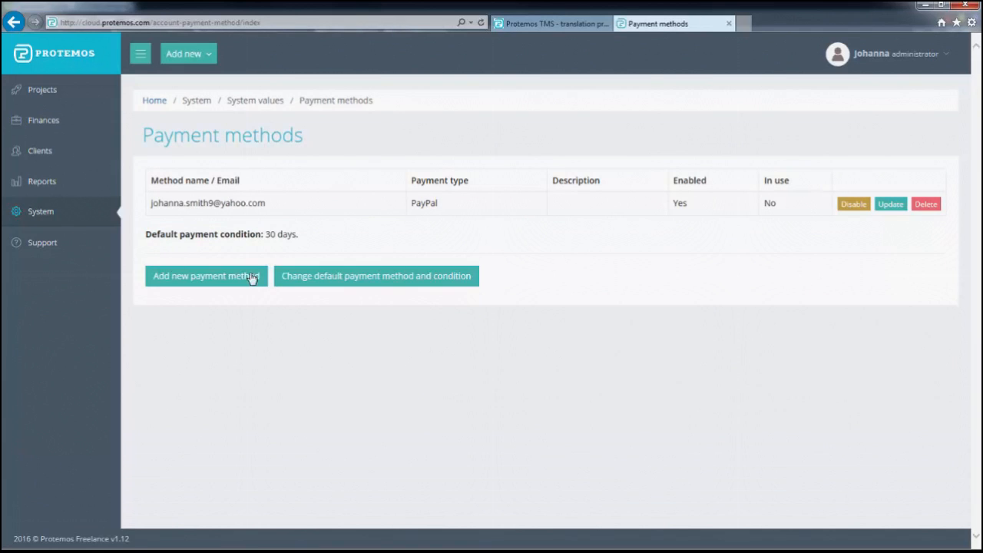
{"action": "left_click", "coordinate": [375, 276]}
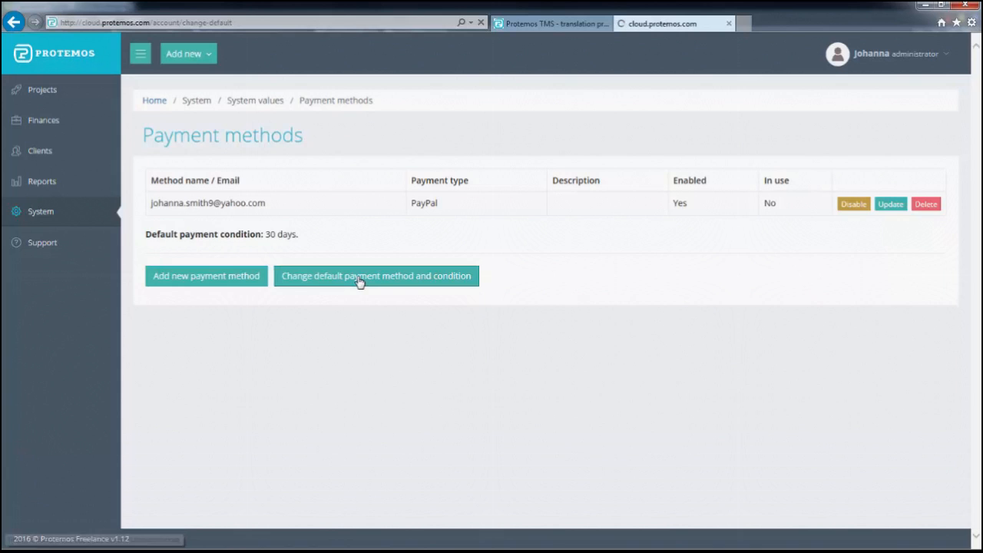
{"action": "left_click", "coordinate": [375, 277]}
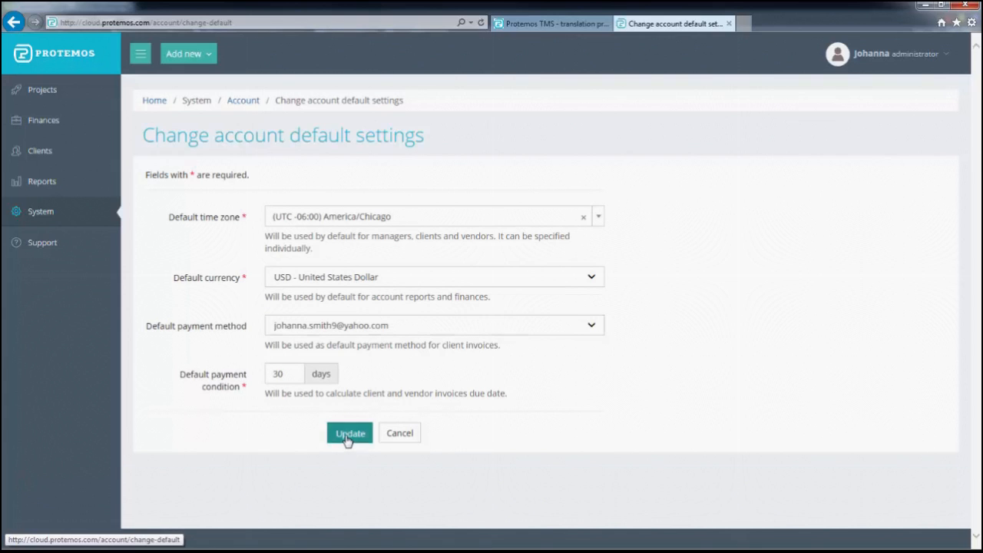
{"action": "left_click", "coordinate": [350, 433]}
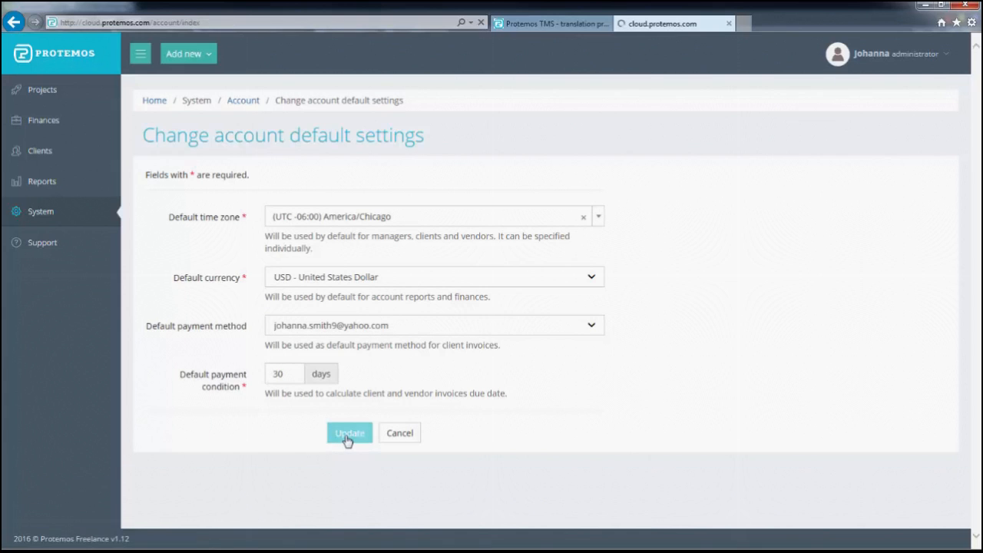
{"action": "left_click", "coordinate": [348, 434]}
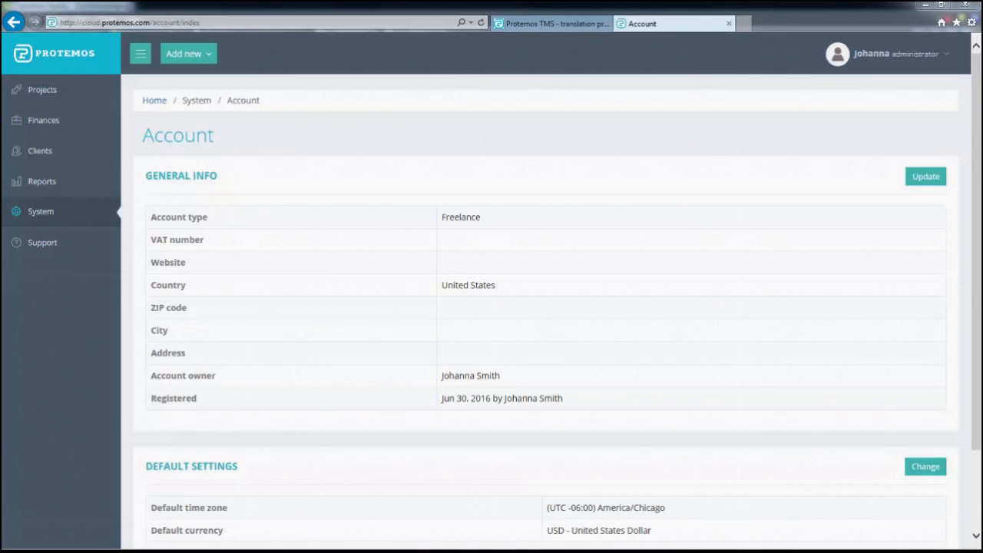
{"action": "mouse_move", "coordinate": [40, 150]}
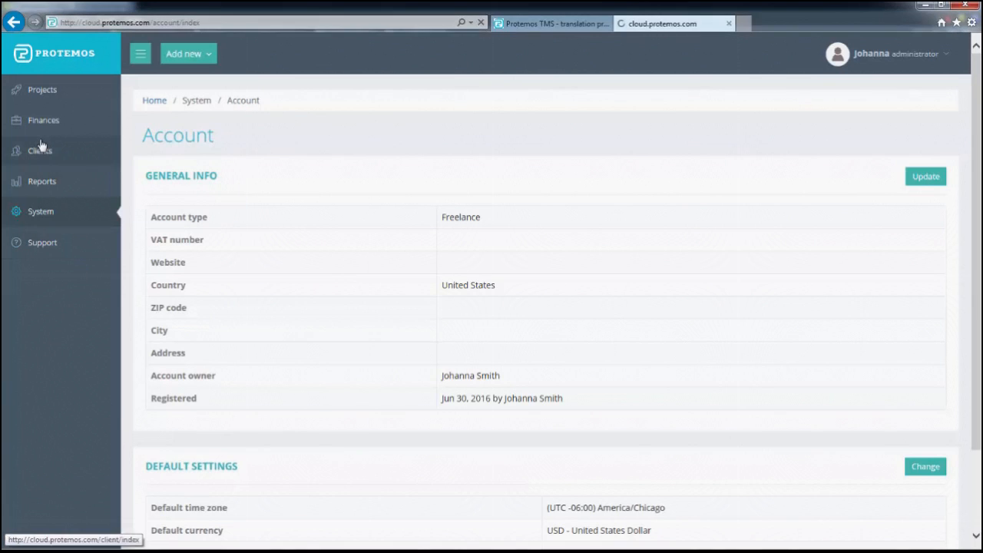
Set client 372 John Smithy's default payment method to the account's PayPal email and update.
{"action": "left_click", "coordinate": [40, 150]}
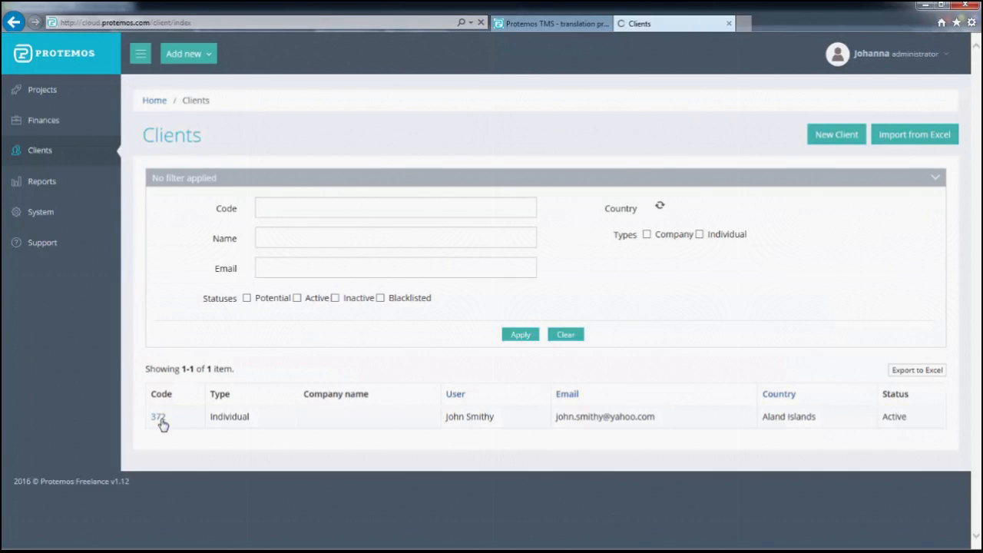
{"action": "left_click", "coordinate": [159, 417]}
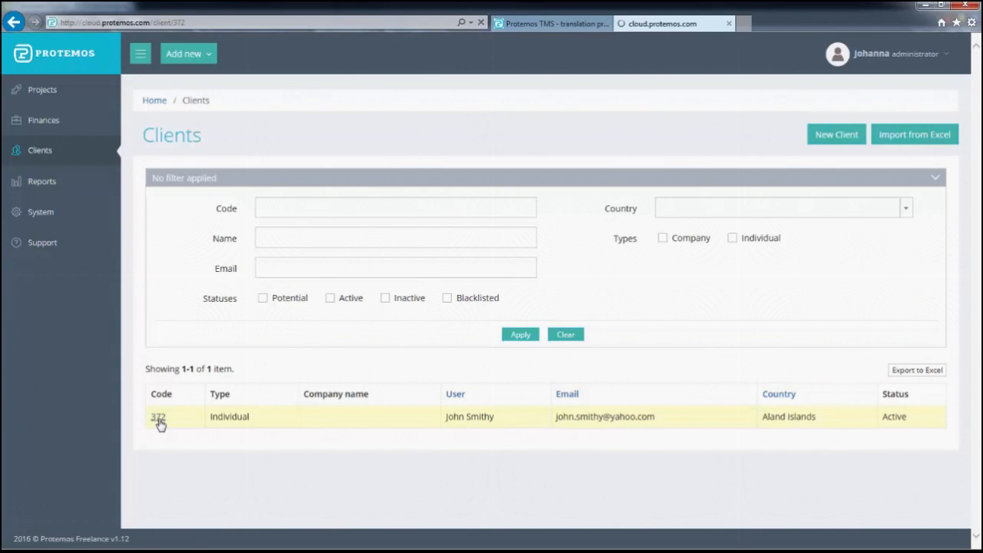
{"action": "left_click", "coordinate": [159, 417]}
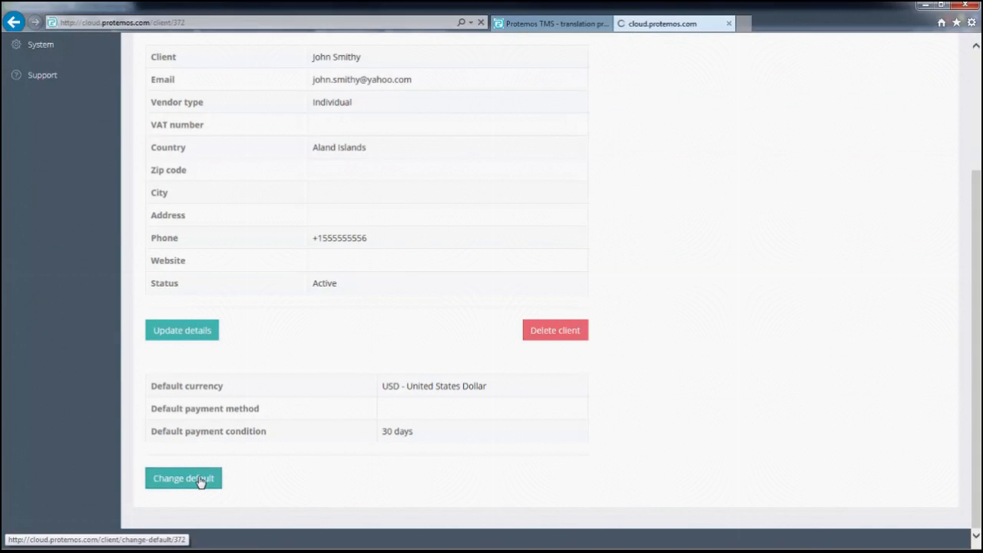
{"action": "left_click", "coordinate": [183, 478]}
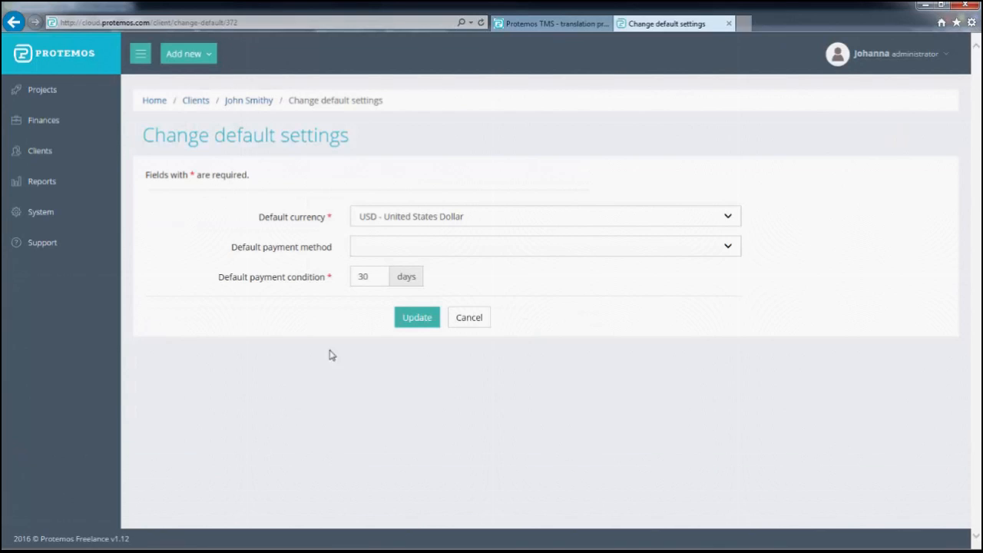
{"action": "left_click", "coordinate": [544, 246]}
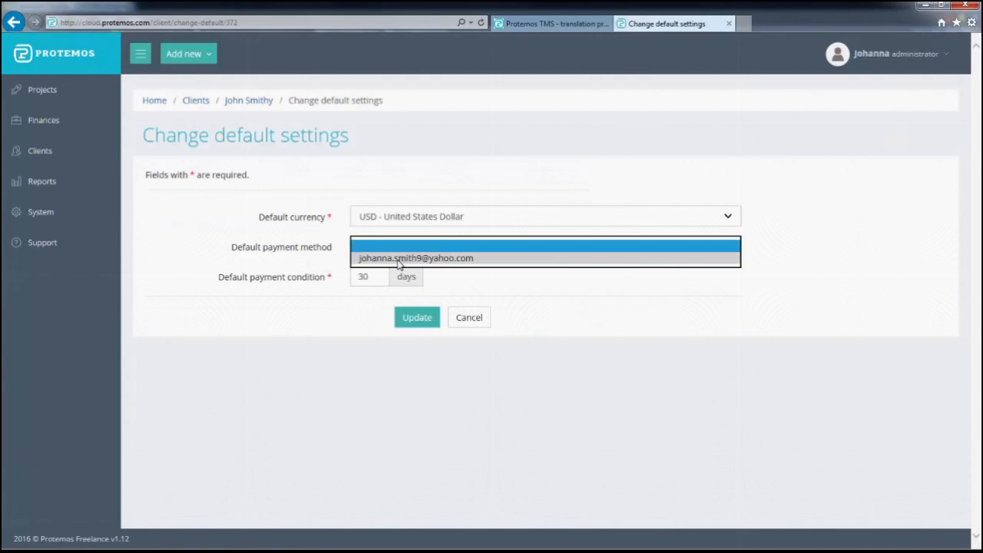
{"action": "left_click", "coordinate": [415, 258]}
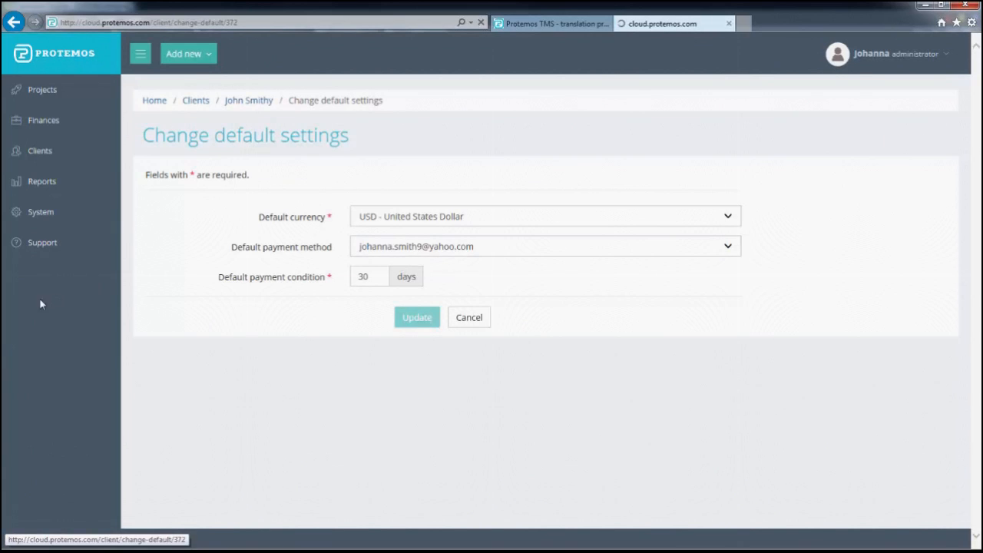
{"action": "left_click", "coordinate": [468, 316]}
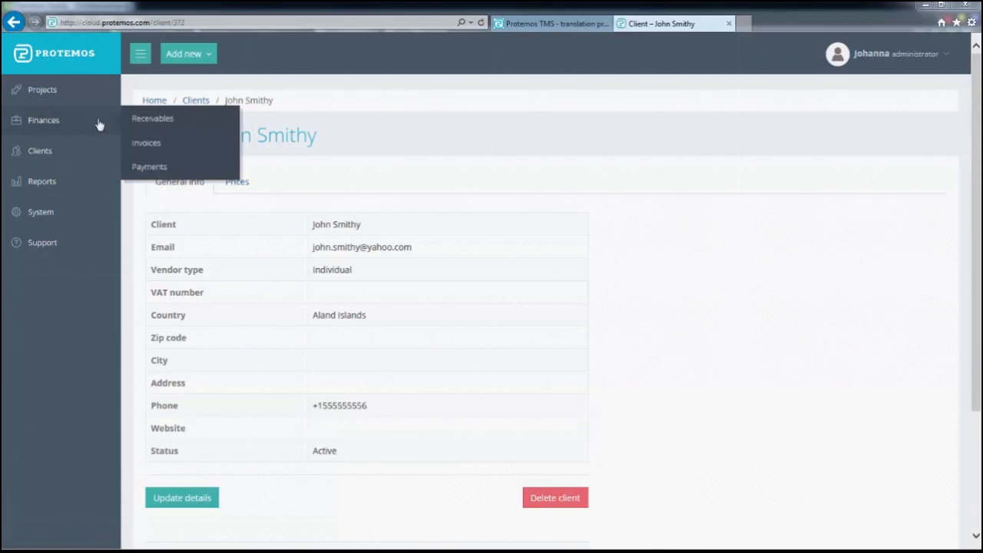
Invoice receivable RC10033 from the client receivables list, creating a 120.00 USD invoice for John Smithy.
{"action": "left_click", "coordinate": [152, 118]}
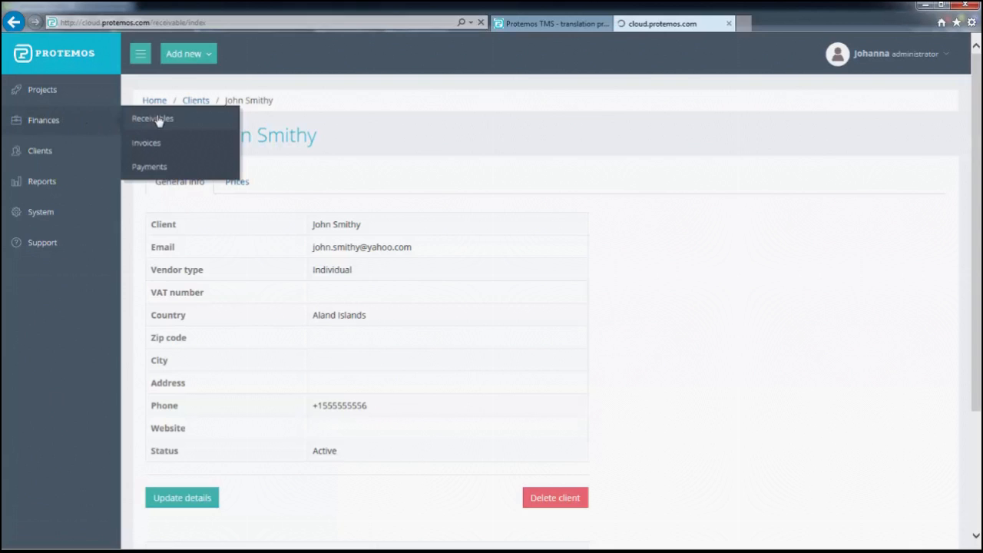
{"action": "left_click", "coordinate": [152, 119]}
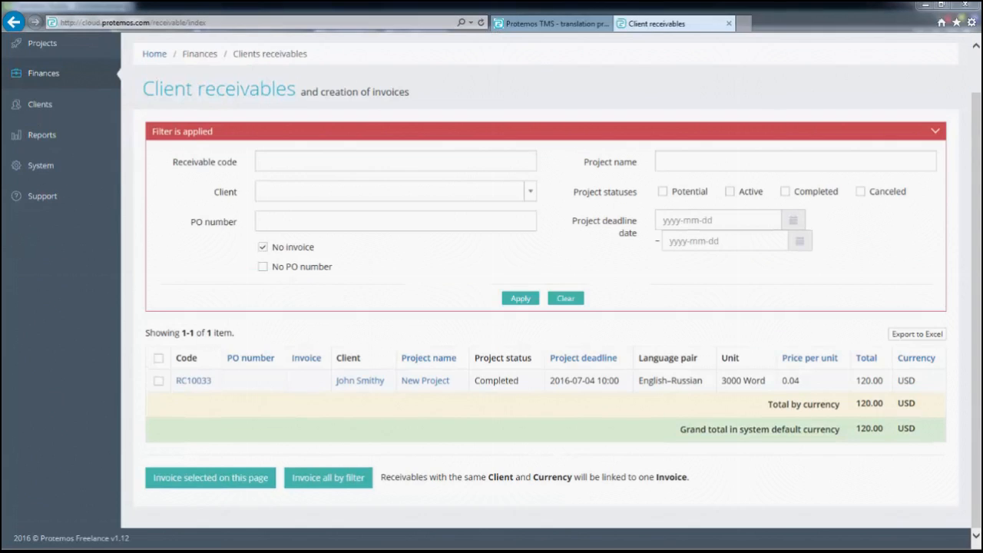
{"action": "left_click", "coordinate": [158, 381]}
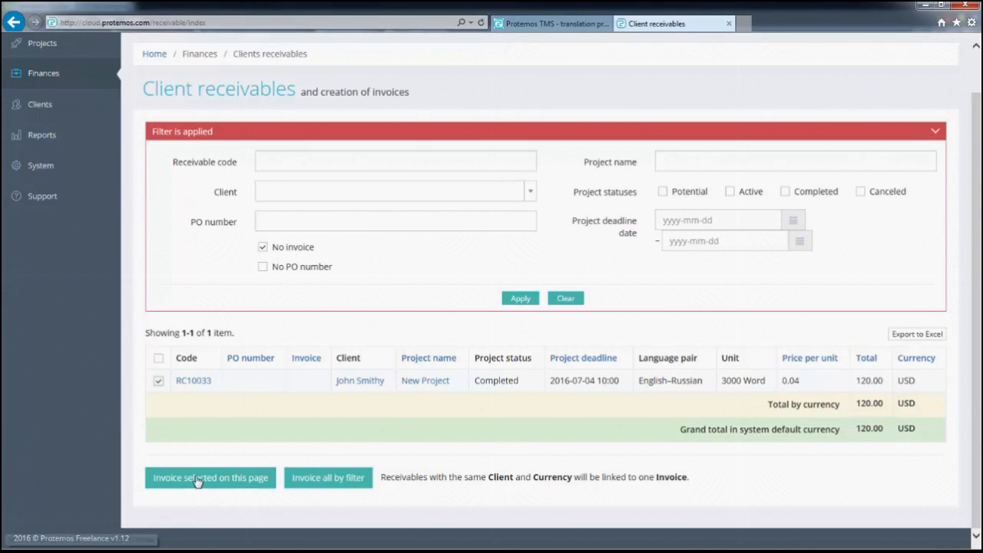
{"action": "left_click", "coordinate": [209, 477]}
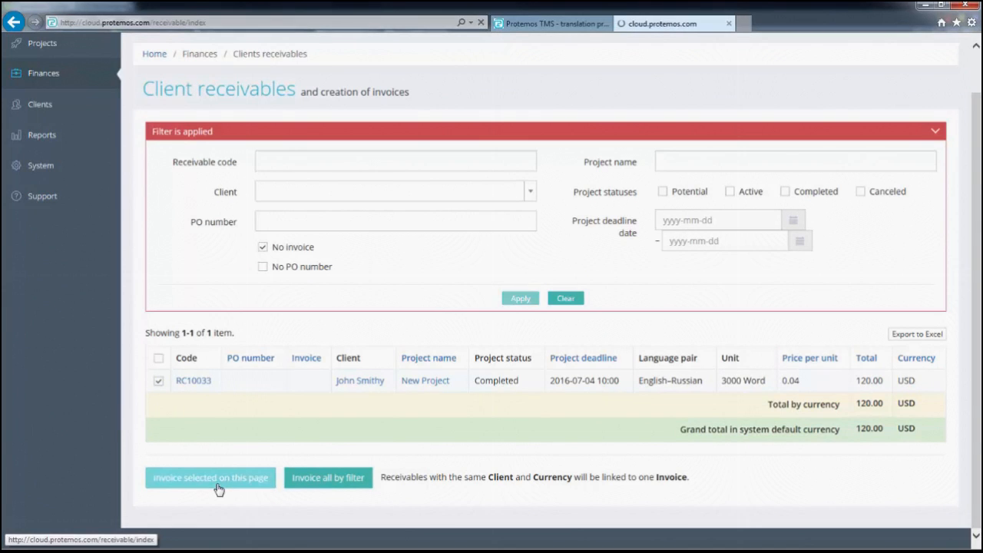
{"action": "left_click", "coordinate": [209, 476]}
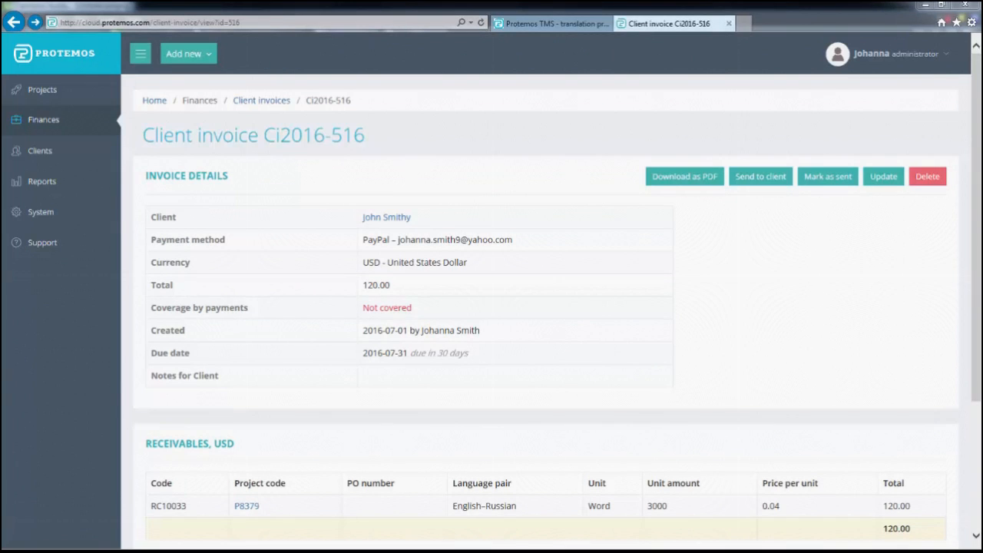
{"action": "left_click", "coordinate": [684, 175]}
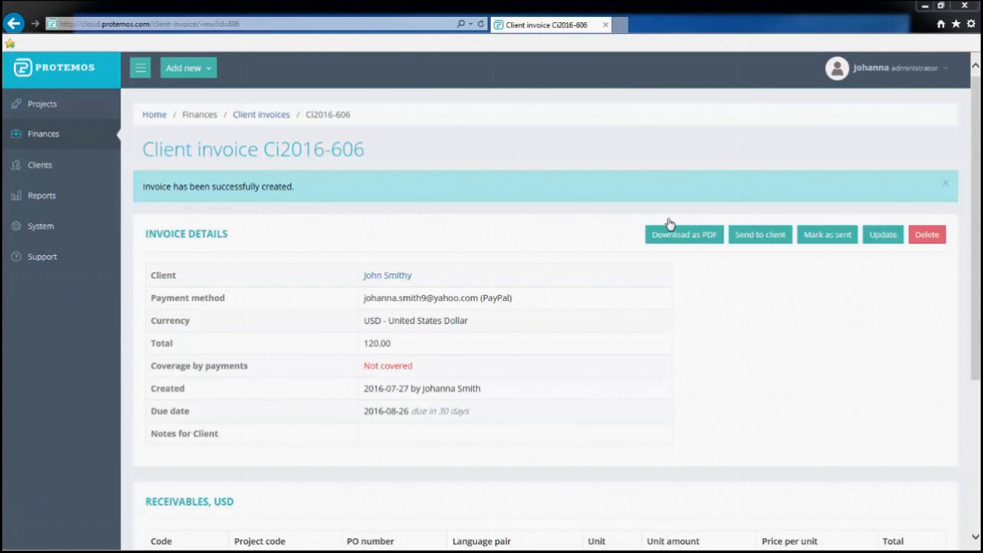
Record a 120.00 USD payment from John Smithy covering invoice CI2016-606, then return to Projects.
{"action": "left_click", "coordinate": [184, 67]}
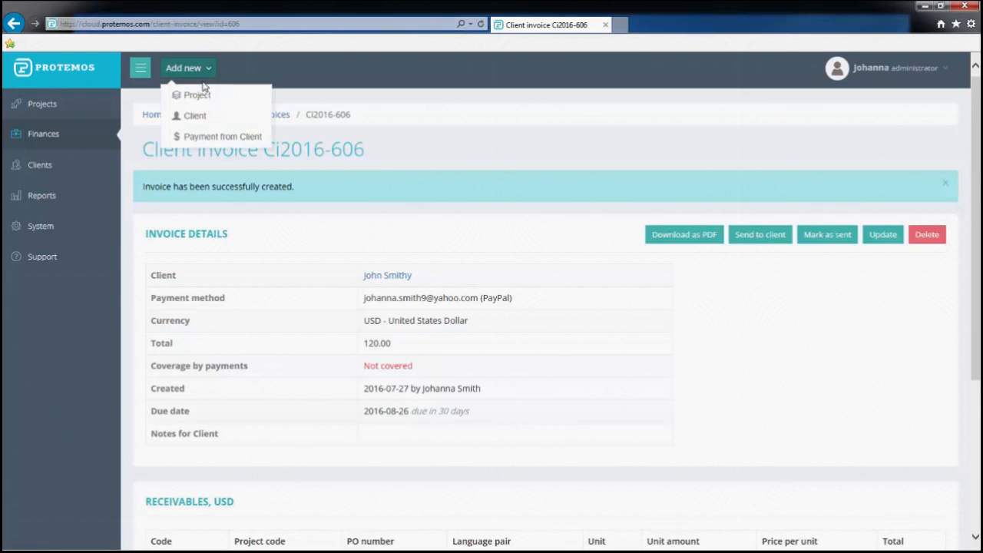
{"action": "left_click", "coordinate": [187, 68]}
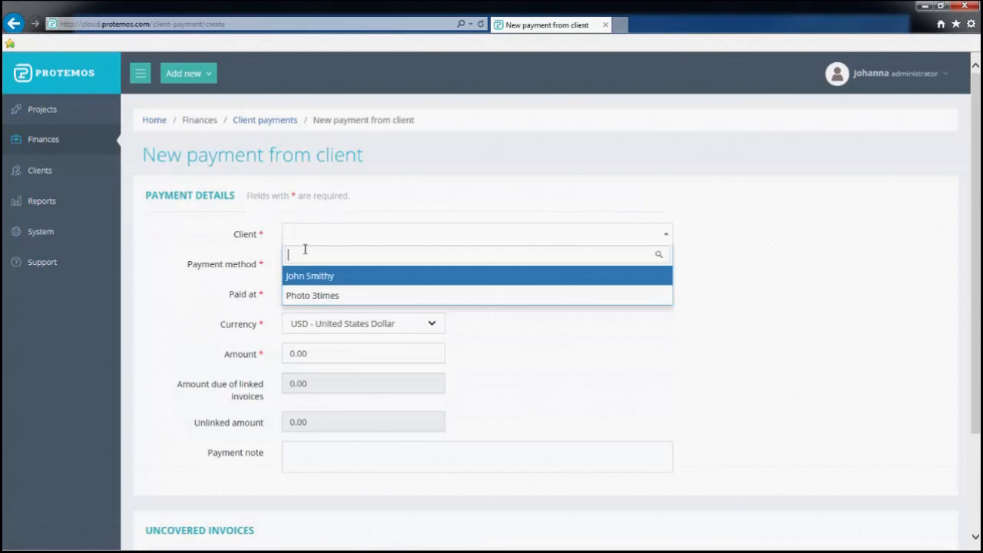
{"action": "left_click", "coordinate": [310, 277]}
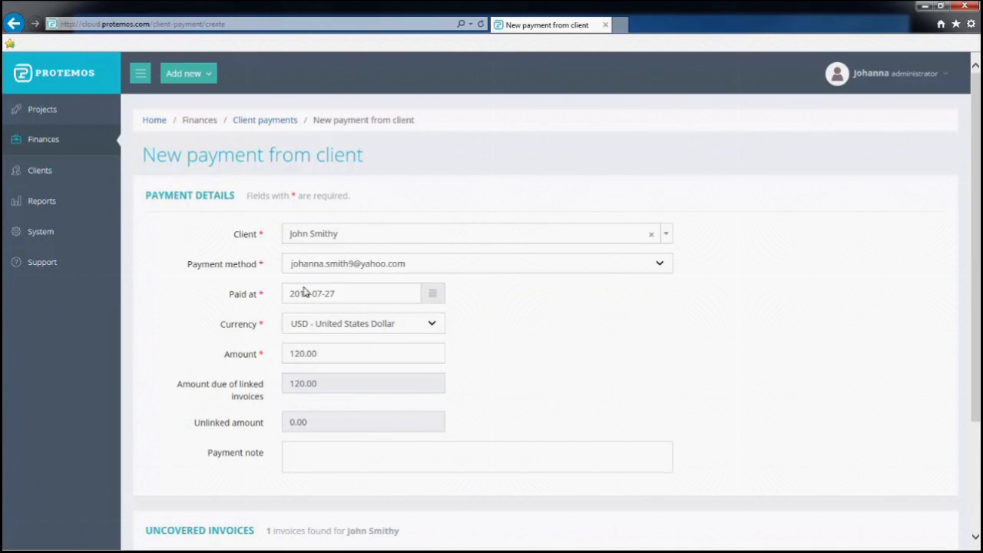
{"action": "scroll", "scroll_direction": "down", "scroll_amount": 3}
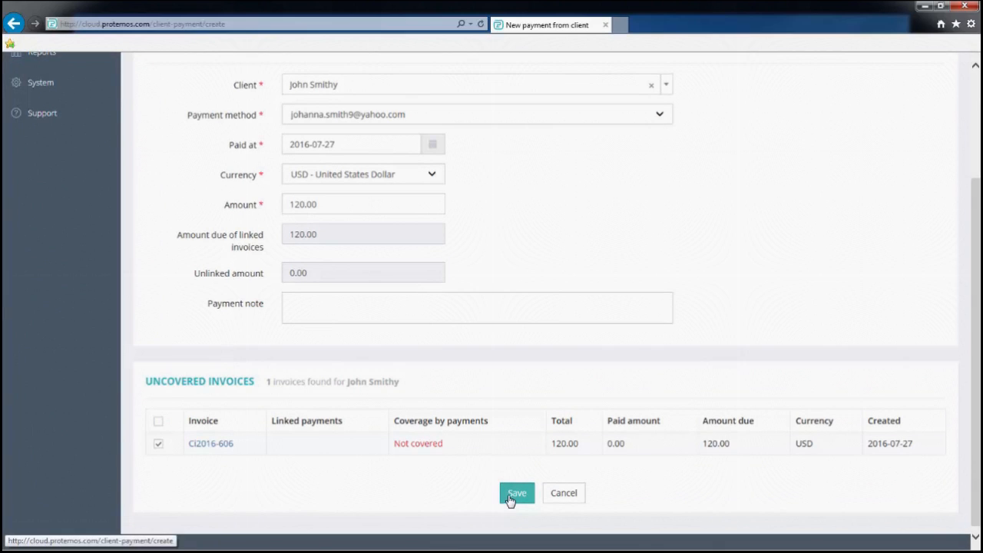
{"action": "left_click", "coordinate": [516, 492]}
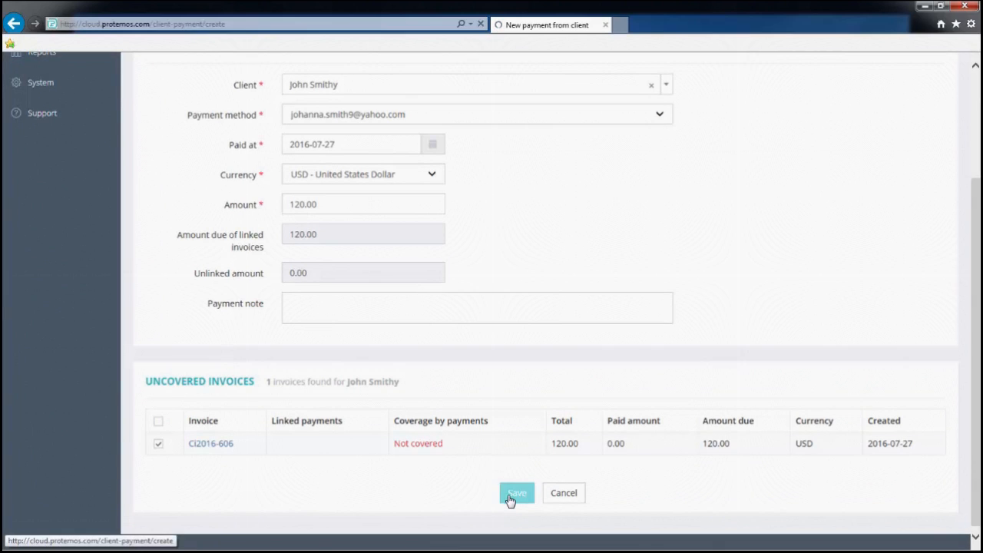
{"action": "left_click", "coordinate": [516, 492]}
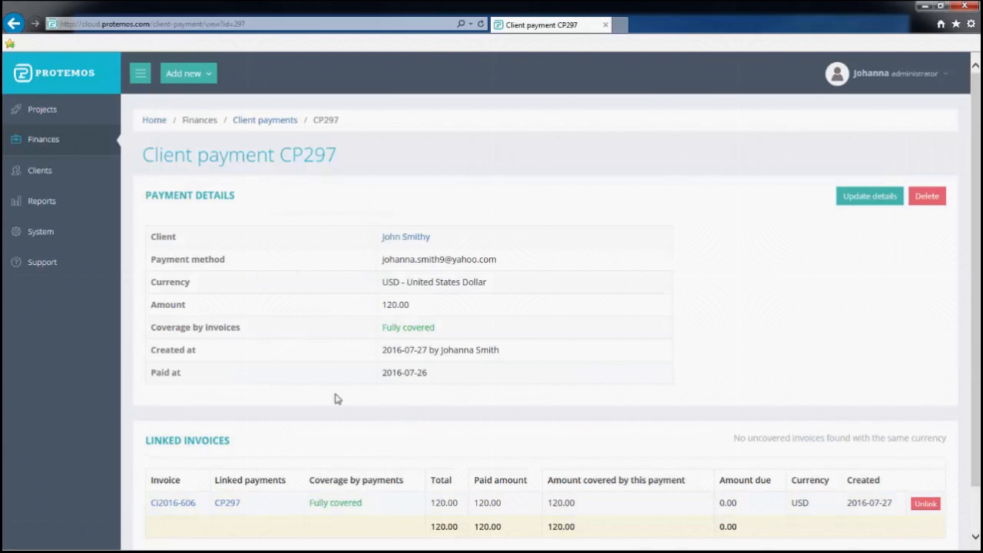
{"action": "left_click", "coordinate": [43, 109]}
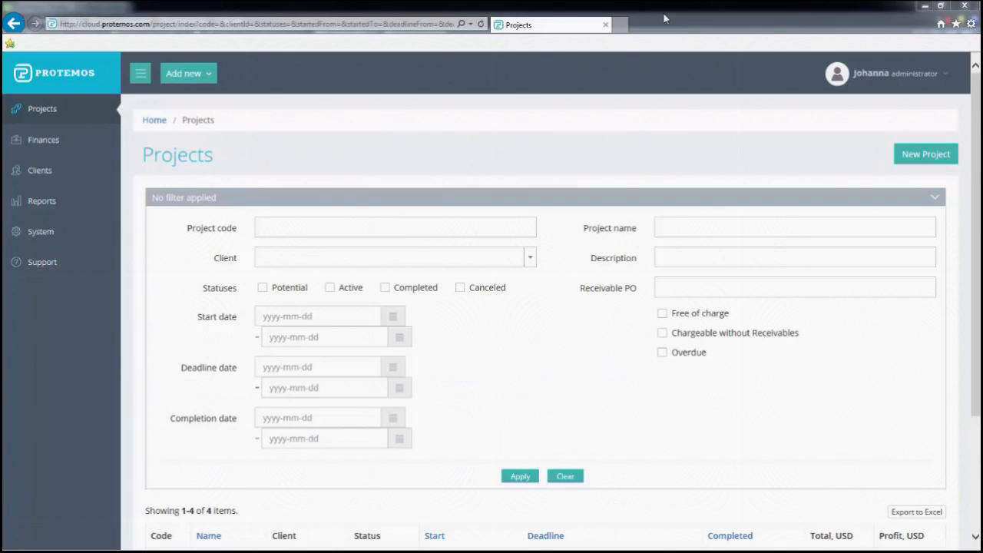
{"action": "mouse_move", "coordinate": [488, 178]}
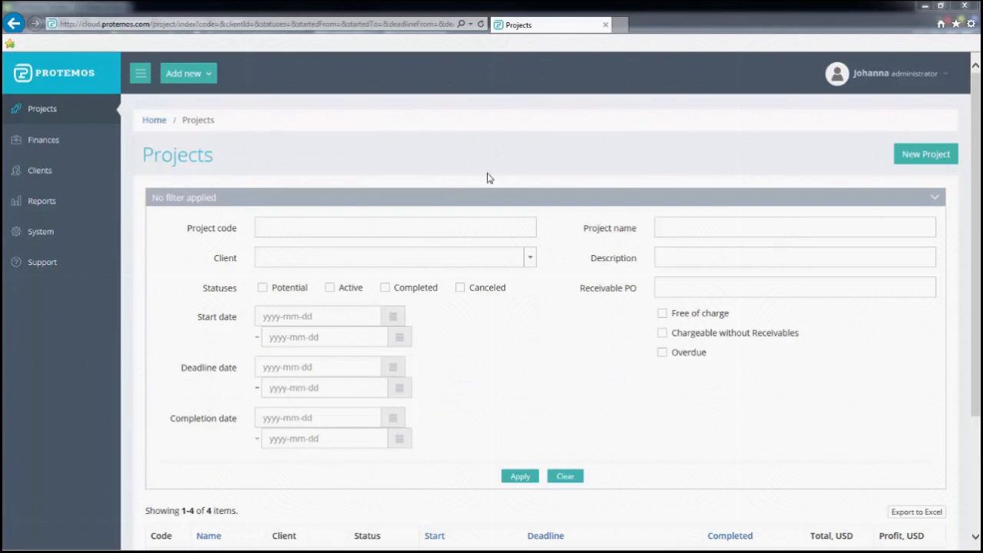
Filter the Projects list to active Photo 3times projects with deadline from 27 July 2016.
{"action": "left_click", "coordinate": [329, 288]}
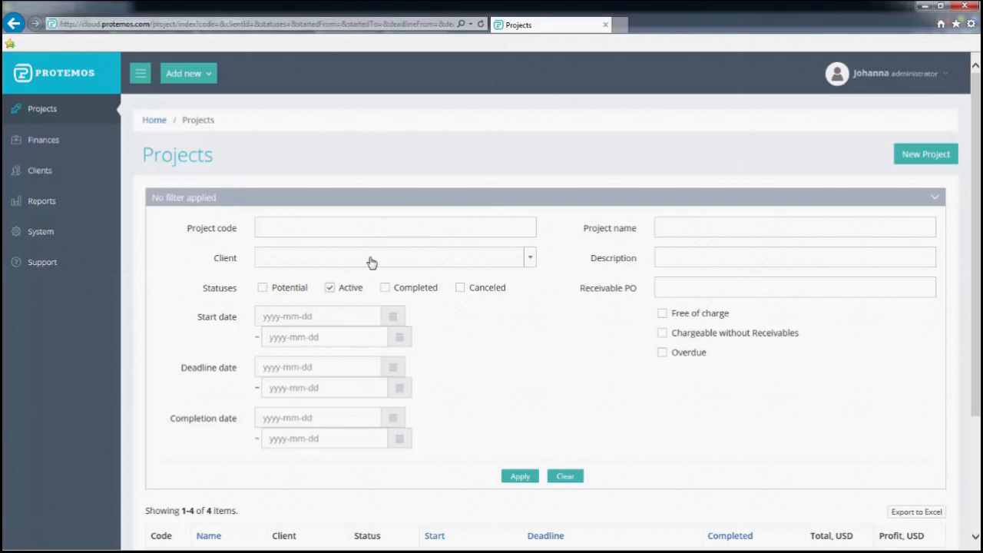
{"action": "left_click", "coordinate": [371, 258]}
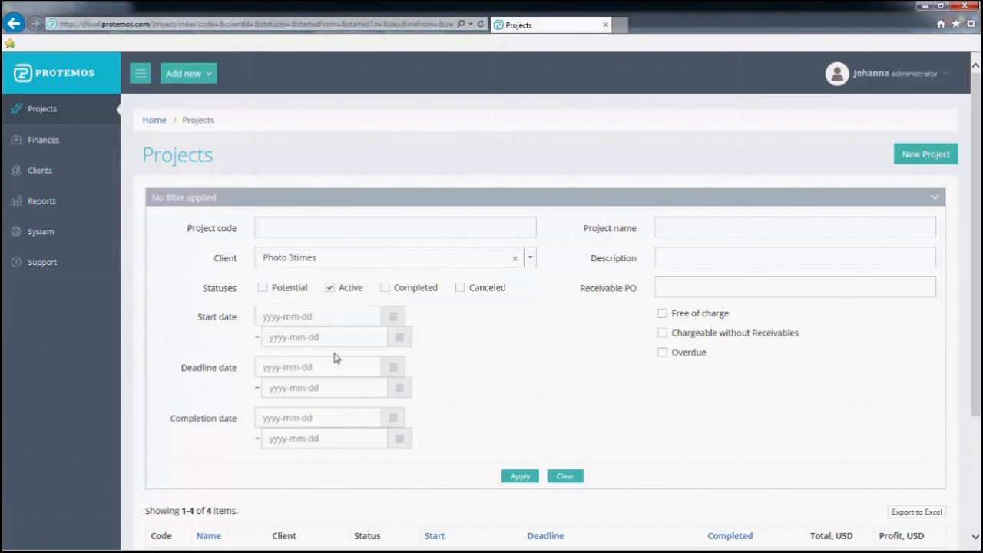
{"action": "left_click", "coordinate": [318, 317]}
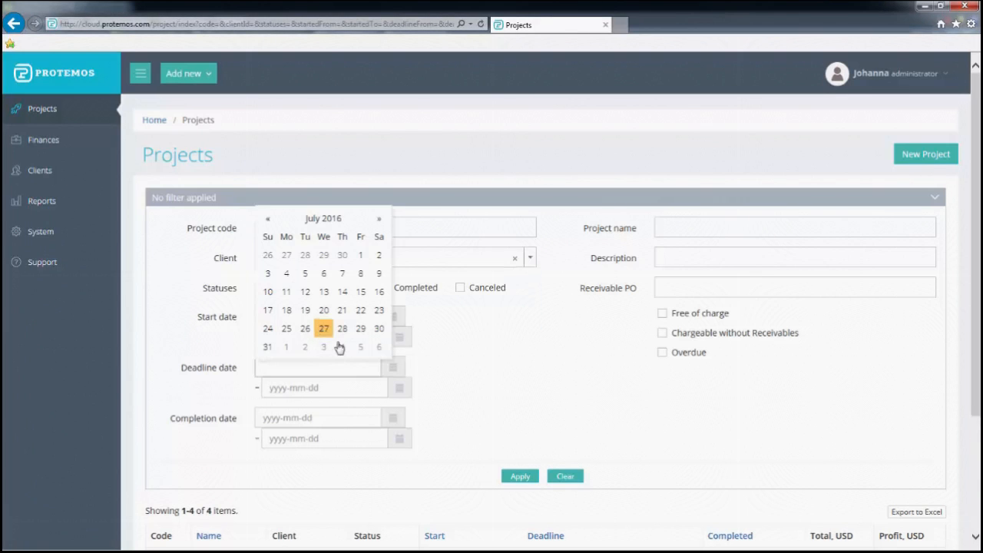
{"action": "left_click", "coordinate": [322, 329]}
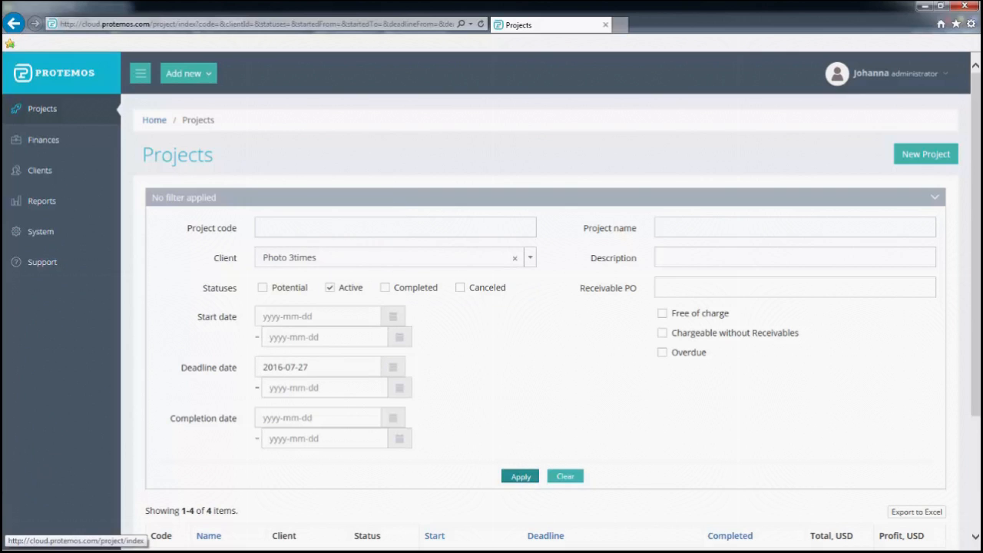
{"action": "left_click", "coordinate": [520, 476]}
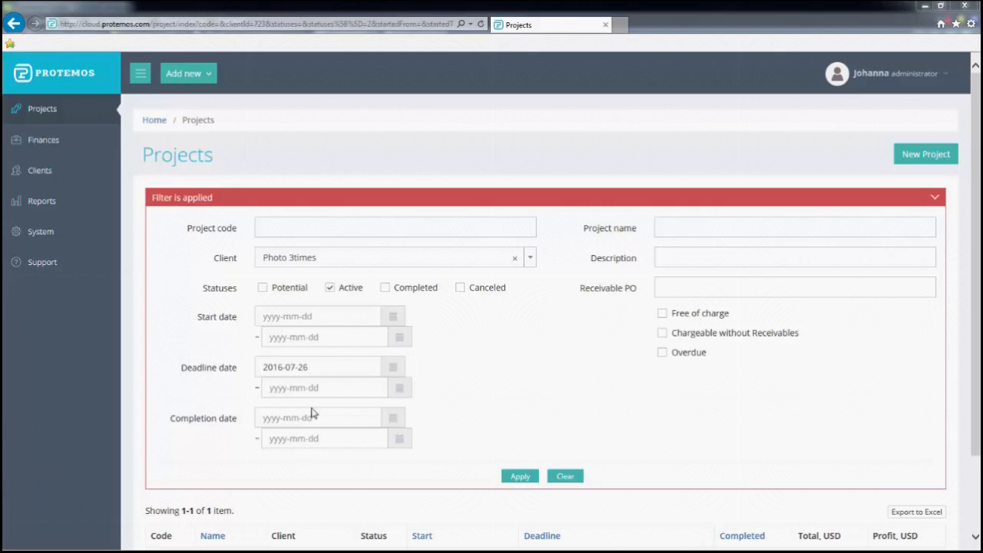
{"action": "scroll", "scroll_direction": "down", "scroll_amount": 3}
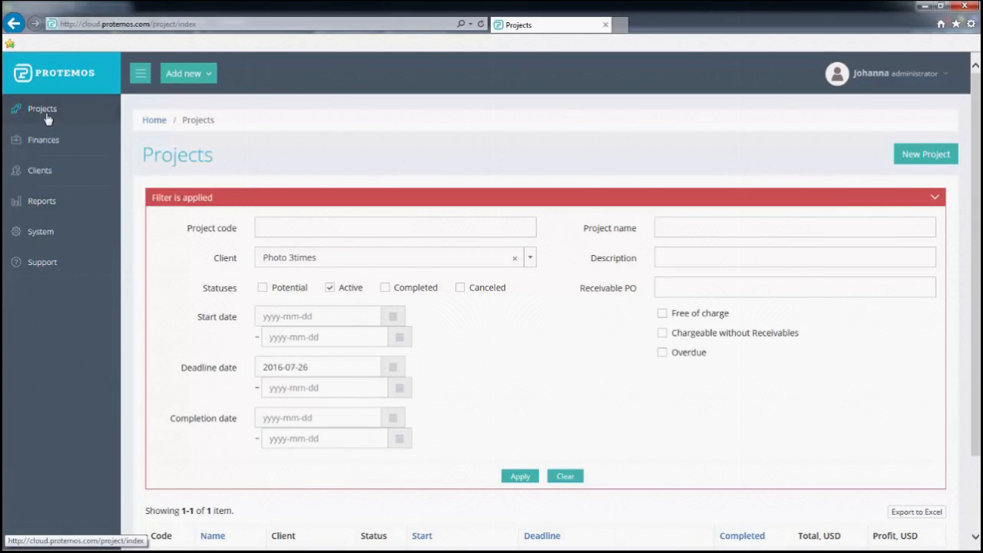
Go to the client receivables list and dismiss the Client dropdown without choosing anyone.
{"action": "left_click", "coordinate": [43, 138]}
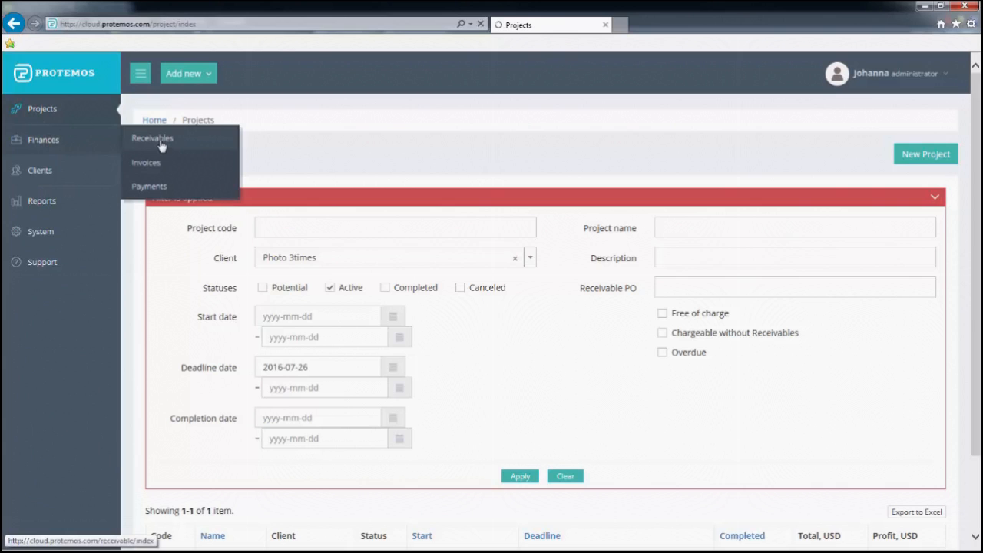
{"action": "left_click", "coordinate": [152, 138]}
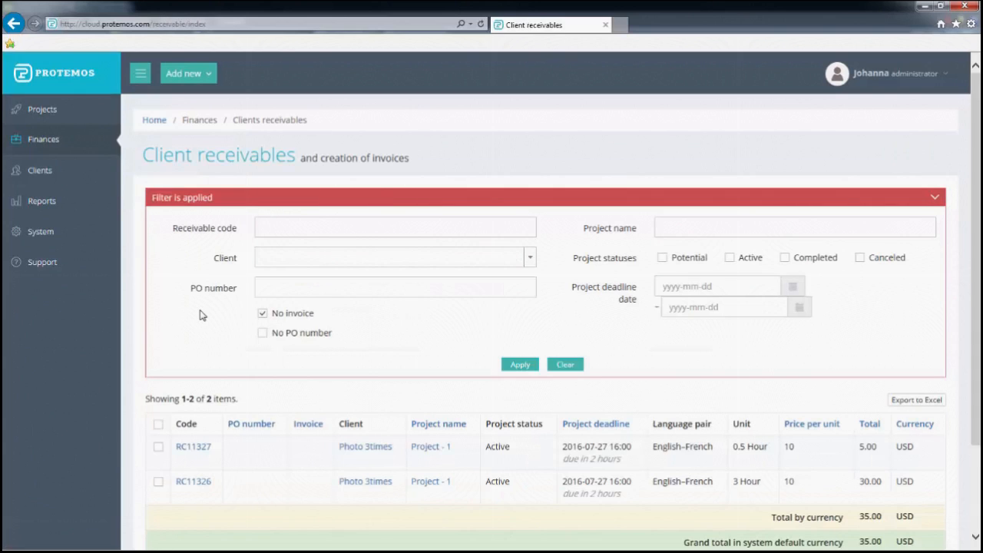
{"action": "mouse_move", "coordinate": [199, 331]}
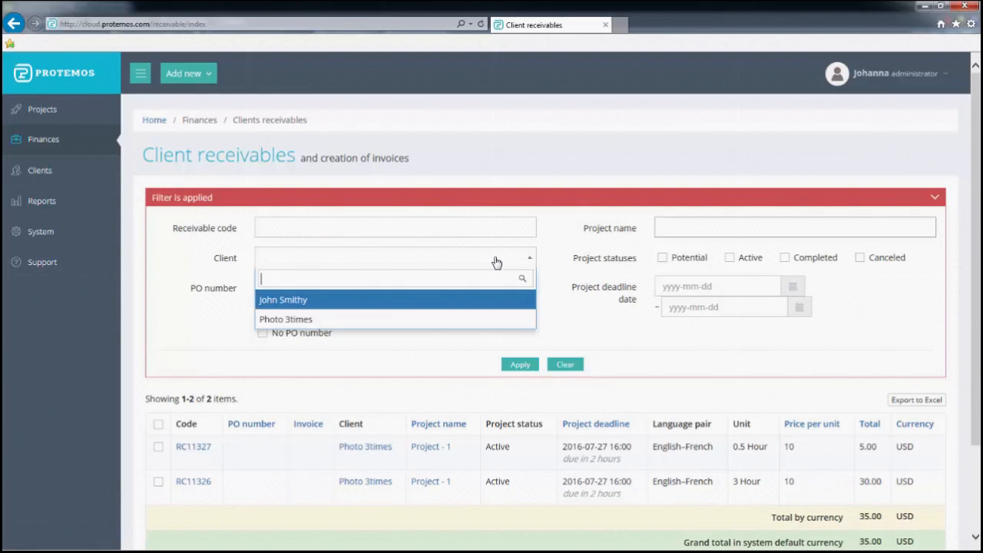
{"action": "left_click", "coordinate": [263, 313]}
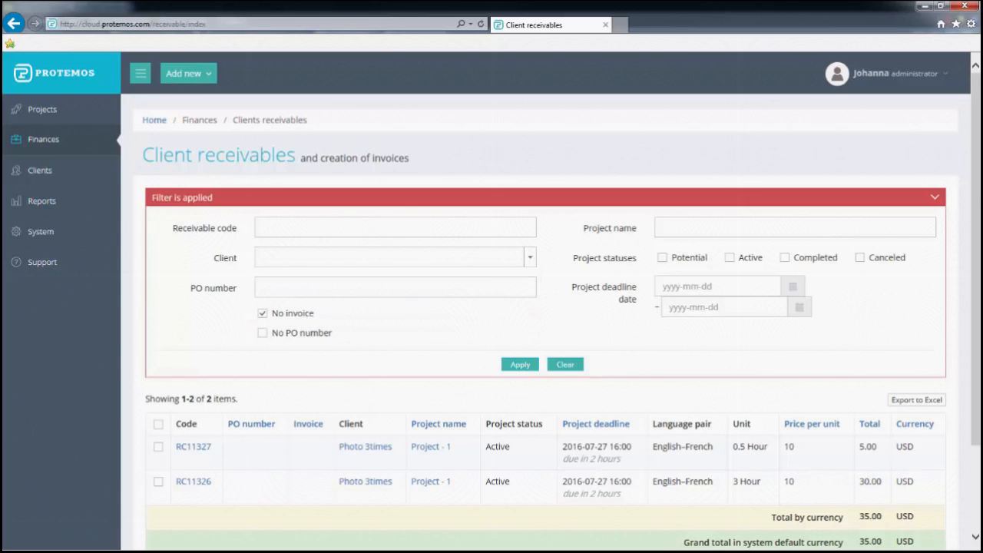
{"action": "mouse_move", "coordinate": [31, 231]}
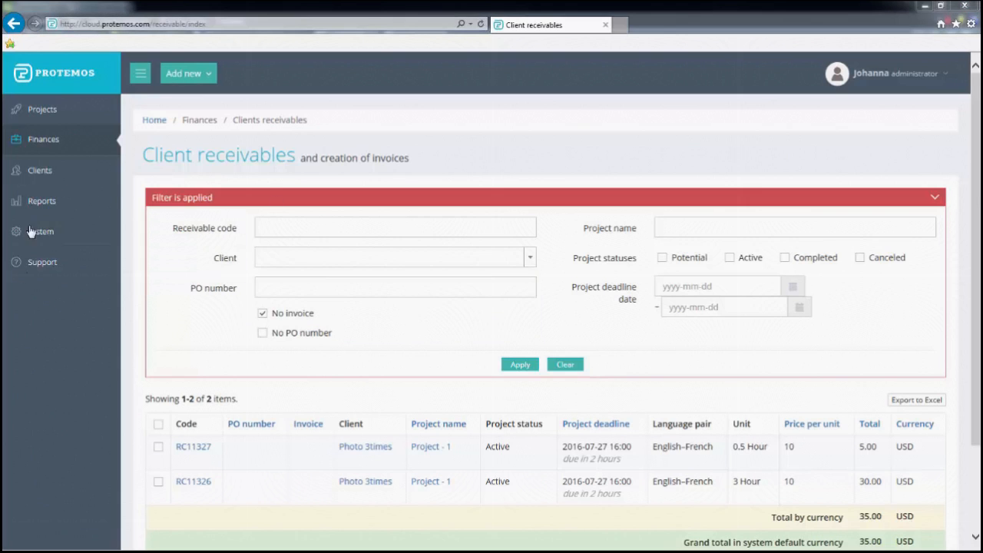
Filter the client invoices list to not fully covered invoices for the chosen client.
{"action": "left_click", "coordinate": [43, 138]}
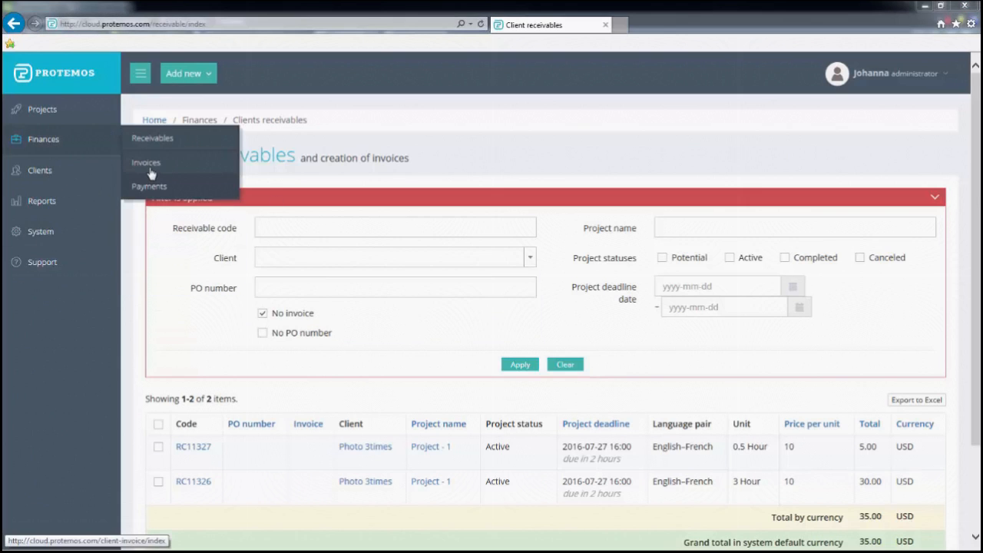
{"action": "left_click", "coordinate": [146, 163]}
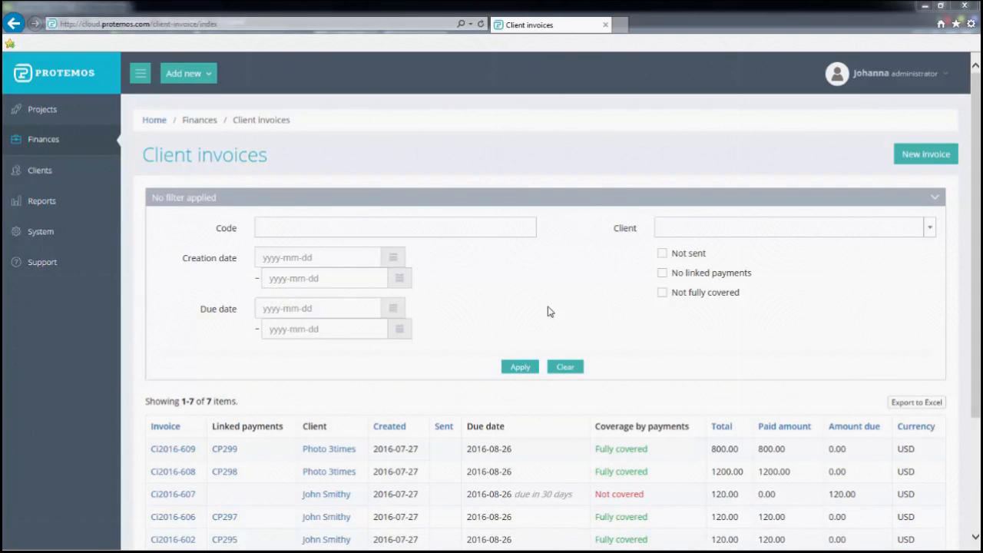
{"action": "mouse_move", "coordinate": [665, 297]}
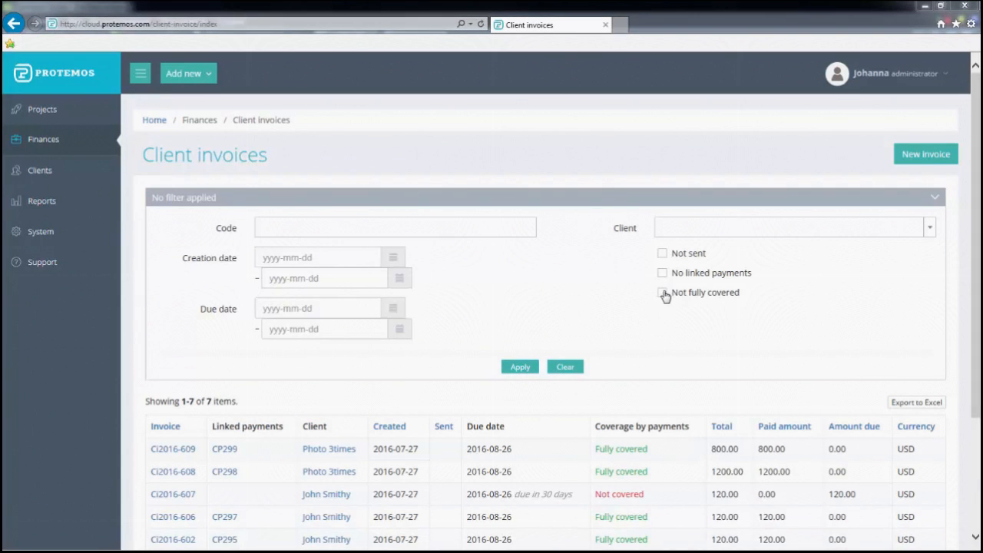
{"action": "left_click", "coordinate": [662, 292]}
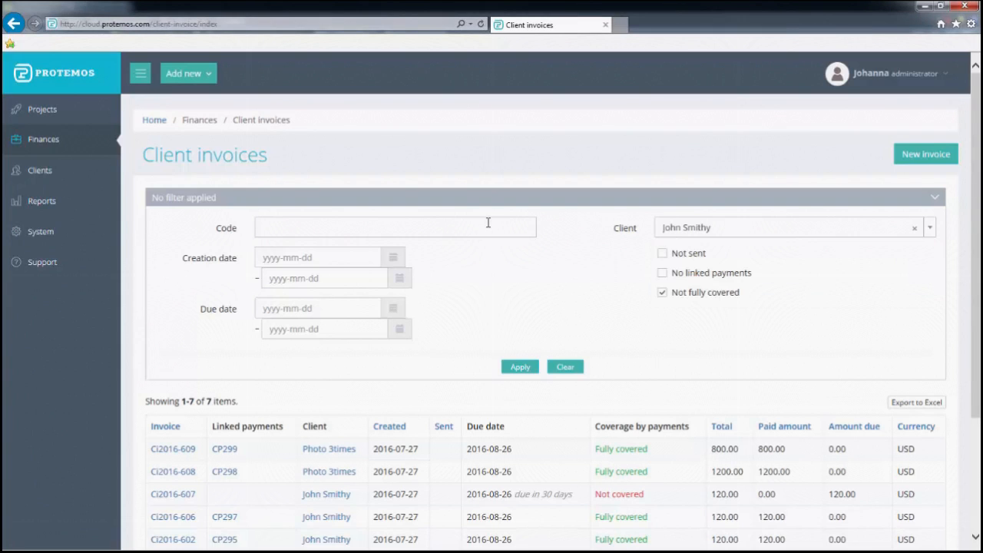
{"action": "left_click", "coordinate": [393, 227]}
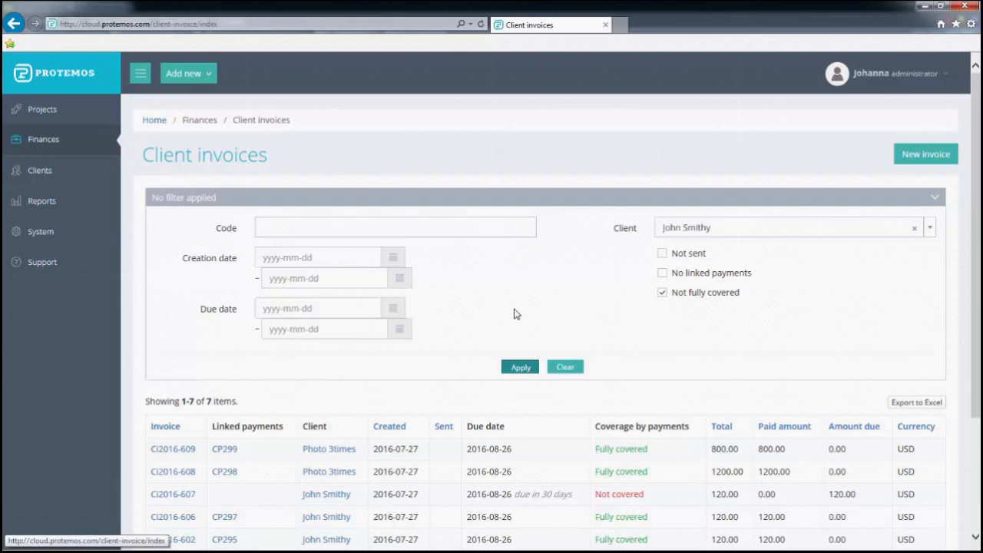
{"action": "left_click", "coordinate": [519, 365]}
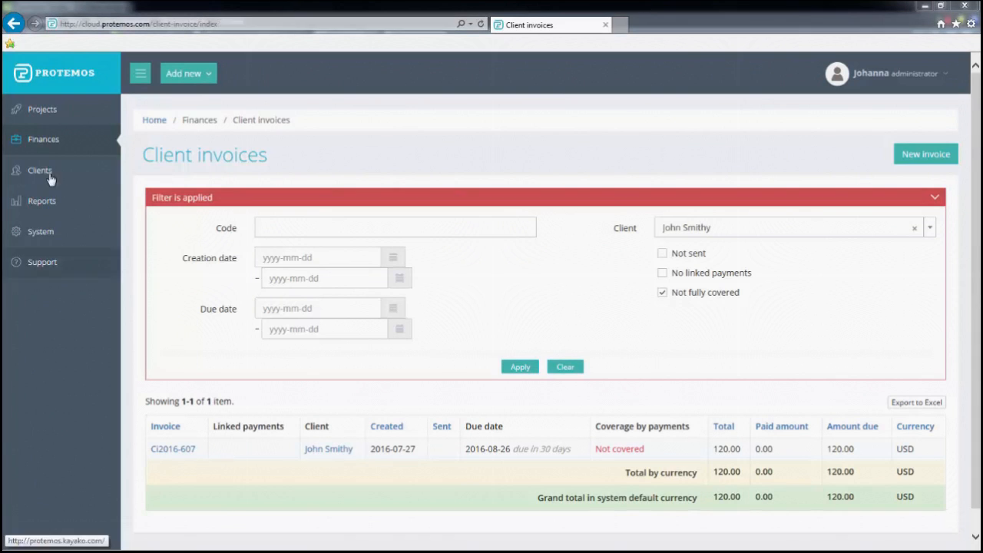
Review the client payments list and then the monthly finances report.
{"action": "left_click", "coordinate": [43, 138]}
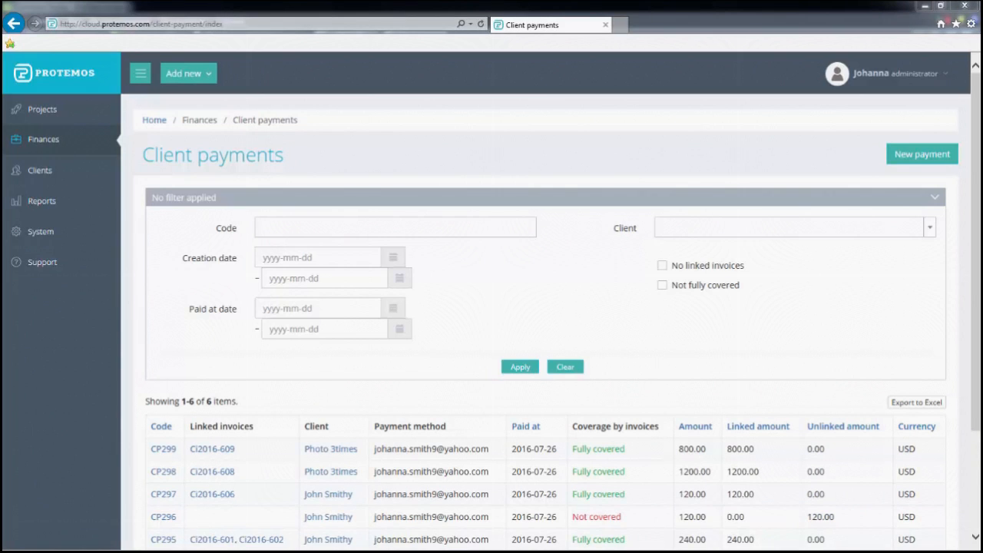
{"action": "left_click", "coordinate": [42, 200]}
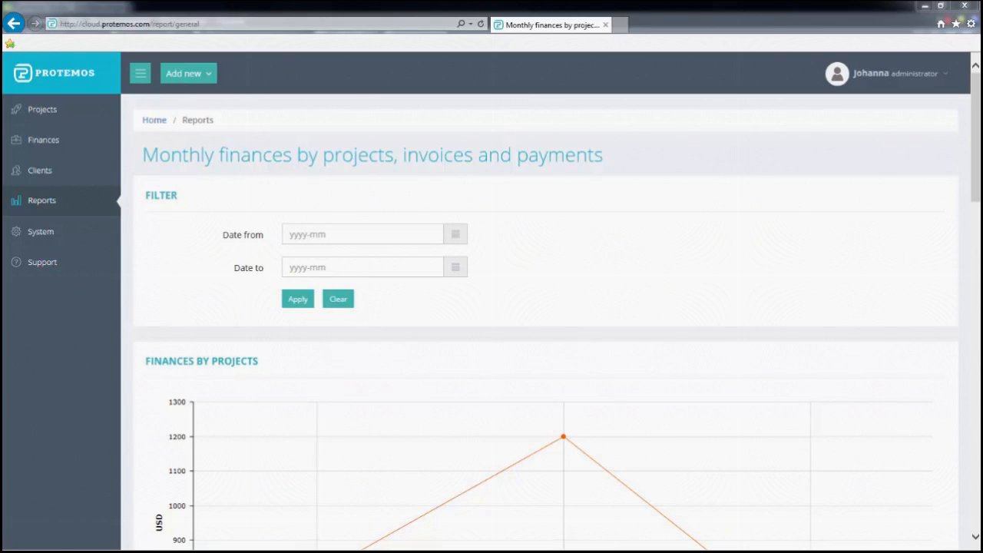
{"action": "mouse_move", "coordinate": [974, 227]}
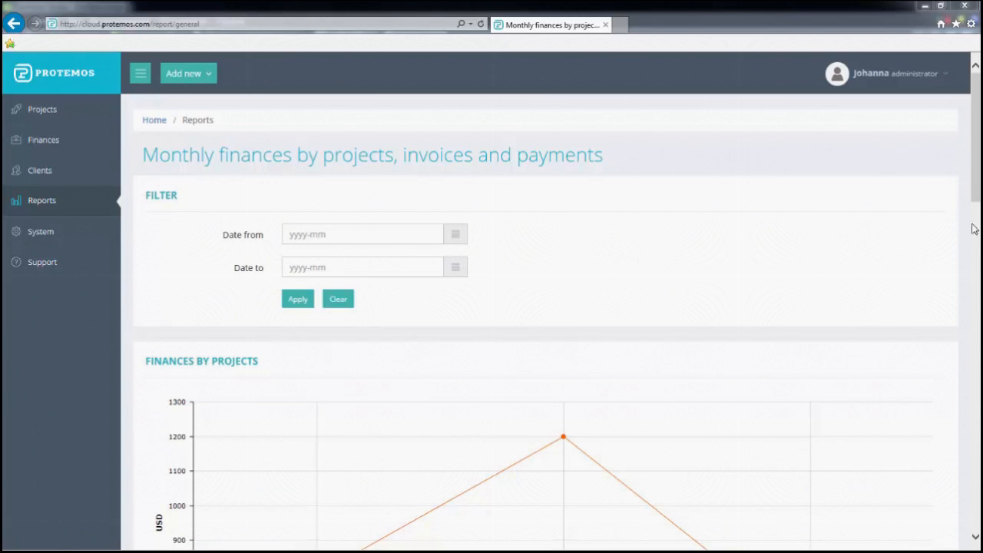
Scroll through General finances, then down the Clients Income by payments report showing Photo 3times 76.92% (2000.00 USD).
{"action": "scroll", "scroll_direction": "down", "scroll_amount": 3}
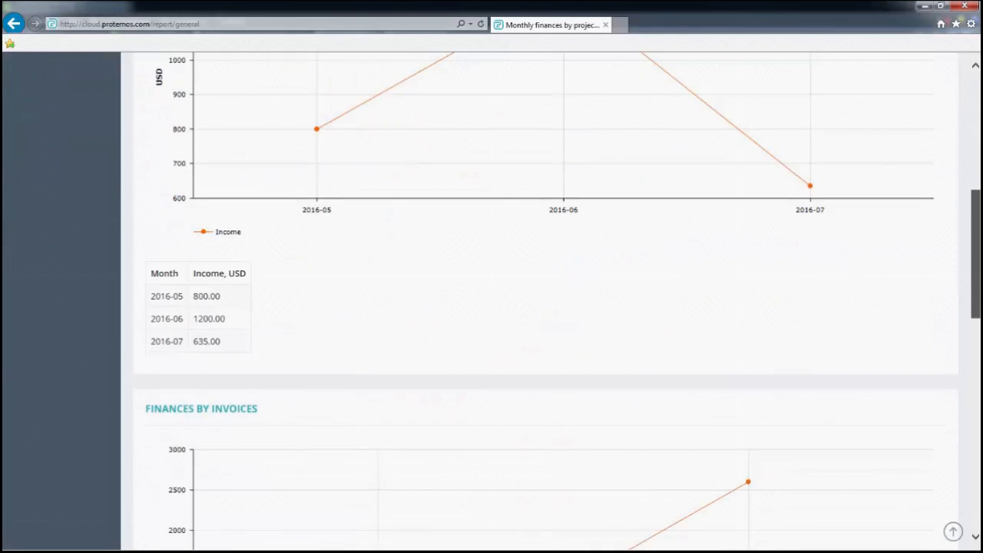
{"action": "scroll", "scroll_direction": "down", "scroll_amount": 3}
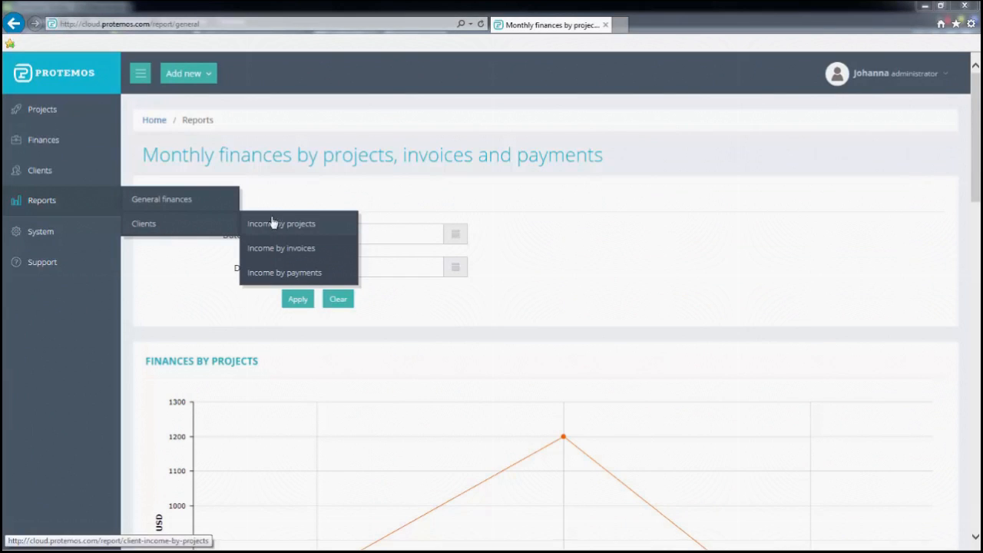
{"action": "mouse_move", "coordinate": [300, 273]}
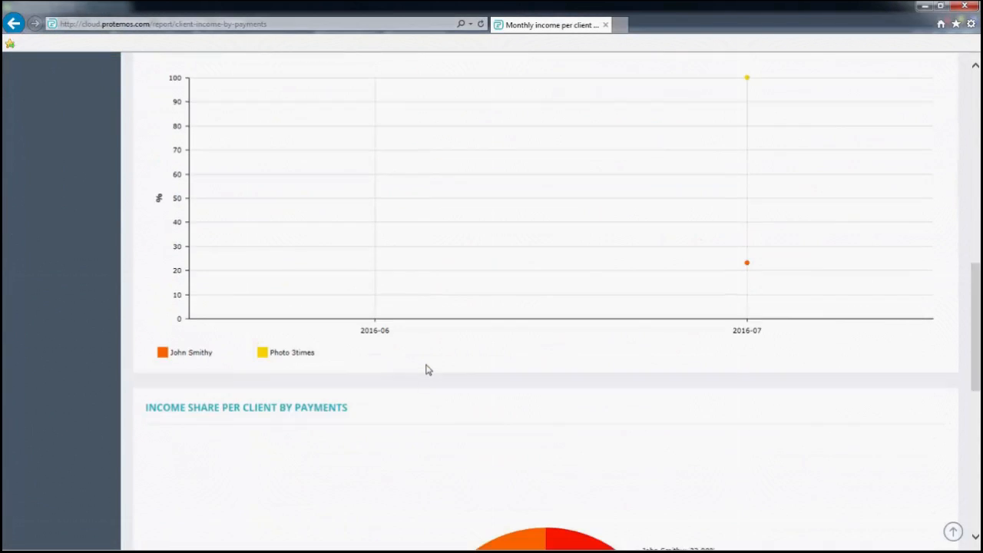
{"action": "scroll", "scroll_direction": "down", "scroll_amount": 3}
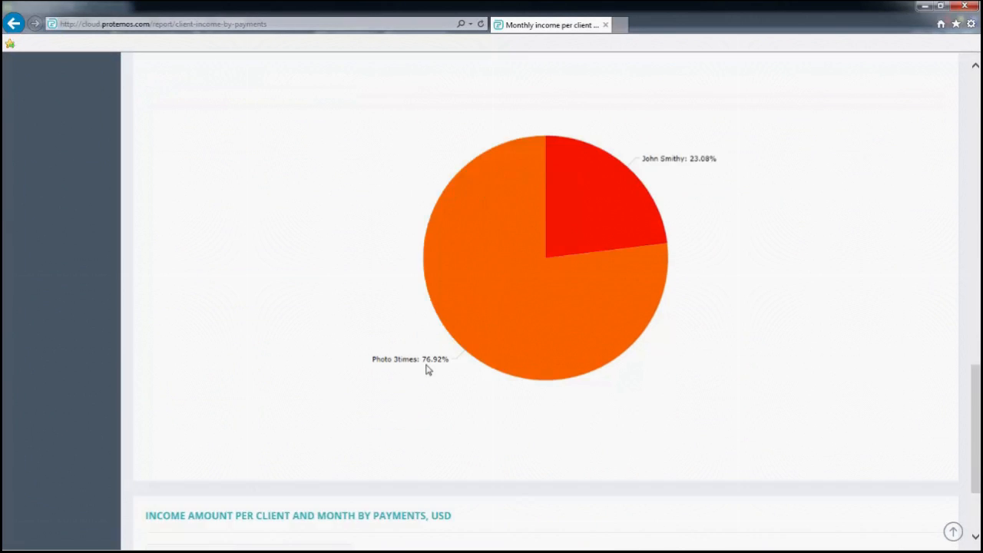
{"action": "scroll", "scroll_direction": "down", "scroll_amount": 3}
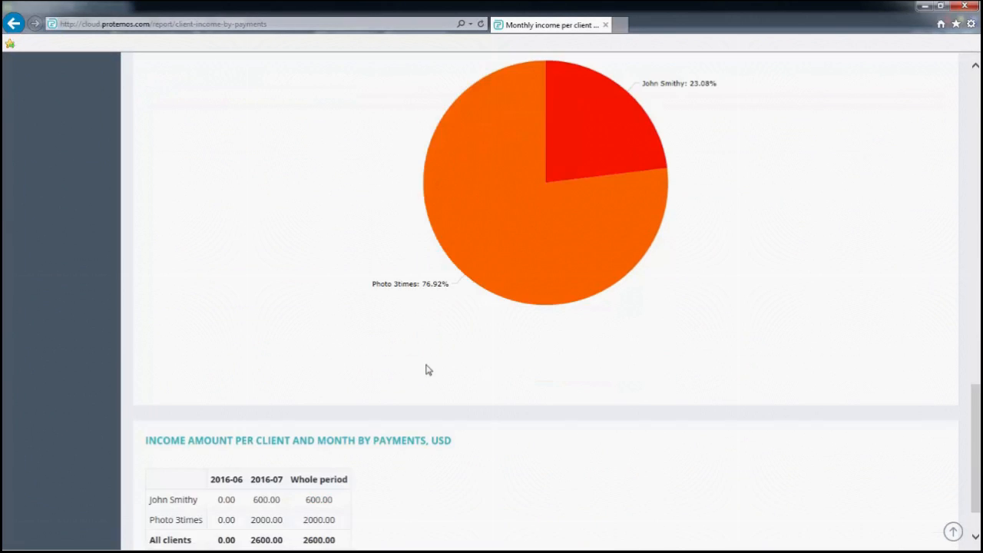